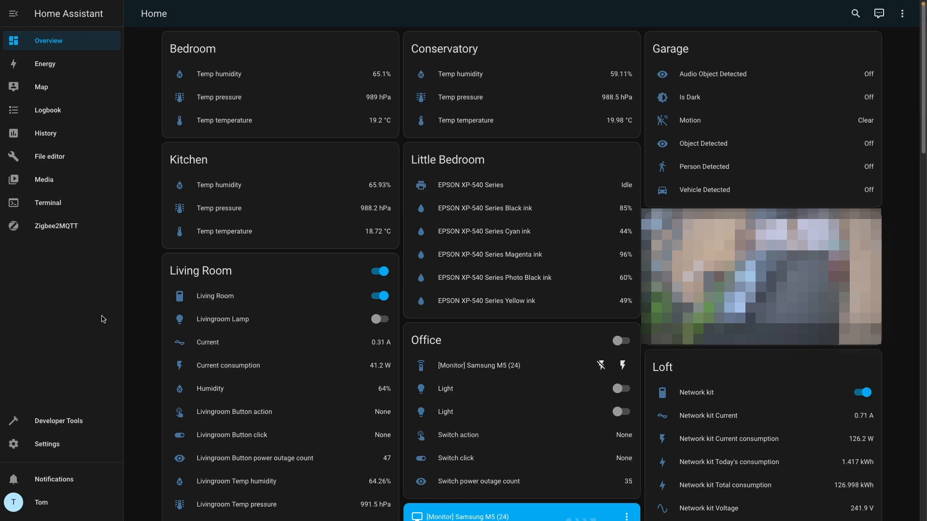
{"action": "mouse_move", "coordinate": [75, 315]}
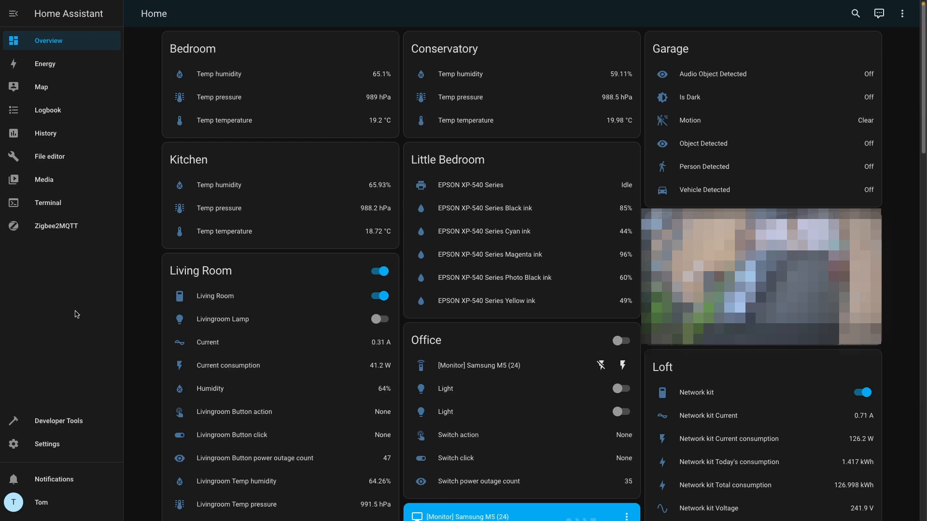
{"action": "mouse_move", "coordinate": [79, 413]}
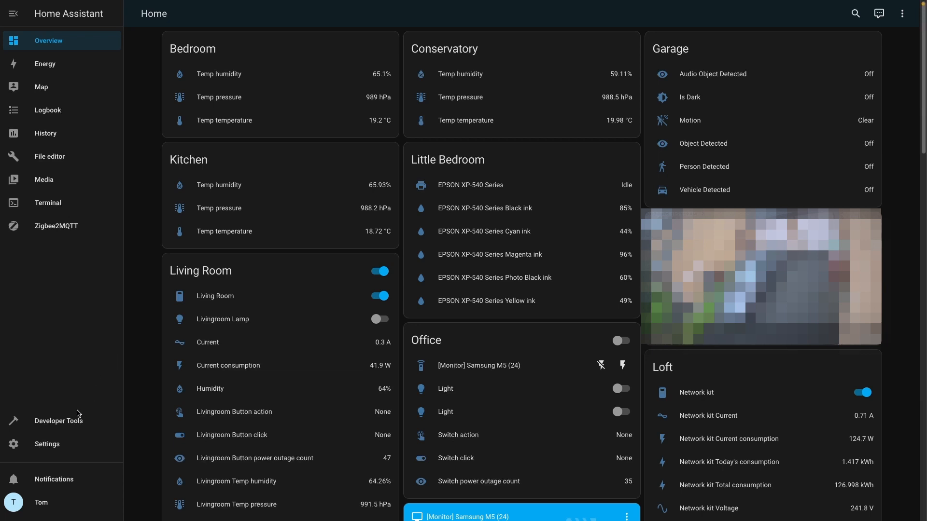
{"action": "mouse_move", "coordinate": [81, 454]}
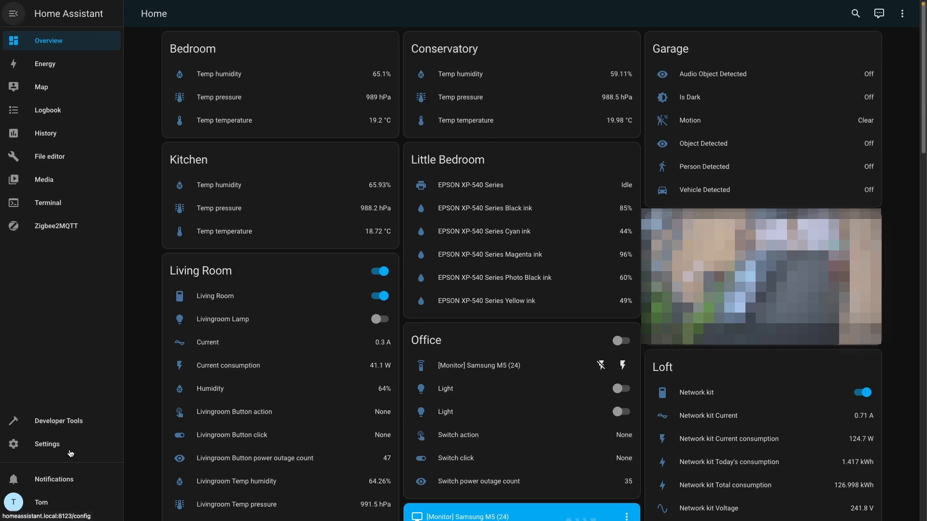
Go to Settings > Add-ons, then search the Add-on Store for 'node' to find Node-RED
{"action": "left_click", "coordinate": [46, 444]}
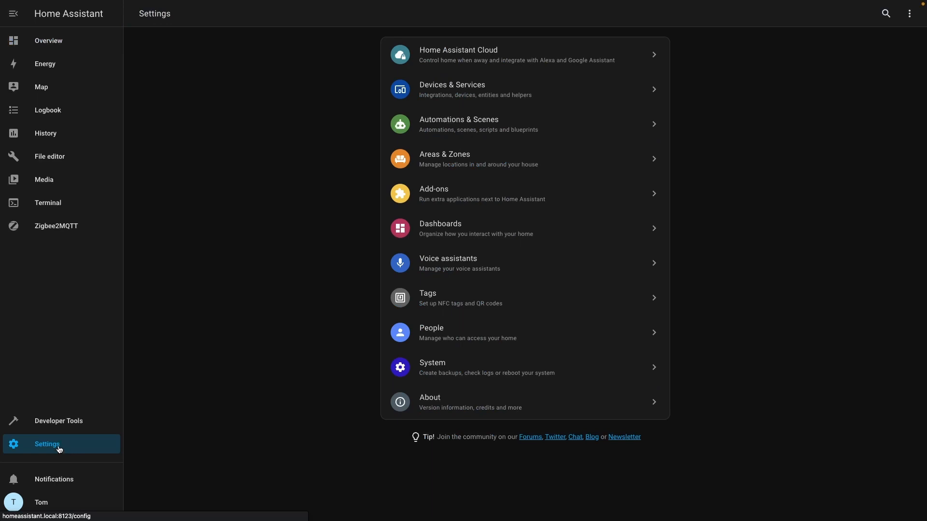
{"action": "mouse_move", "coordinate": [488, 197]}
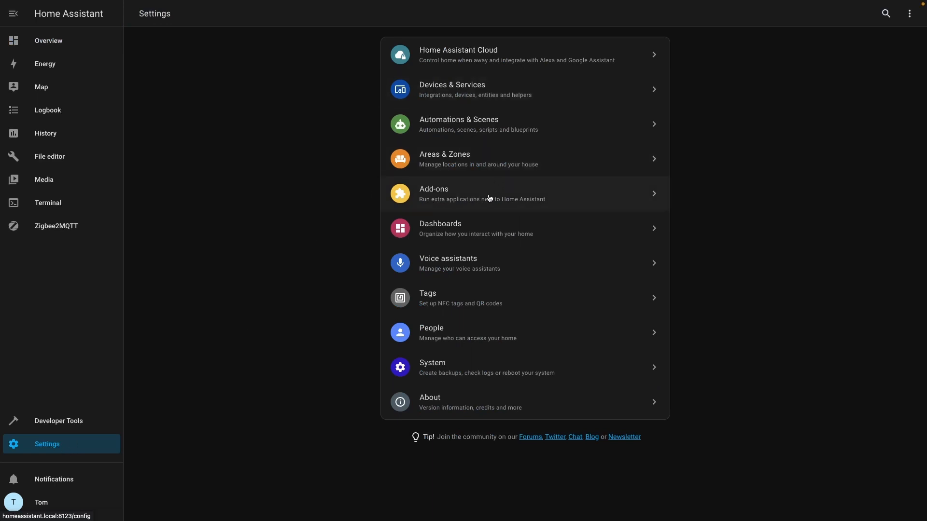
{"action": "left_click", "coordinate": [482, 193]}
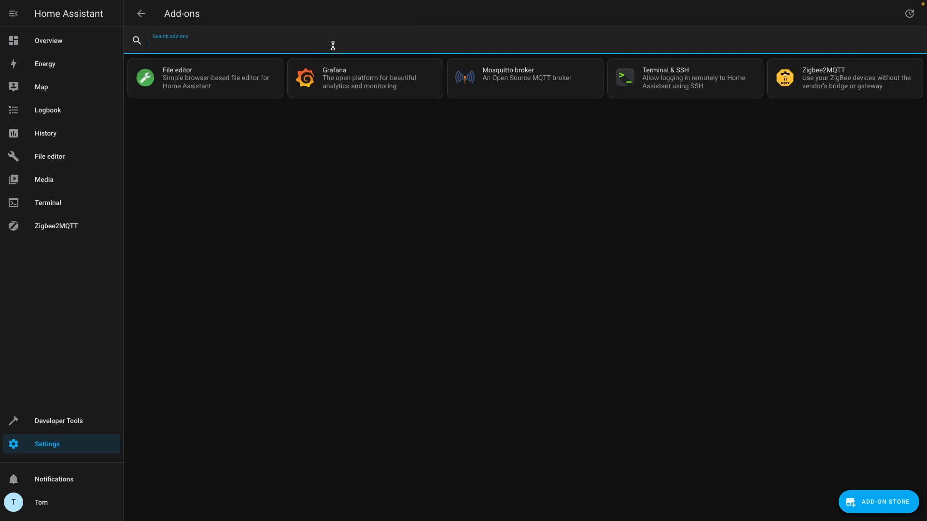
{"action": "type", "text": "node"}
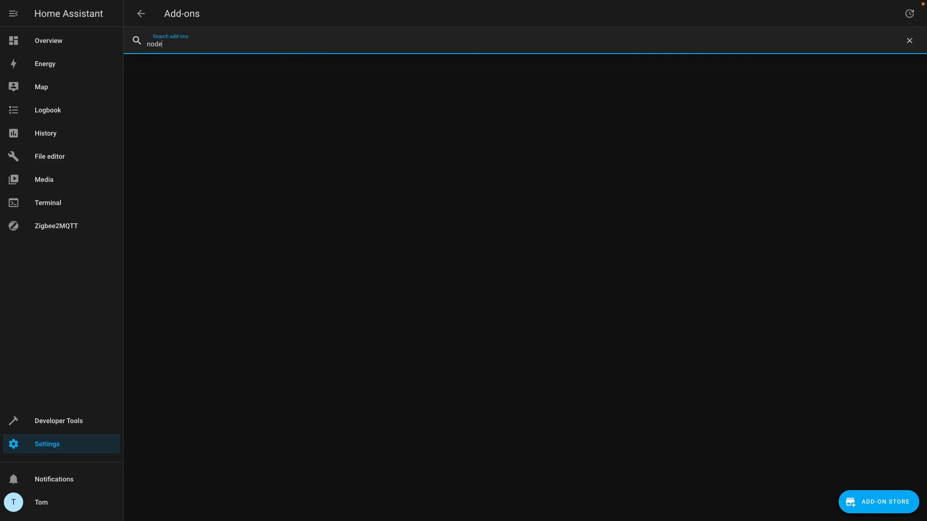
{"action": "left_click", "coordinate": [909, 41]}
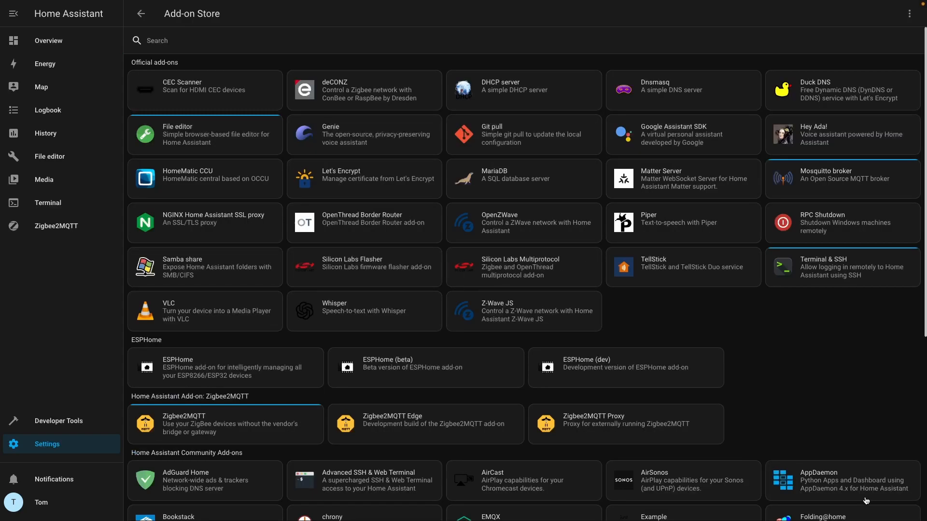
{"action": "type", "text": "n"}
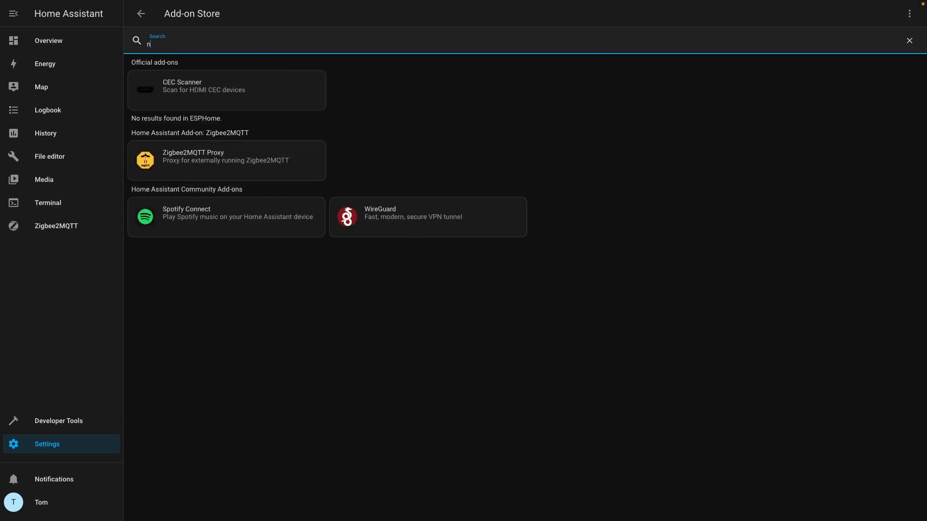
{"action": "type", "text": "ode"}
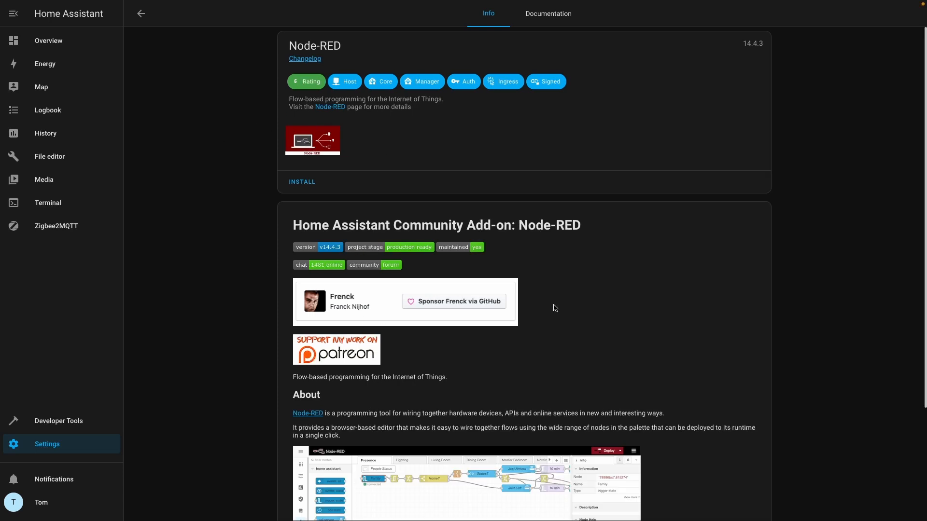
Review the Node-RED add-on description and install it
{"action": "scroll", "scroll_direction": "down", "scroll_amount": 3}
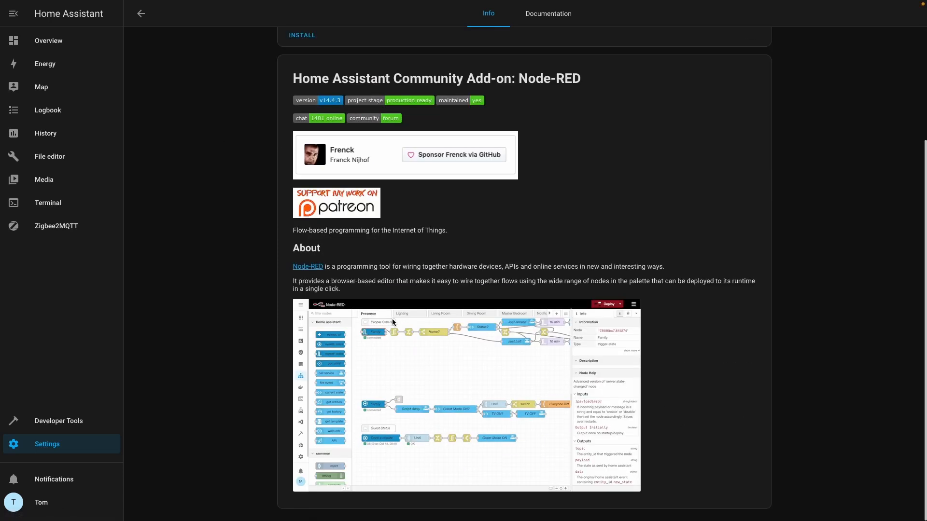
{"action": "mouse_move", "coordinate": [440, 418]}
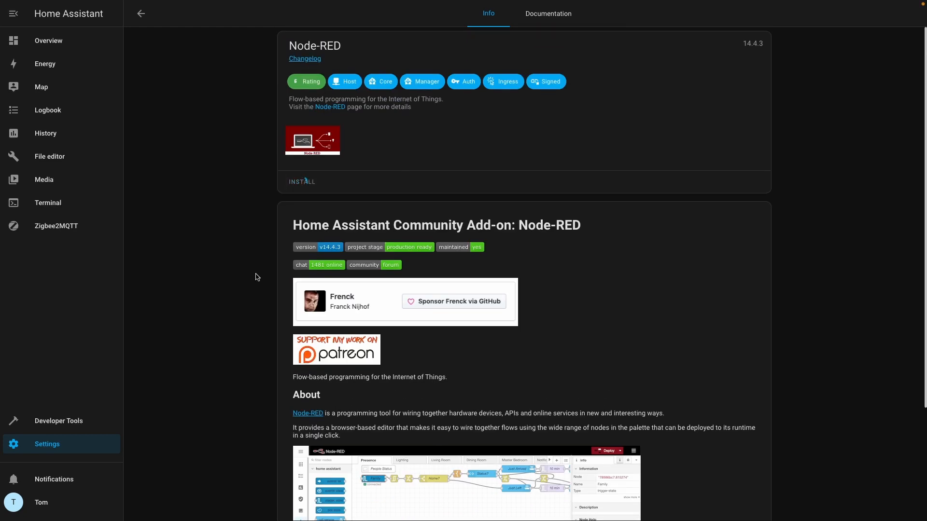
{"action": "left_click", "coordinate": [301, 181]}
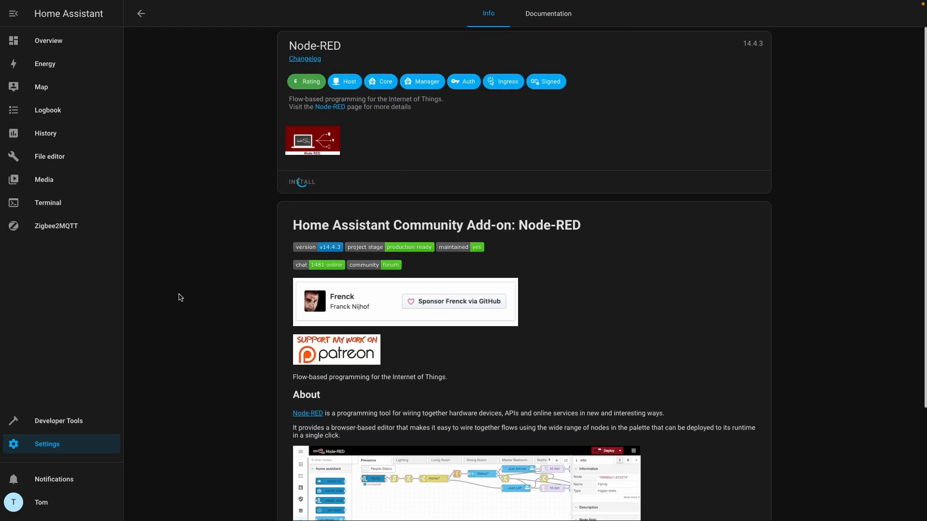
{"action": "left_click", "coordinate": [301, 181]}
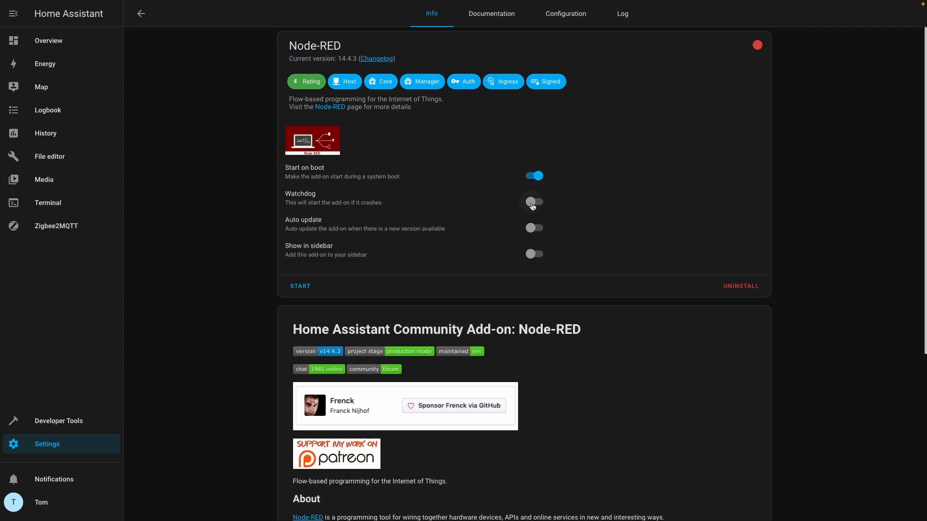
Enable Watchdog, Auto update and Show in sidebar for the Node-RED add-on
{"action": "left_click", "coordinate": [534, 202]}
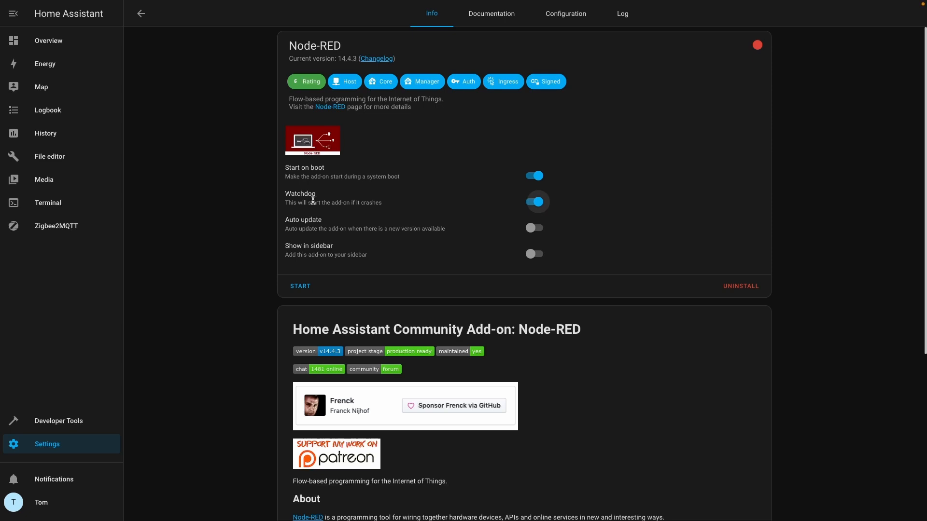
{"action": "mouse_move", "coordinate": [464, 226]}
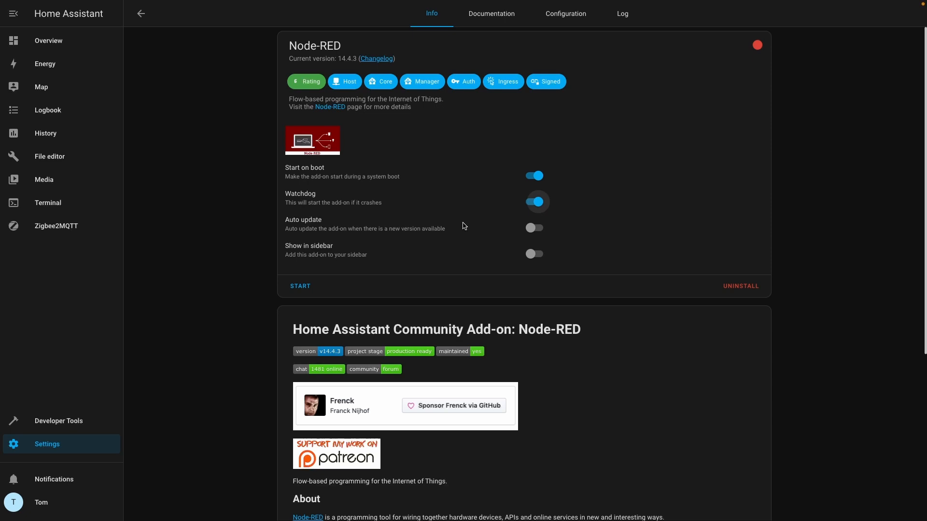
{"action": "left_click", "coordinate": [534, 228]}
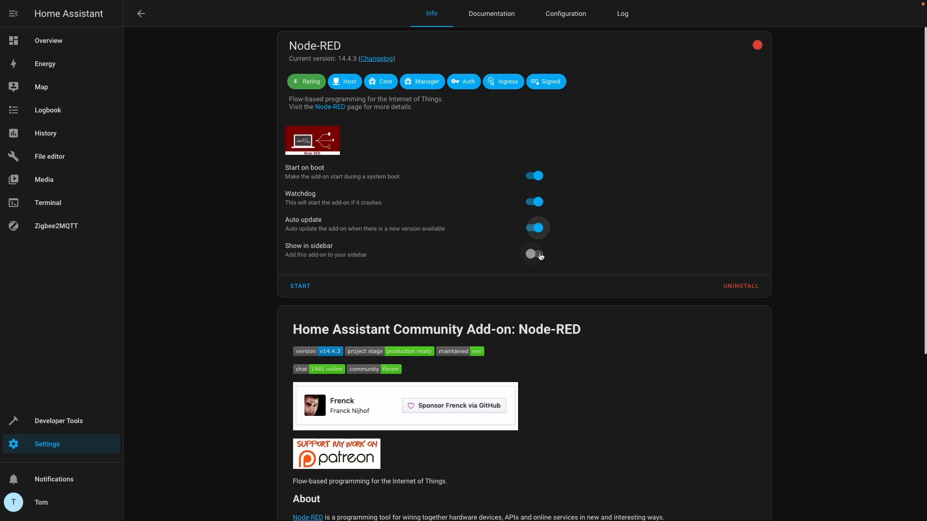
{"action": "left_click", "coordinate": [534, 254]}
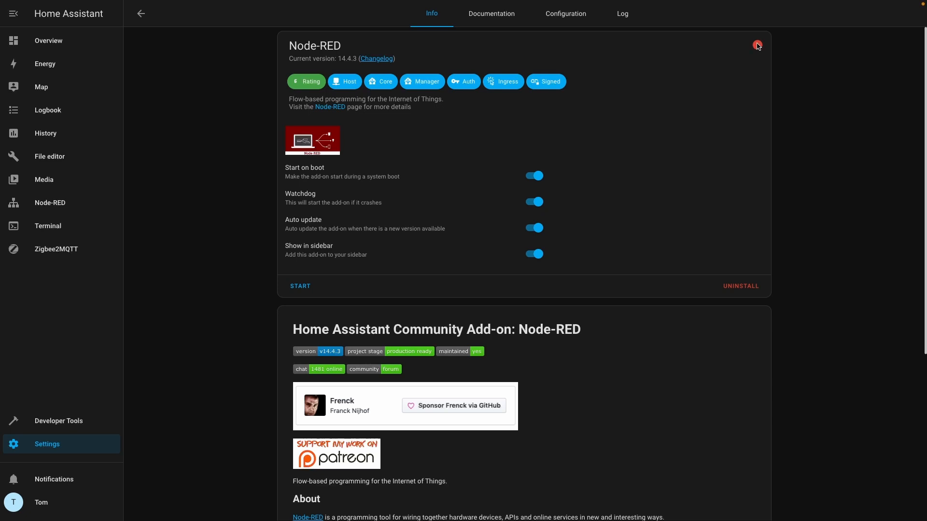
{"action": "mouse_move", "coordinate": [757, 45]}
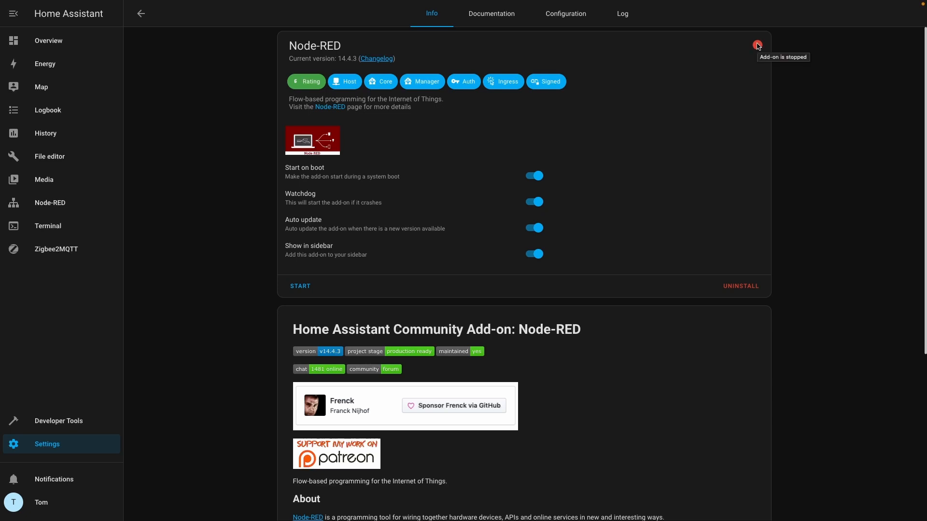
{"action": "mouse_move", "coordinate": [631, 15]}
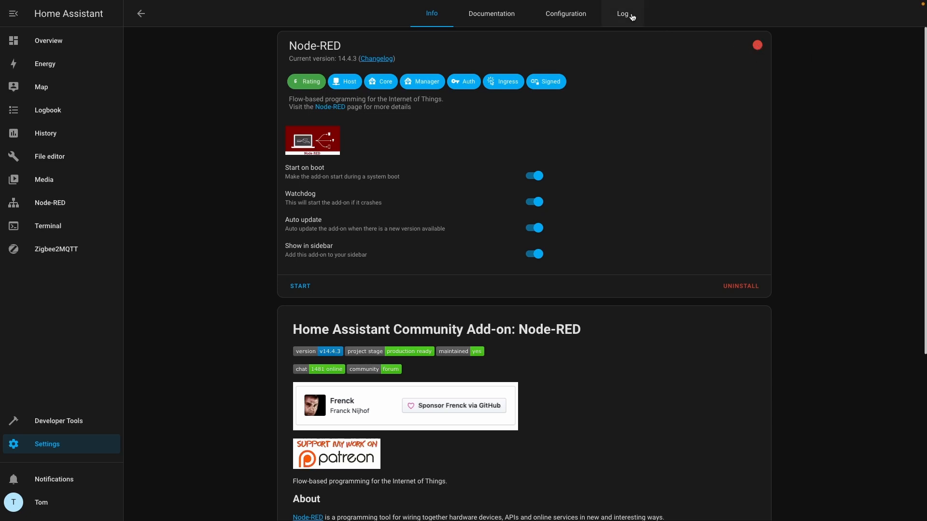
Read the Node-RED log's FATAL errors, then go to the add-on's Configuration
{"action": "left_click", "coordinate": [623, 14]}
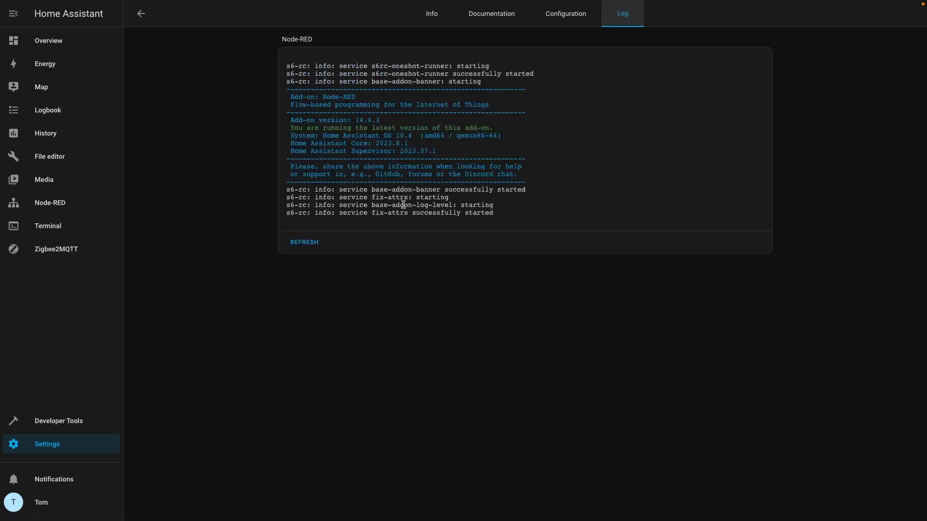
{"action": "mouse_move", "coordinate": [452, 192]}
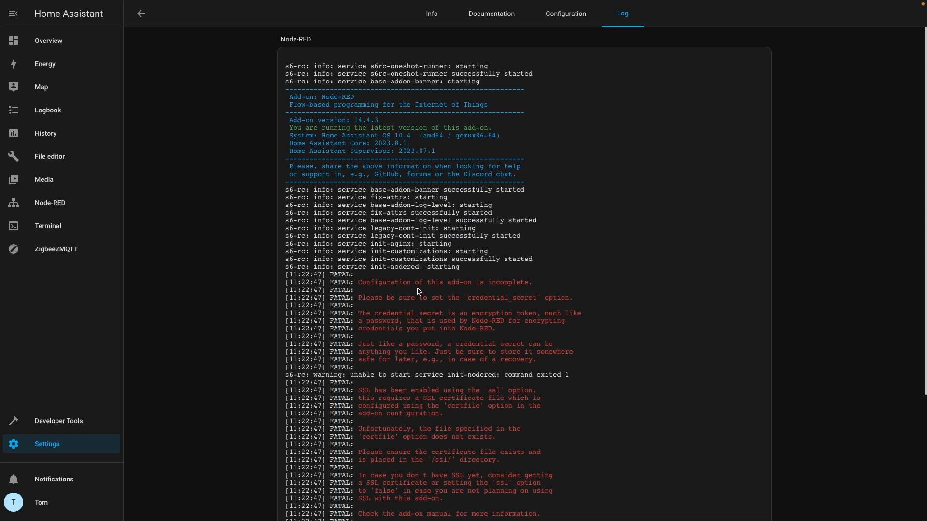
{"action": "scroll", "scroll_direction": "down", "scroll_amount": 3}
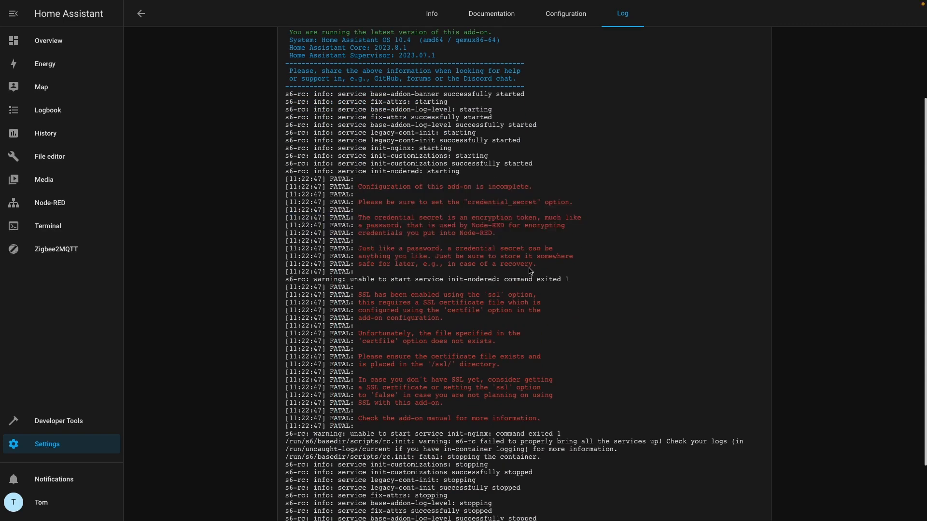
{"action": "mouse_move", "coordinate": [496, 194]}
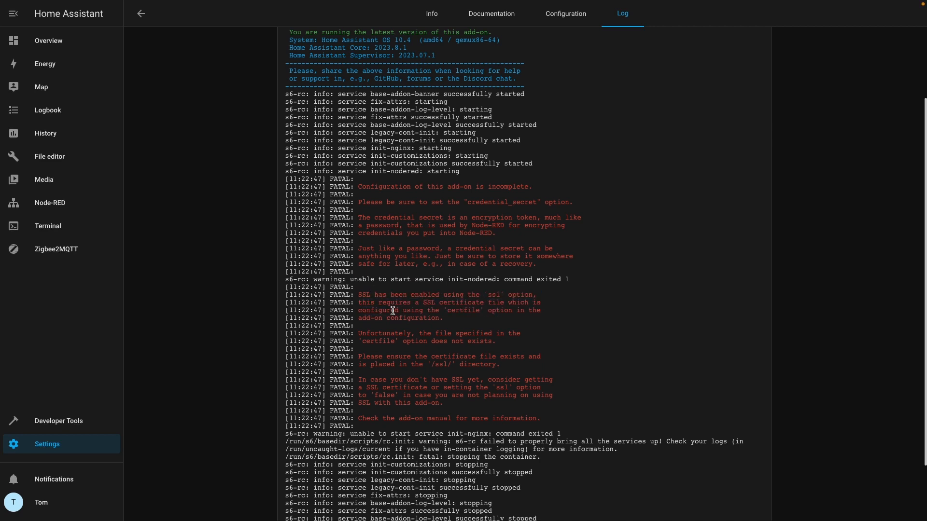
{"action": "mouse_move", "coordinate": [393, 316]}
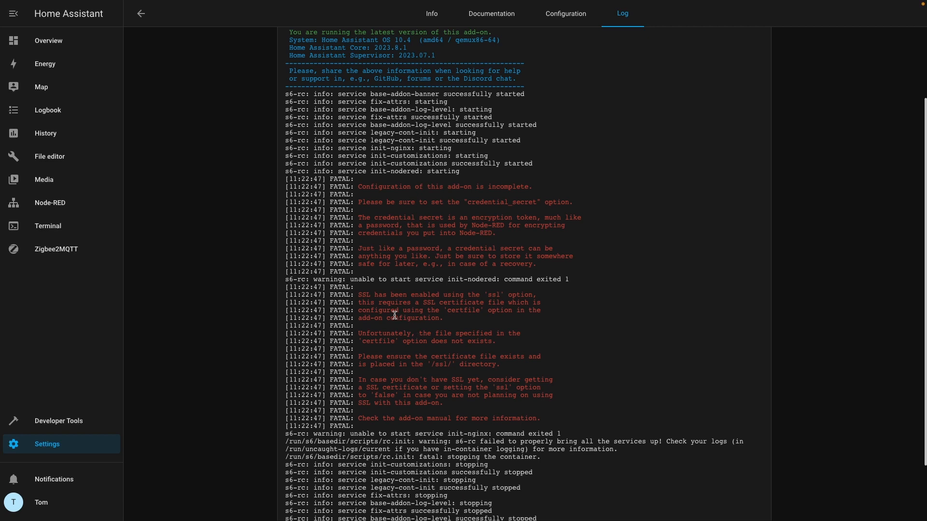
{"action": "mouse_move", "coordinate": [430, 203]}
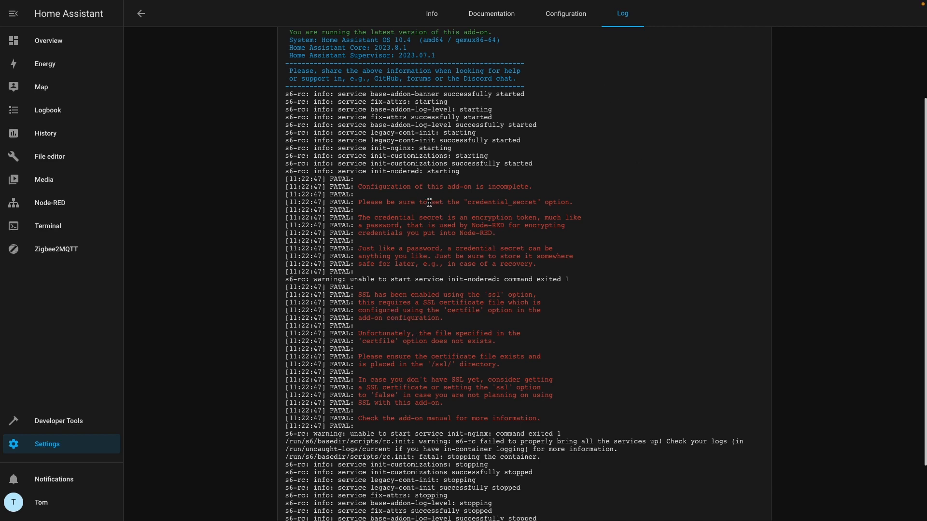
{"action": "left_click", "coordinate": [565, 14]}
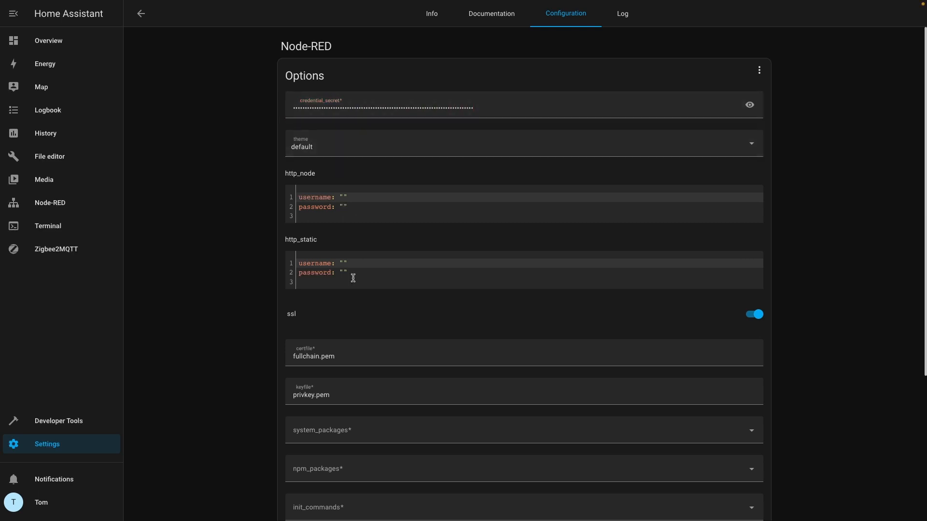
Switch the ssl option off in the Node-RED configuration and return to the Info page
{"action": "left_click", "coordinate": [754, 314]}
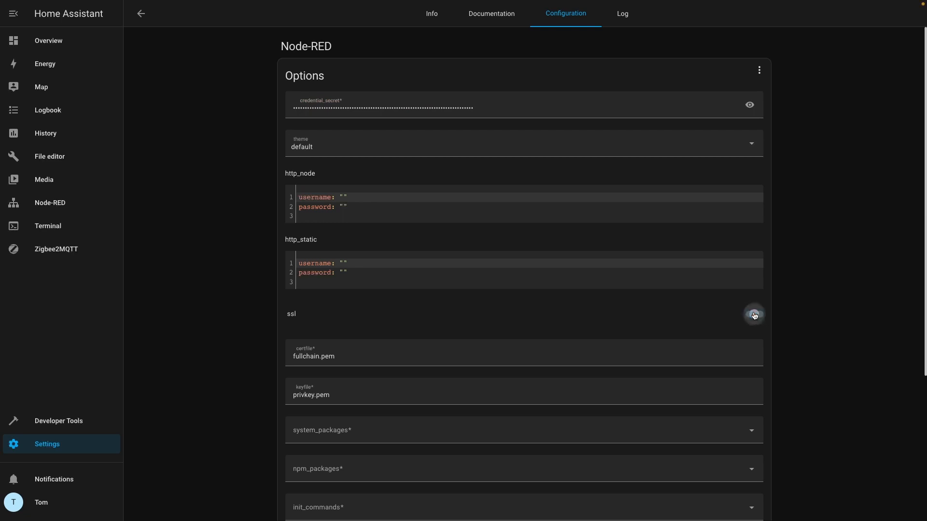
{"action": "scroll", "scroll_direction": "down", "scroll_amount": 3}
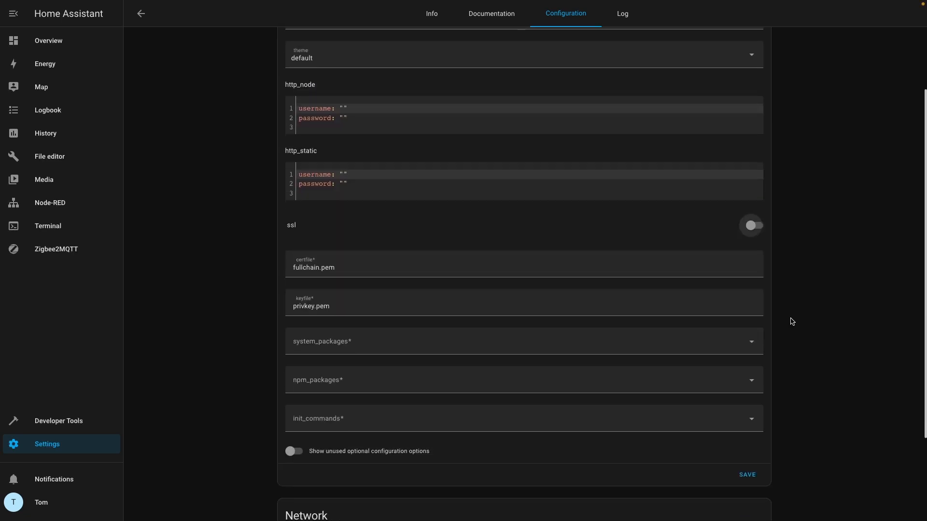
{"action": "scroll", "scroll_direction": "down", "scroll_amount": 3}
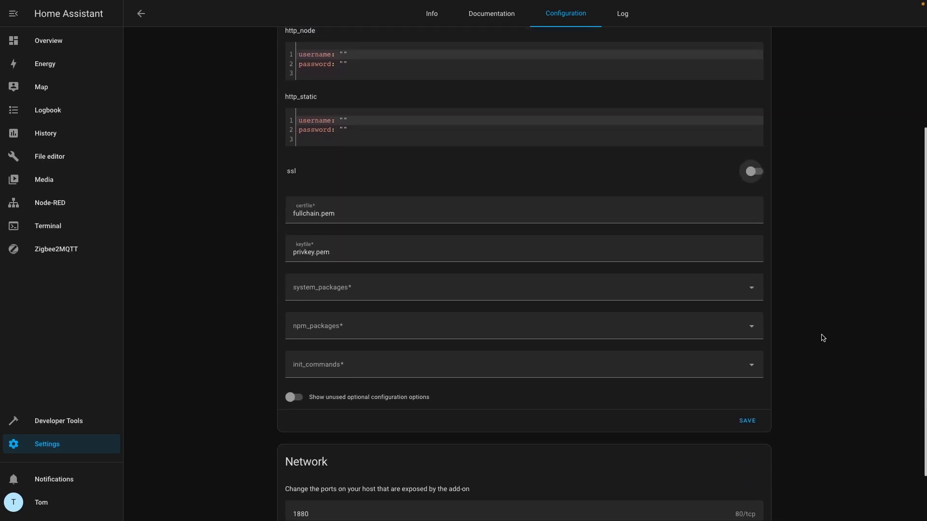
{"action": "scroll", "scroll_direction": "up", "scroll_amount": 3}
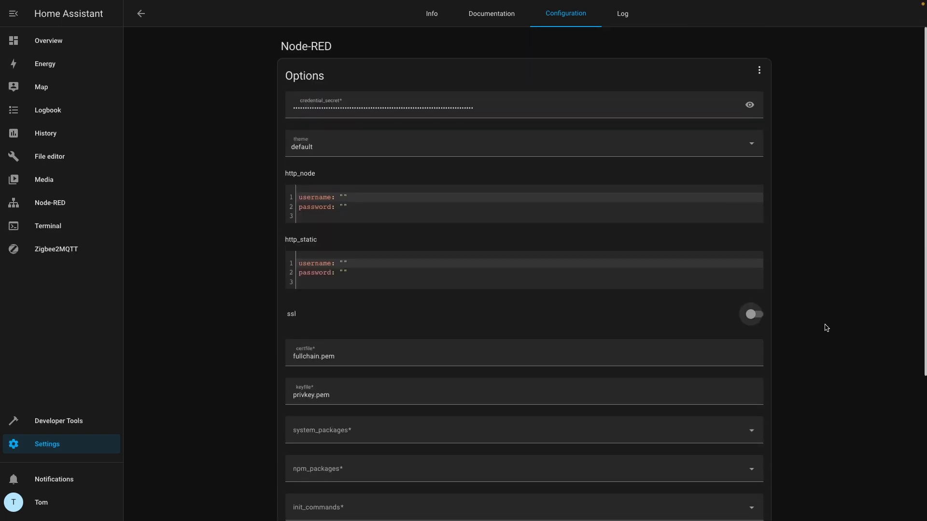
{"action": "left_click", "coordinate": [431, 14]}
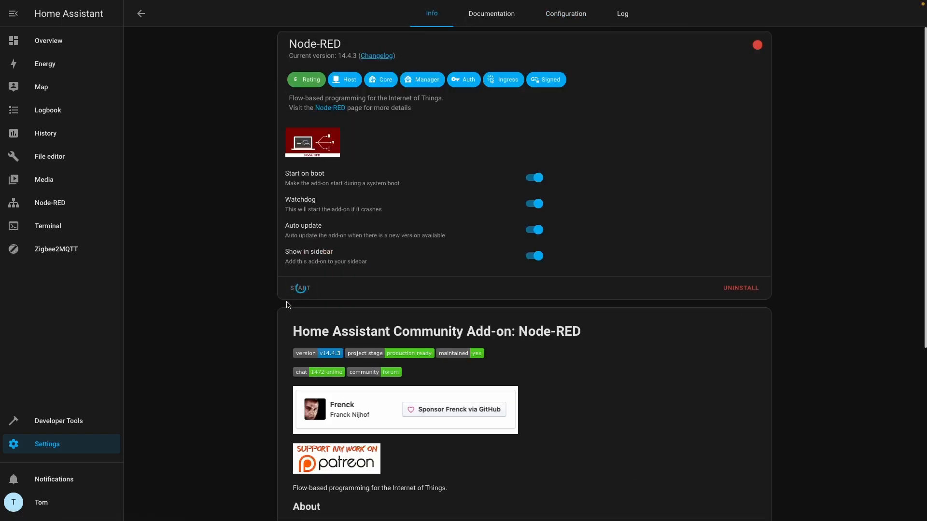
Check the Node-RED log again, still showing credential secret and SSL certificate errors
{"action": "left_click", "coordinate": [622, 14]}
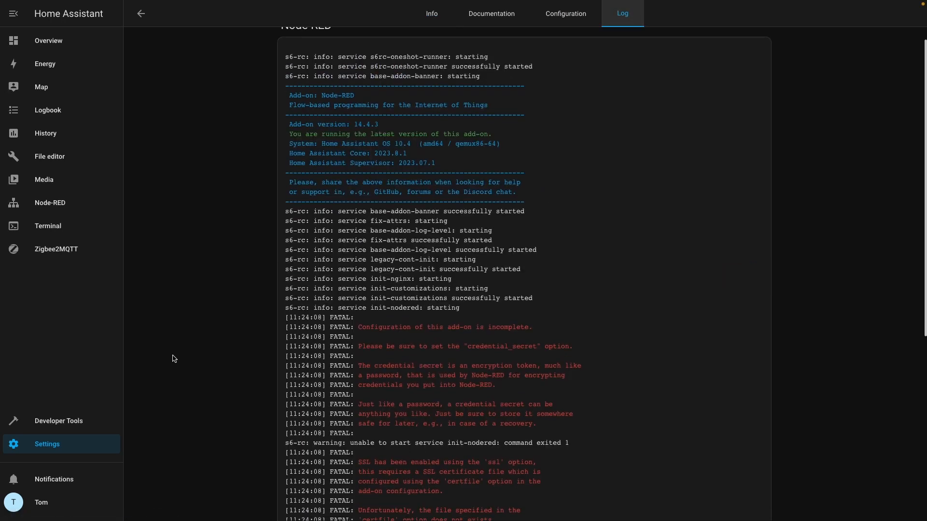
{"action": "scroll", "scroll_direction": "down", "scroll_amount": 3}
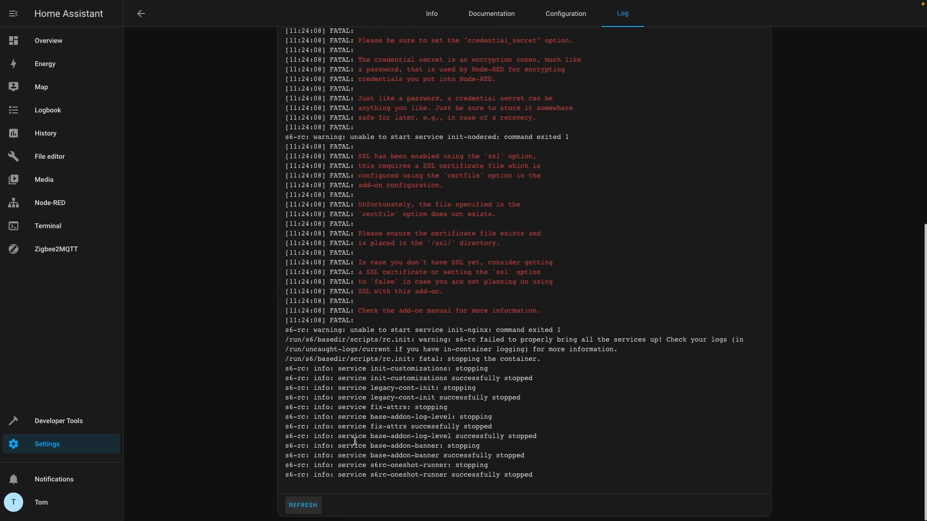
{"action": "left_click_drag", "start_coordinate": [383, 359], "coordinate": [383, 367]}
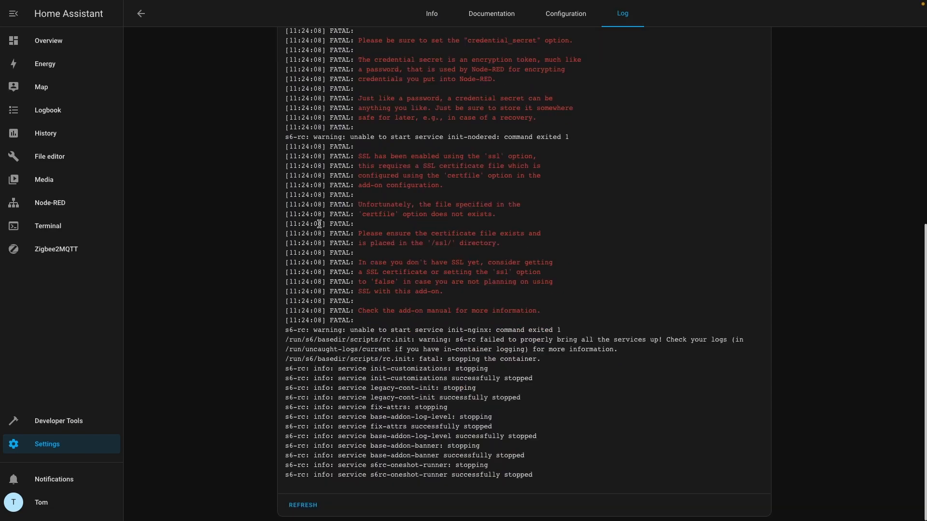
{"action": "mouse_move", "coordinate": [394, 249]}
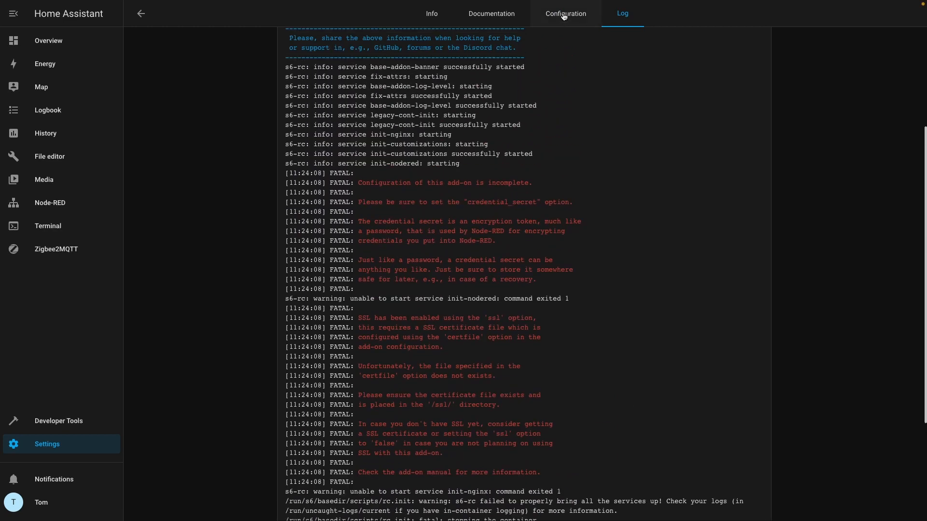
Retype the credential_secret, switch ssl off in Configuration, and return to the Info page
{"action": "left_click", "coordinate": [566, 13]}
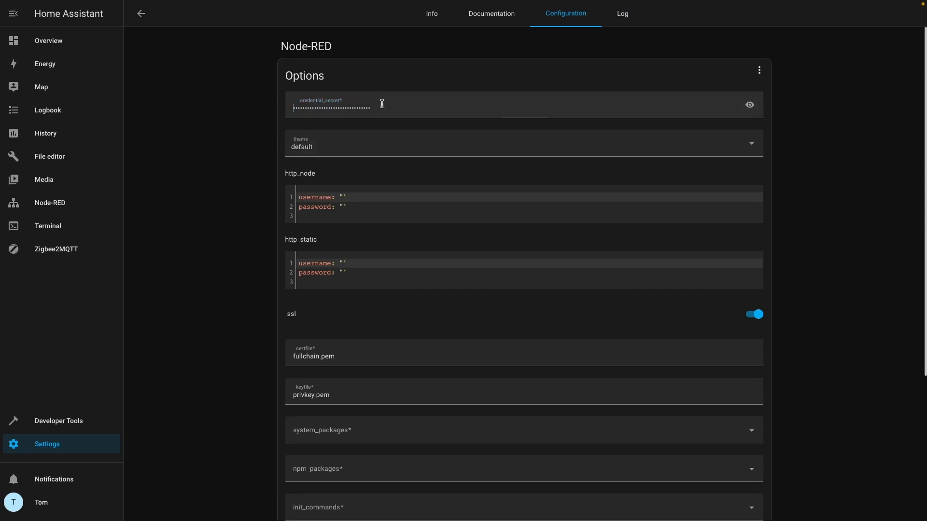
{"action": "left_click", "coordinate": [369, 108]}
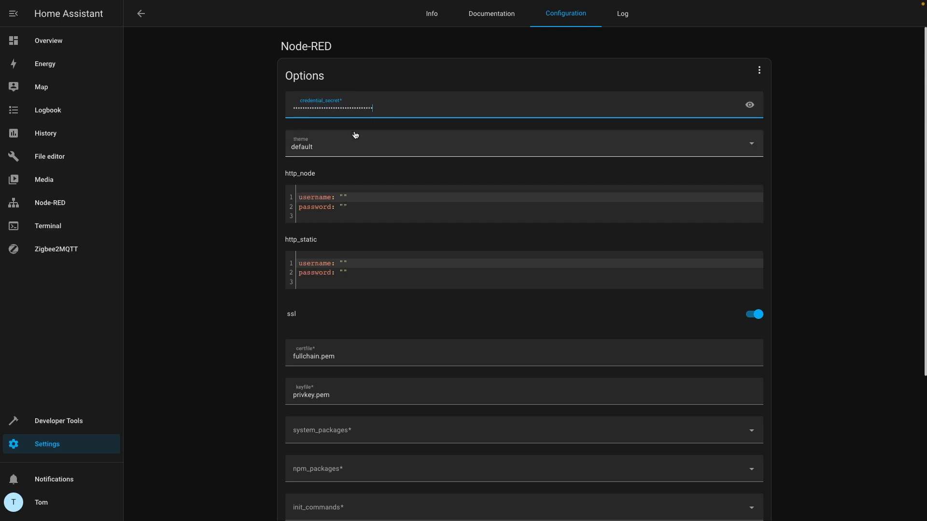
{"action": "double_click", "coordinate": [333, 107]}
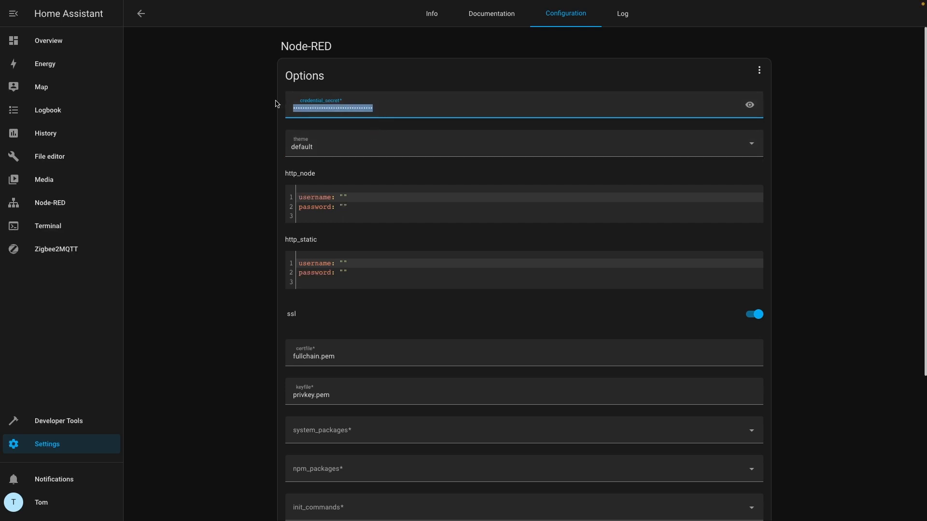
{"action": "mouse_move", "coordinate": [749, 103]}
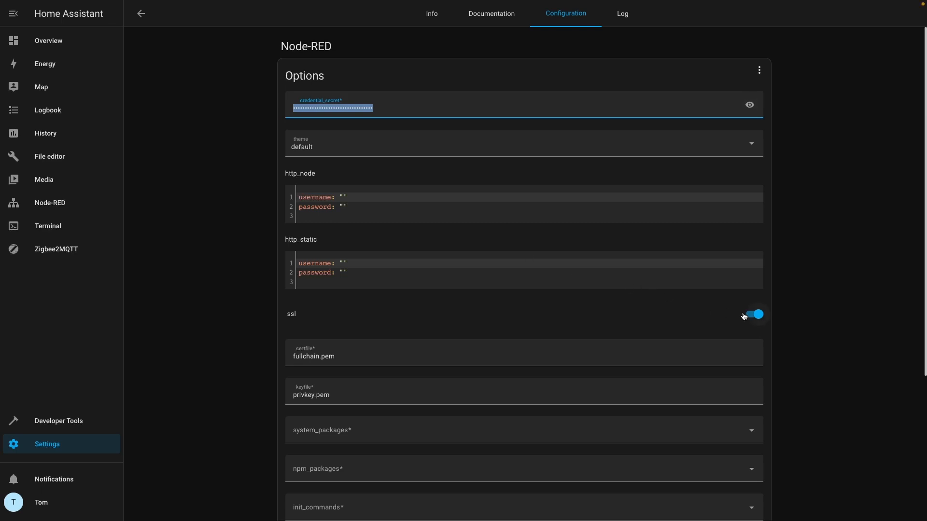
{"action": "left_click", "coordinate": [752, 314]}
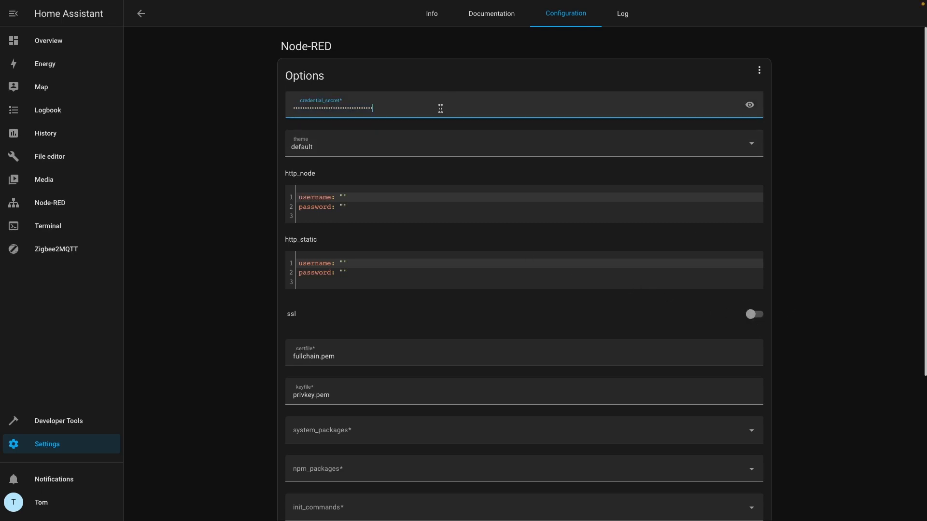
{"action": "scroll", "scroll_direction": "down", "scroll_amount": 3}
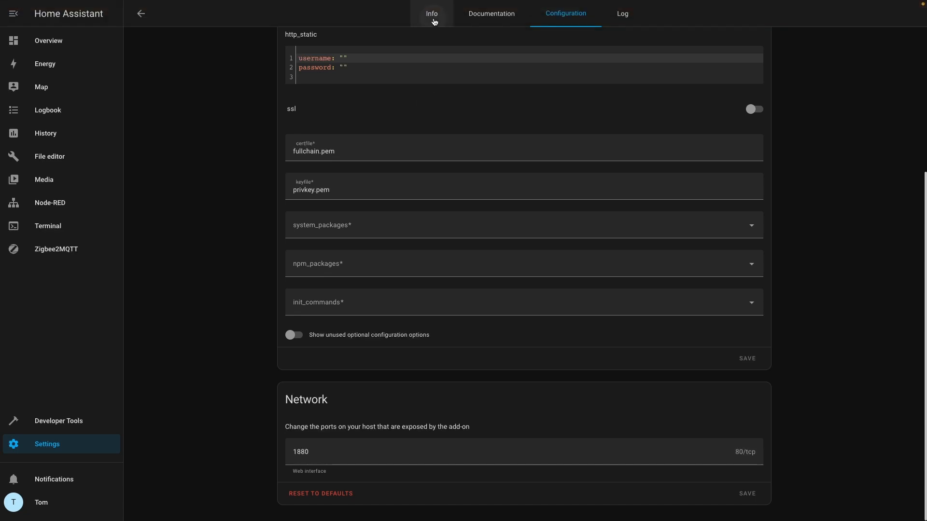
{"action": "left_click", "coordinate": [432, 14]}
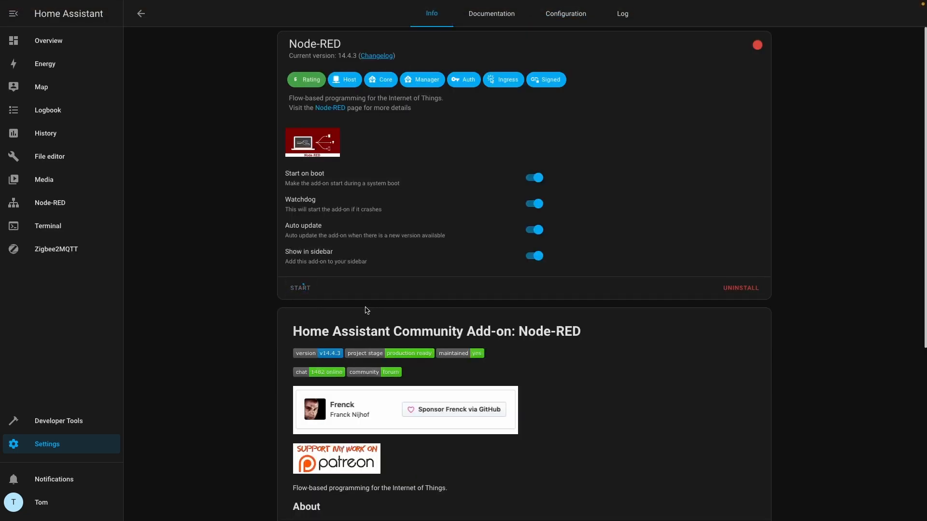
Start Node-RED and confirm the log shows 'Welcome to Node-RED' with a clean startup
{"action": "left_click", "coordinate": [621, 14]}
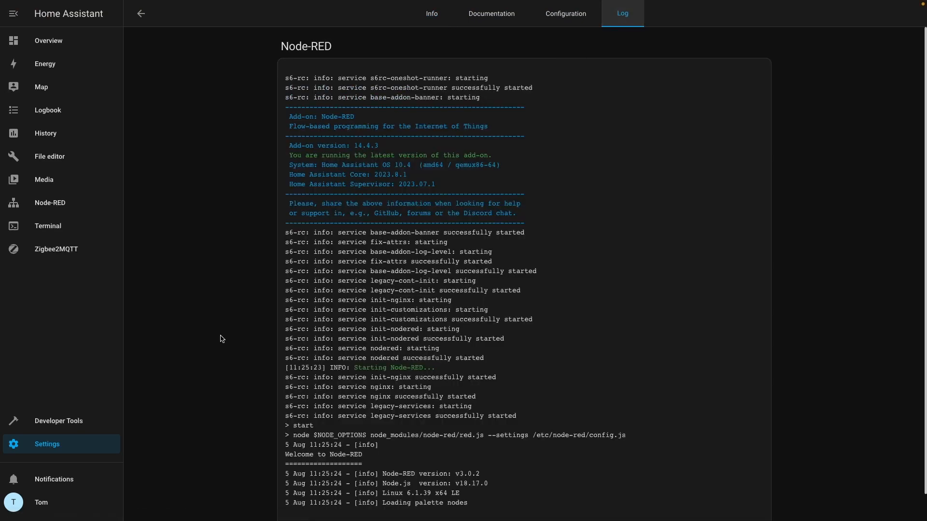
{"action": "mouse_move", "coordinate": [317, 148]}
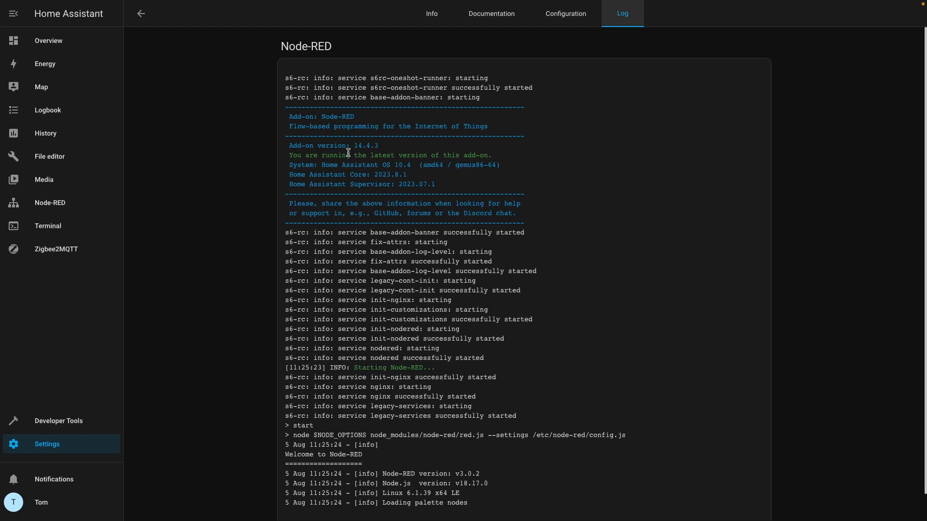
{"action": "scroll", "scroll_direction": "down", "scroll_amount": 3}
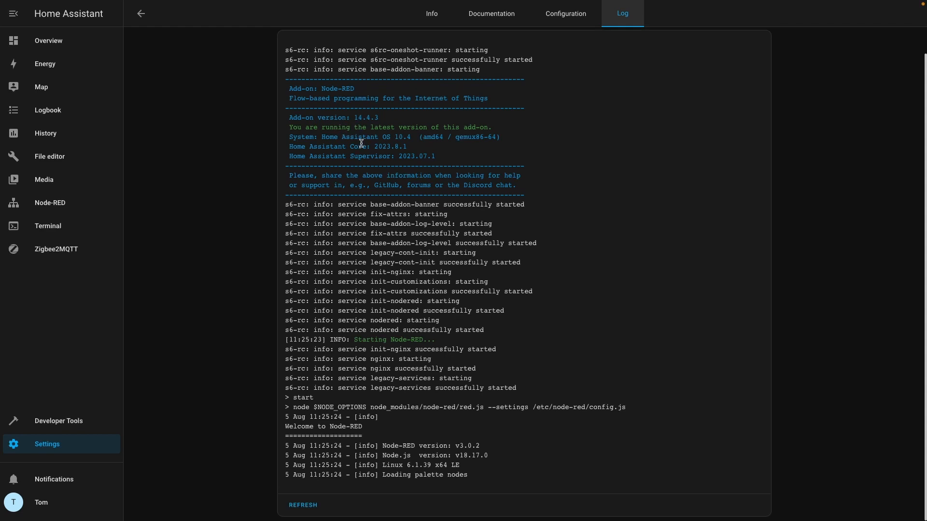
{"action": "left_click_drag", "start_coordinate": [312, 417], "coordinate": [368, 427]}
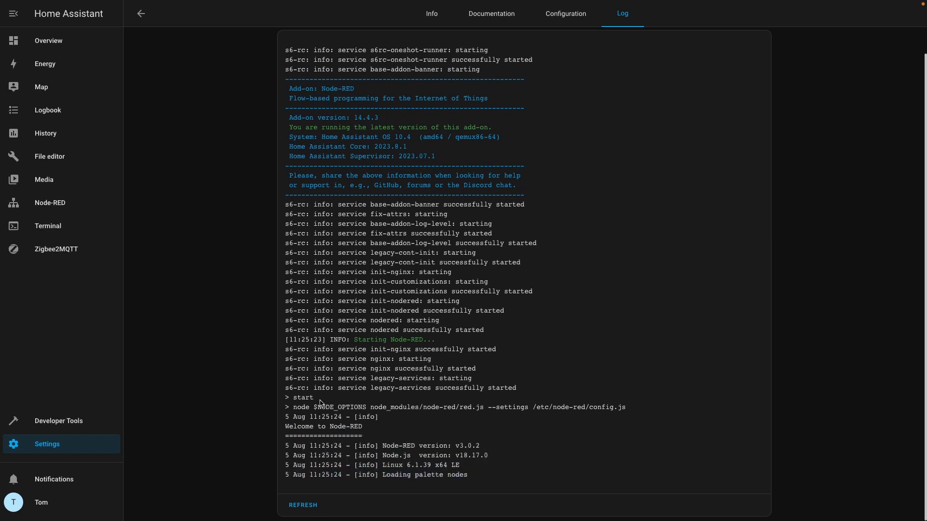
{"action": "mouse_move", "coordinate": [335, 168]}
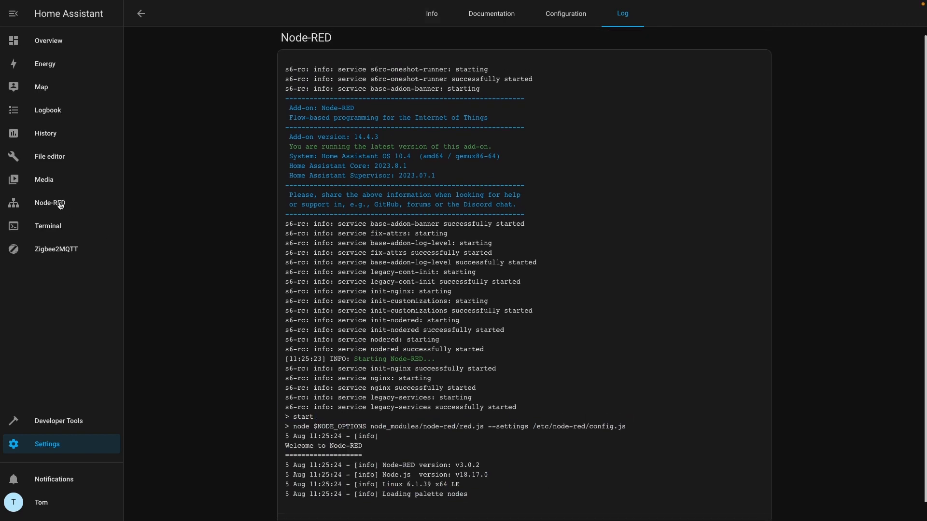
Open Node-RED from the sidebar and step through and dismiss the 3.0 welcome tour
{"action": "left_click", "coordinate": [50, 202]}
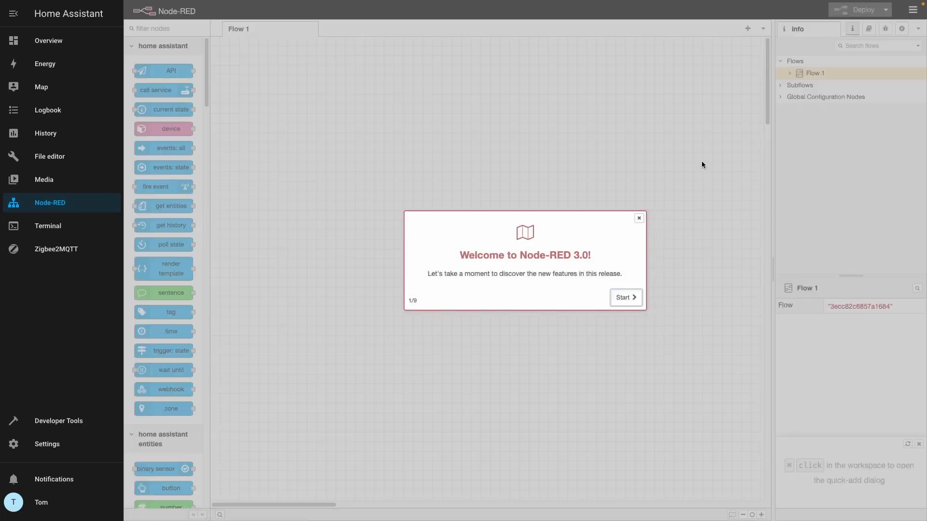
{"action": "mouse_move", "coordinate": [513, 274]}
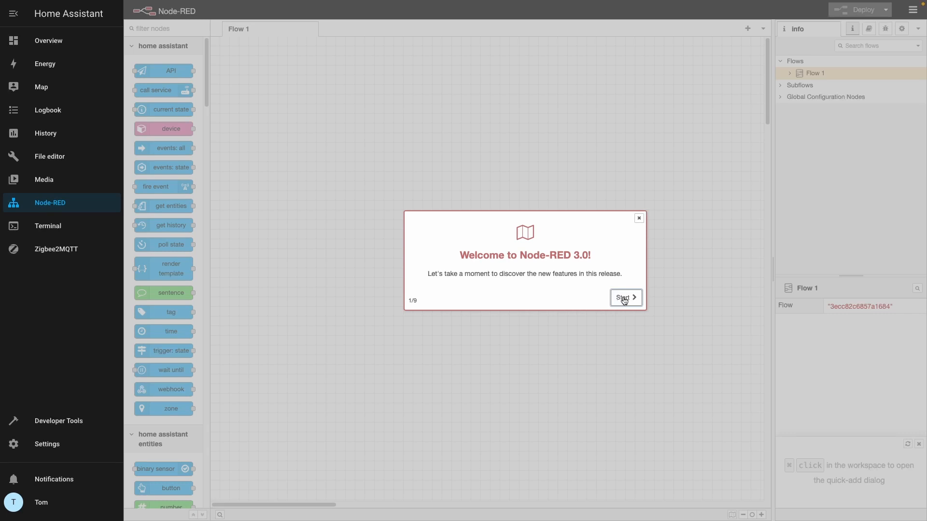
{"action": "left_click", "coordinate": [625, 298]}
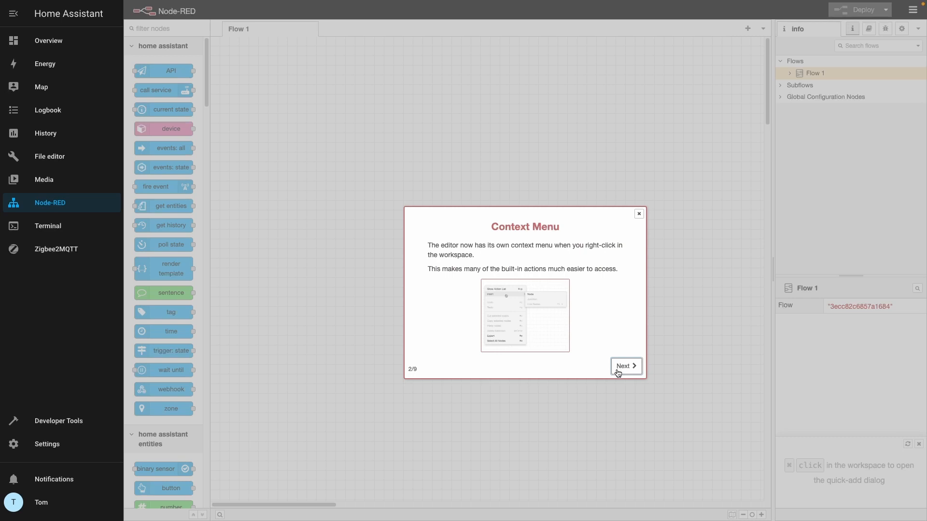
{"action": "left_click", "coordinate": [625, 365]}
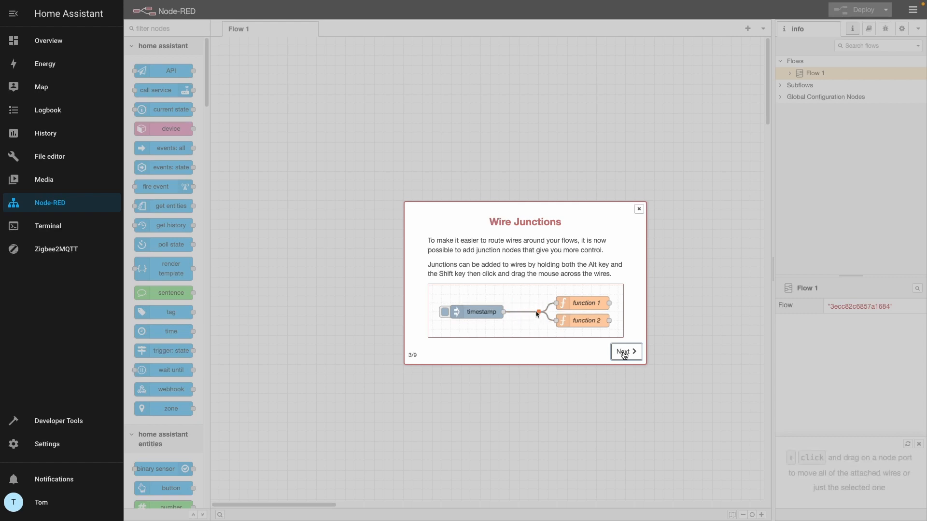
{"action": "left_click", "coordinate": [623, 352]}
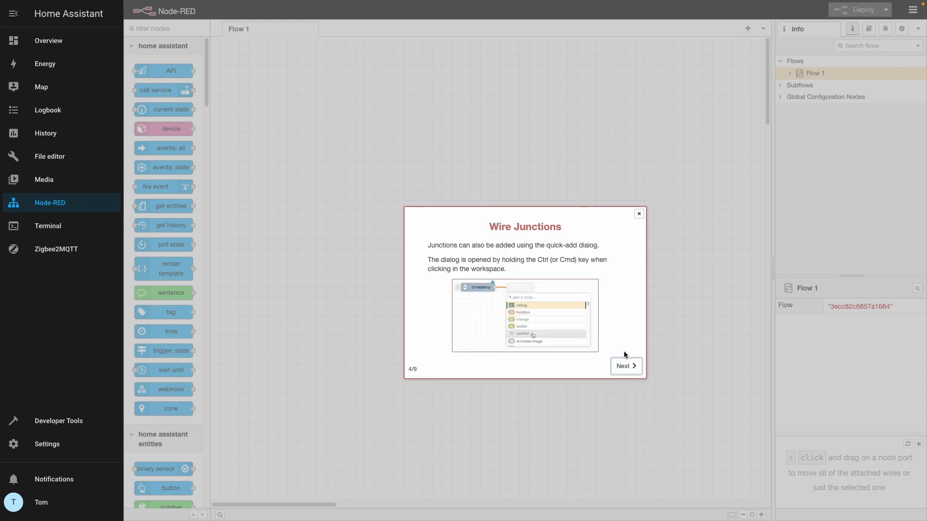
{"action": "left_click", "coordinate": [639, 213]}
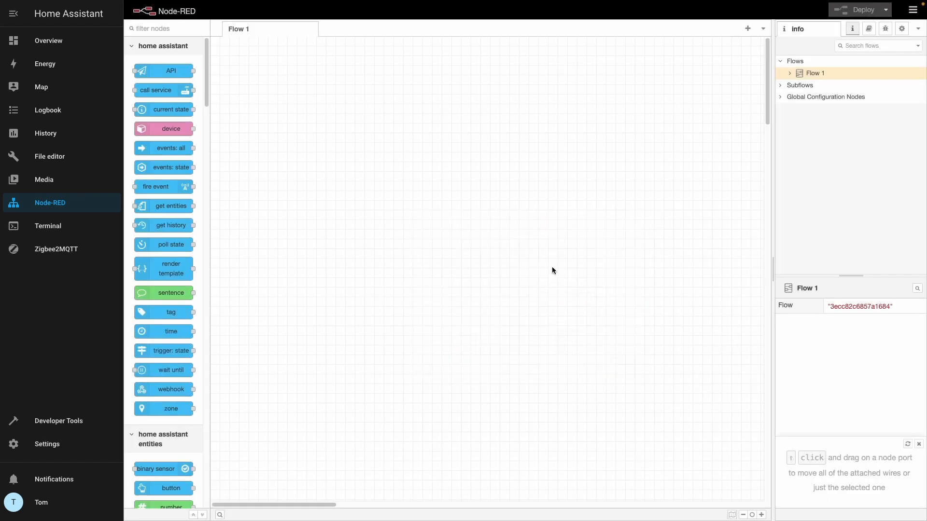
{"action": "mouse_move", "coordinate": [316, 102]}
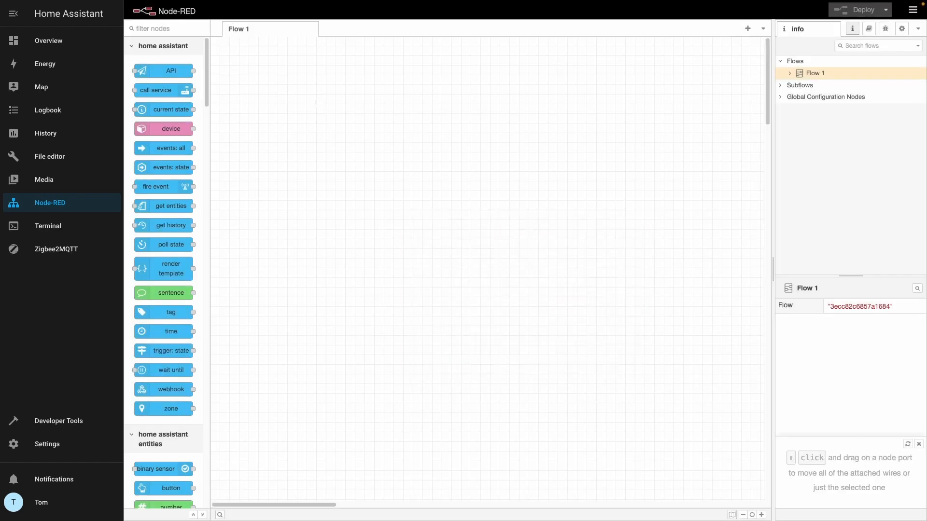
{"action": "mouse_move", "coordinate": [87, 81]}
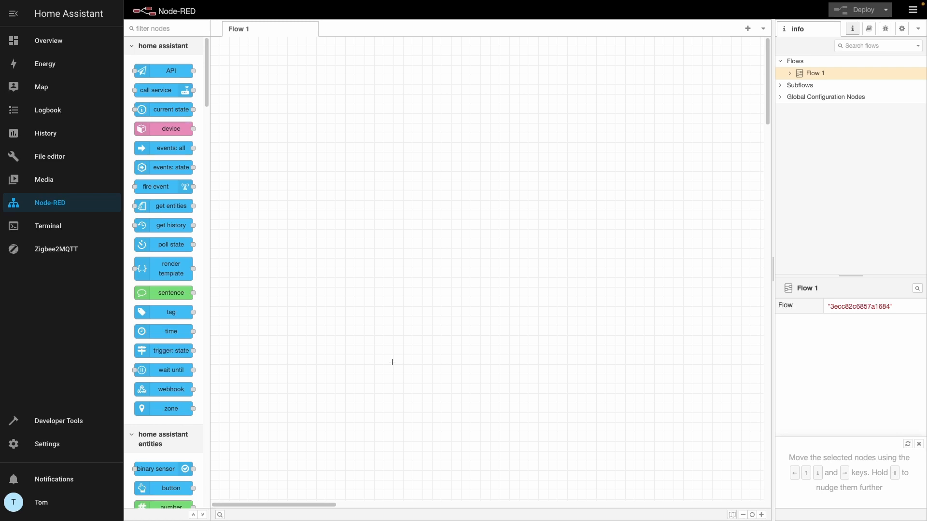
{"action": "mouse_move", "coordinate": [282, 153]}
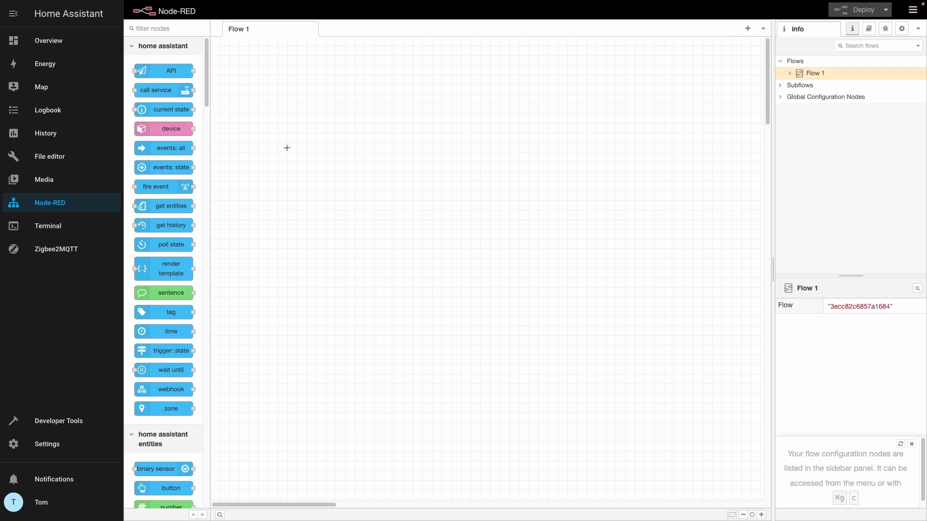
{"action": "mouse_move", "coordinate": [332, 189]}
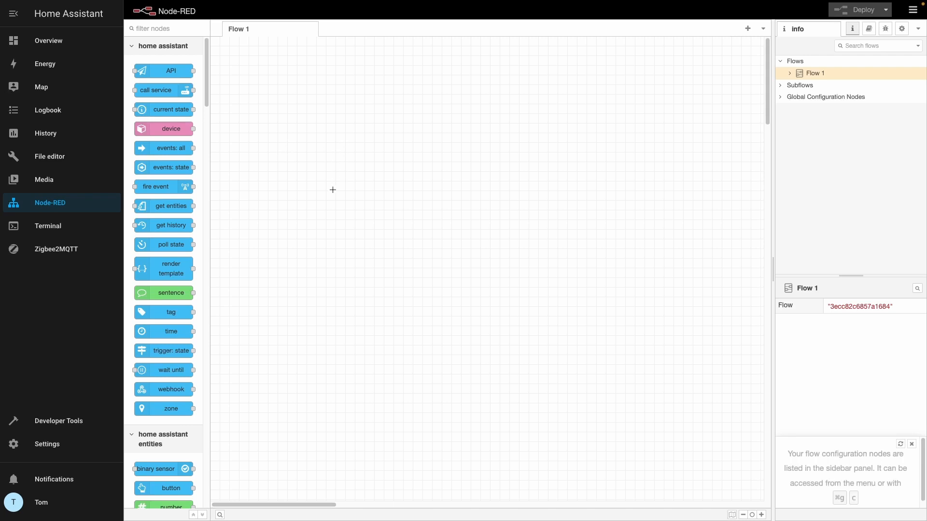
{"action": "mouse_move", "coordinate": [326, 217]}
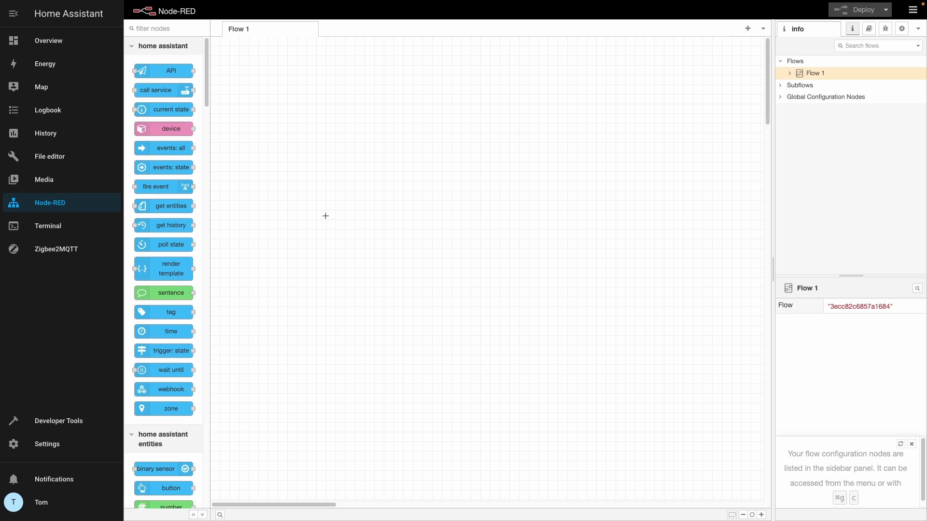
{"action": "mouse_move", "coordinate": [319, 242]}
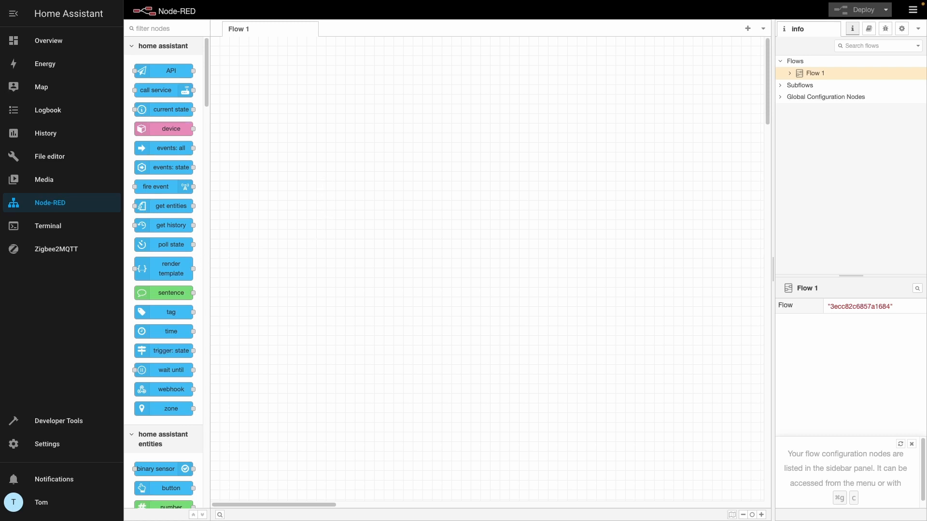
{"action": "mouse_move", "coordinate": [348, 189]}
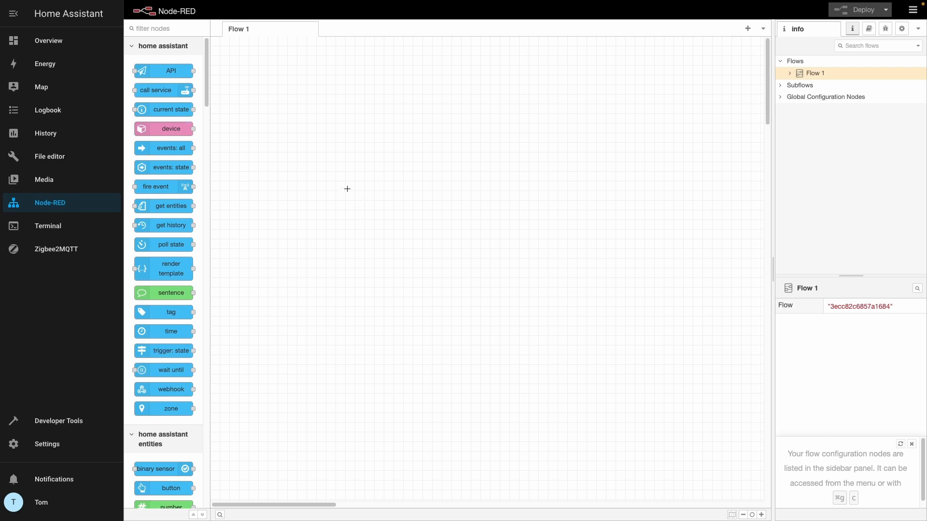
{"action": "mouse_move", "coordinate": [367, 163]}
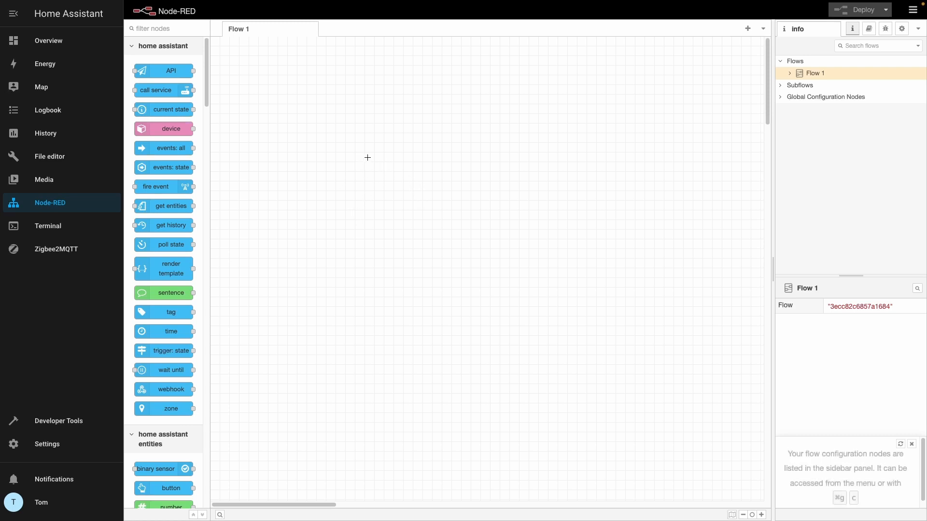
{"action": "mouse_move", "coordinate": [345, 169]}
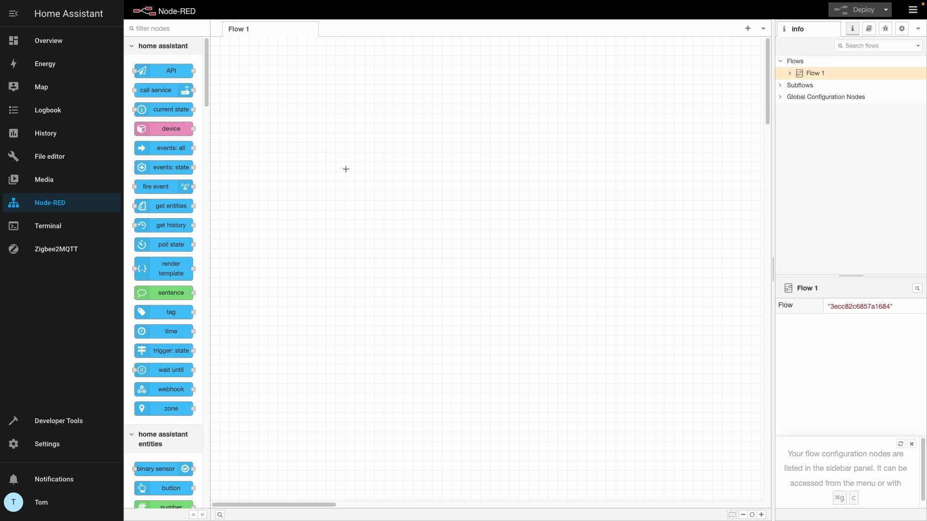
{"action": "mouse_move", "coordinate": [215, 245]}
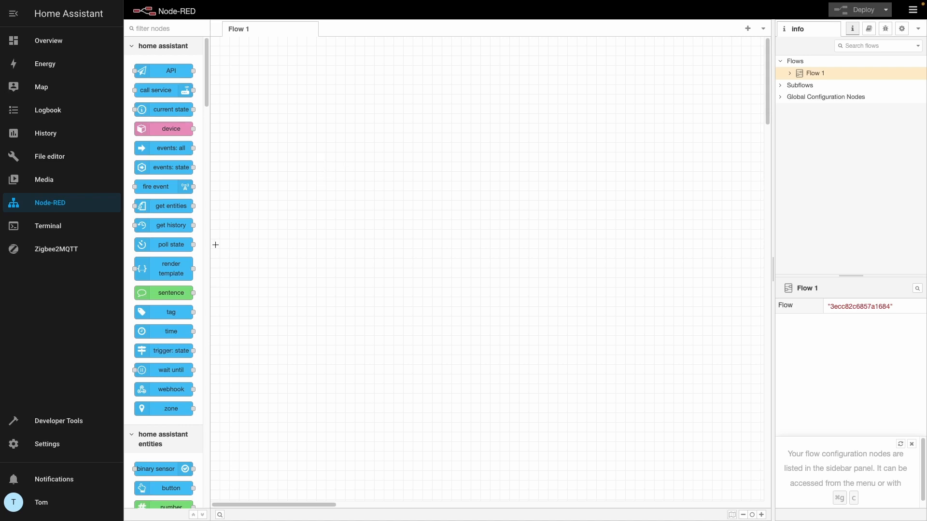
{"action": "mouse_move", "coordinate": [292, 187]}
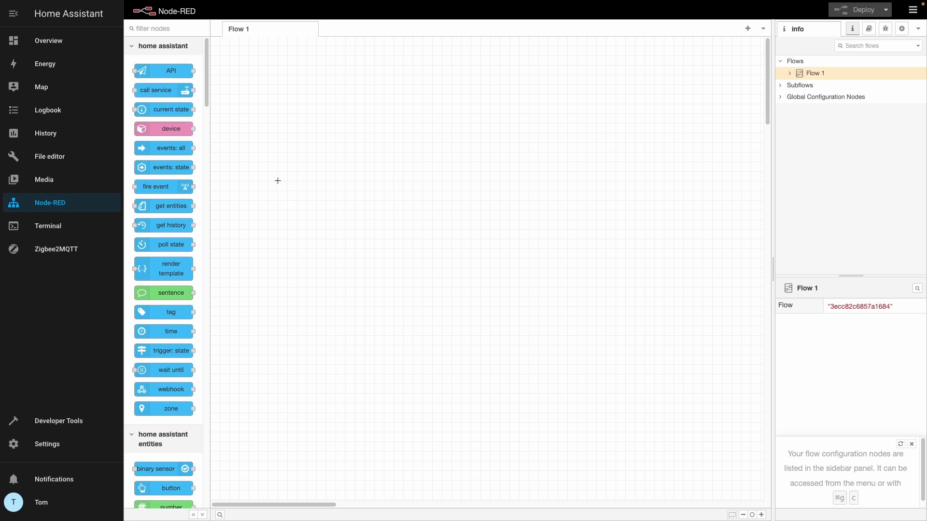
{"action": "scroll", "scroll_direction": "down", "scroll_amount": 3}
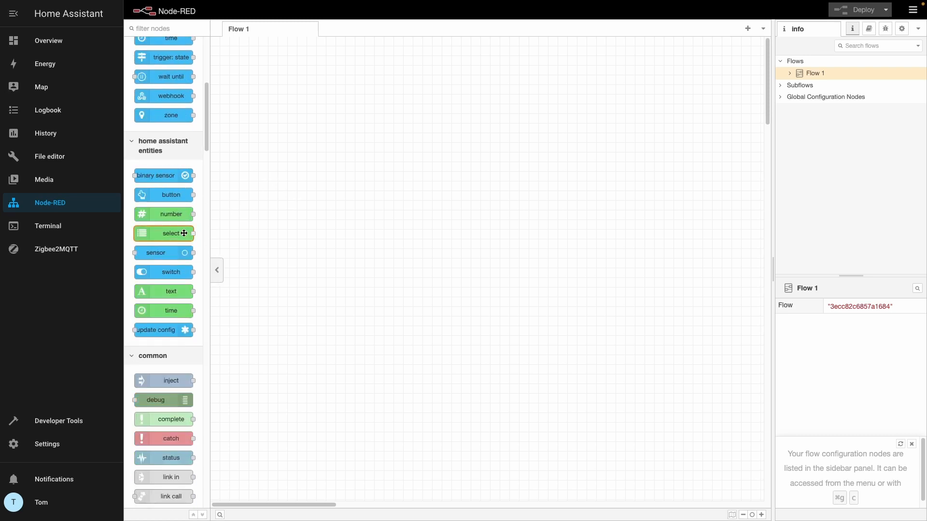
{"action": "scroll", "scroll_direction": "down", "scroll_amount": 3}
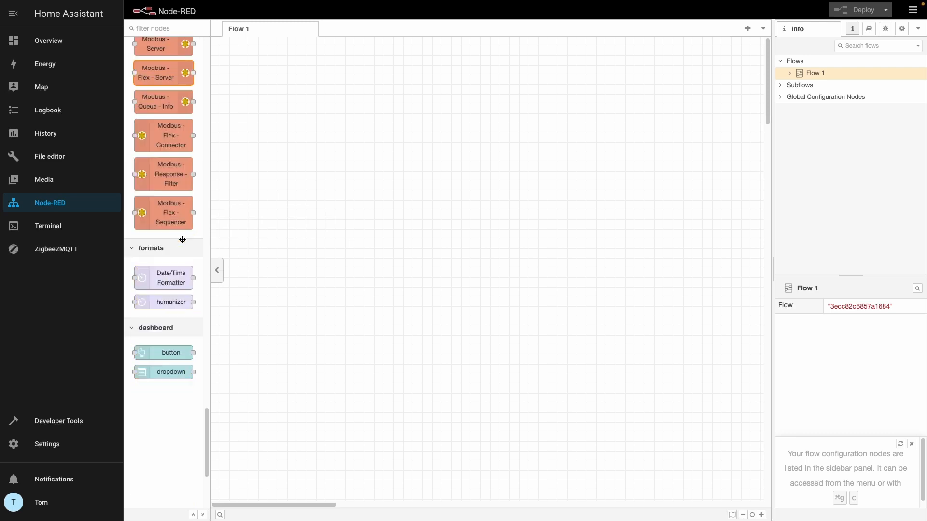
{"action": "scroll", "scroll_direction": "down", "scroll_amount": 3}
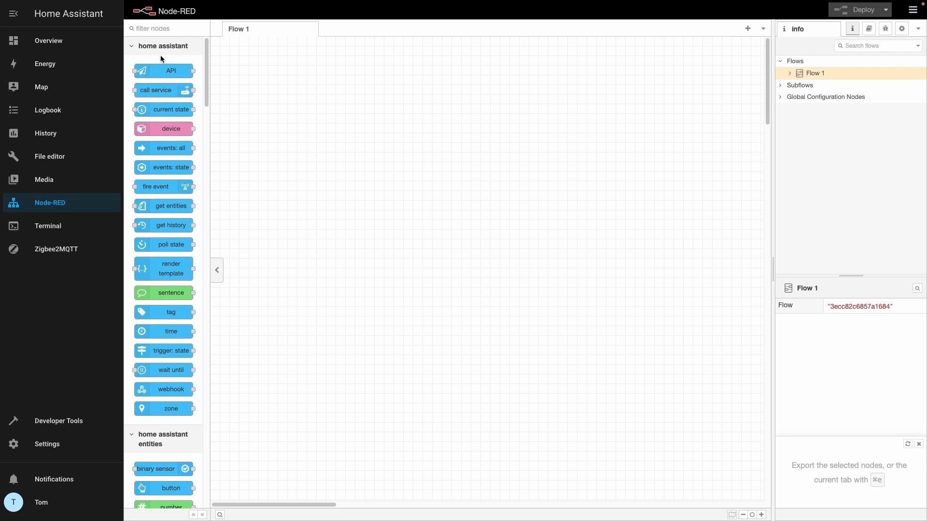
{"action": "scroll", "scroll_direction": "down", "scroll_amount": 3}
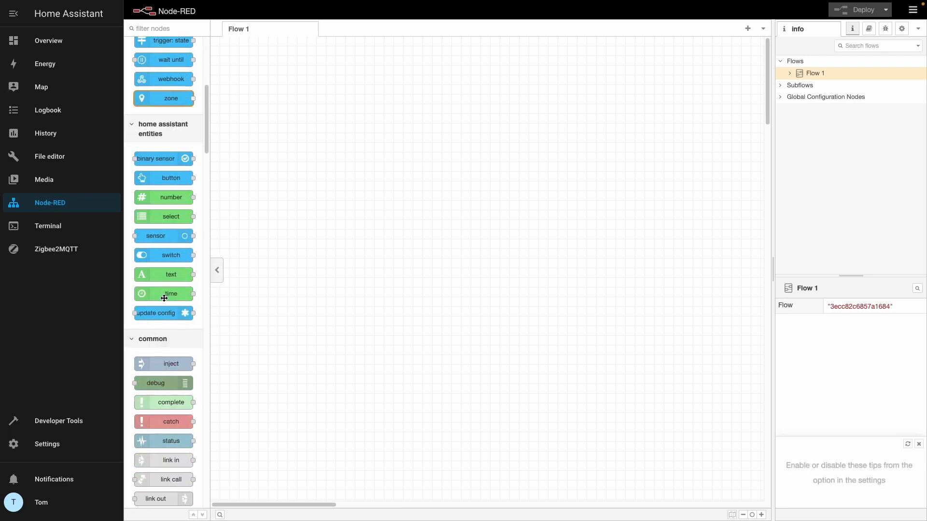
{"action": "mouse_move", "coordinate": [161, 177]}
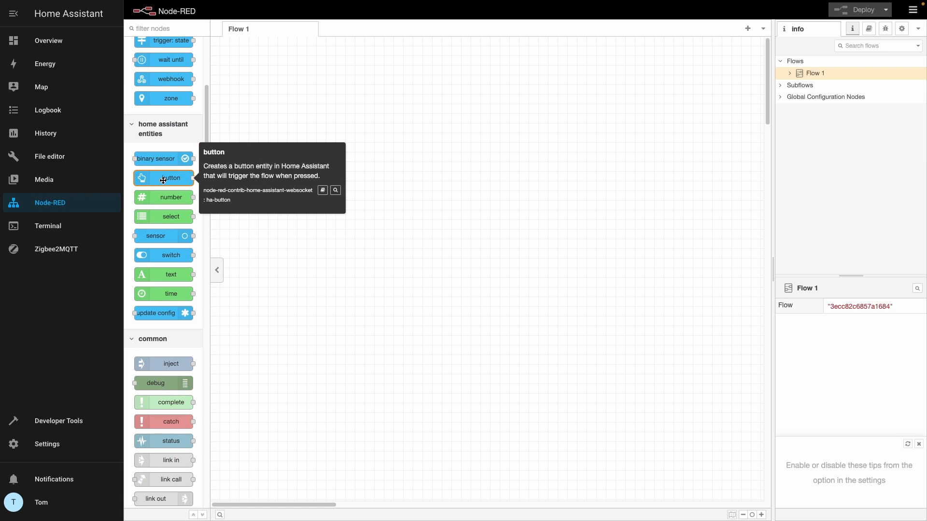
Place a button node and a debug node on Flow 1 and wire the button's output to the debug node
{"action": "left_click_drag", "start_coordinate": [164, 177], "coordinate": [341, 133]}
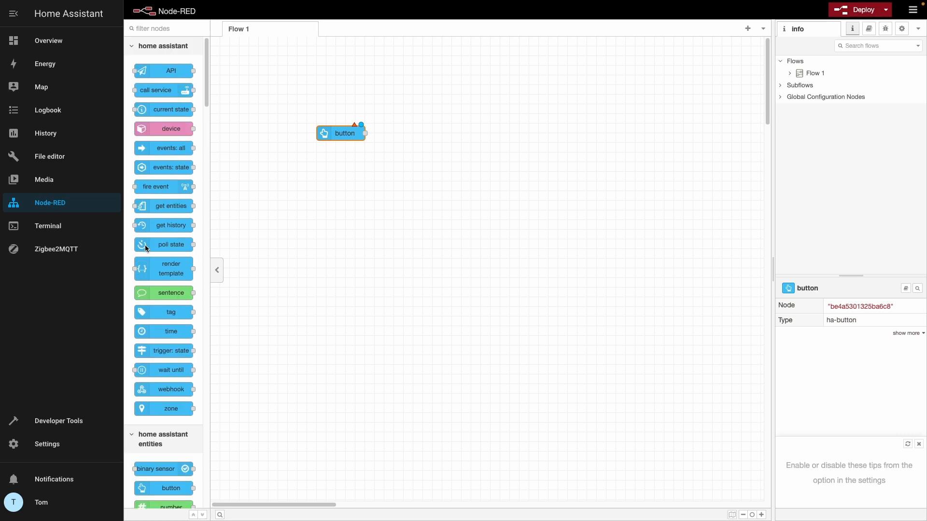
{"action": "scroll", "scroll_direction": "down", "scroll_amount": 3}
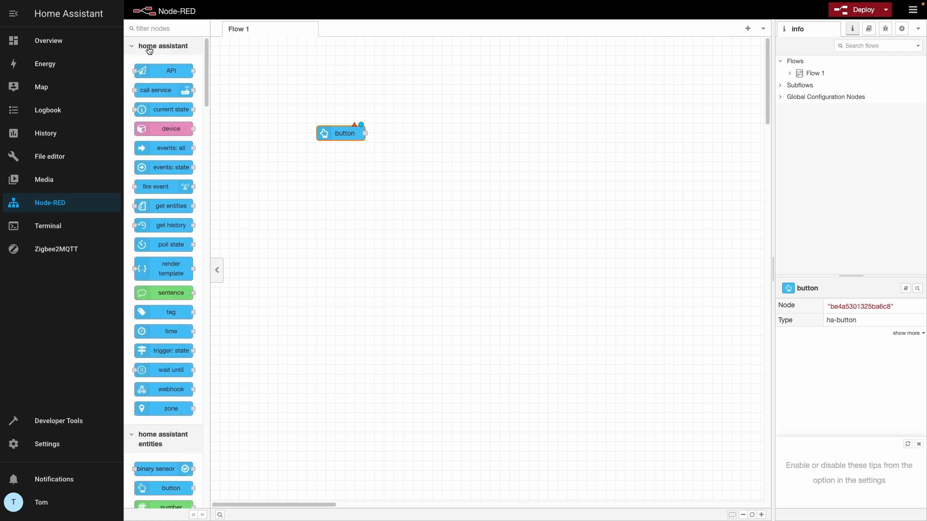
{"action": "type", "text": "debug"}
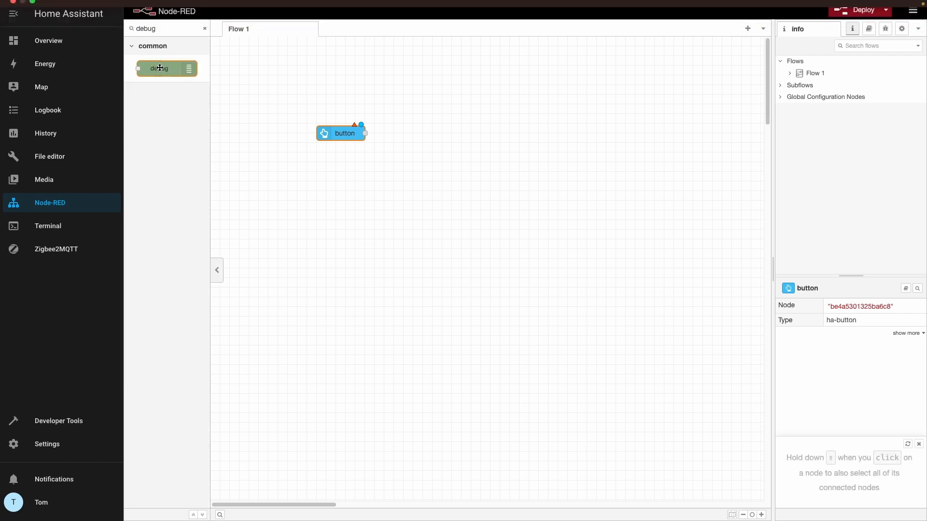
{"action": "left_click_drag", "start_coordinate": [158, 68], "coordinate": [469, 143]}
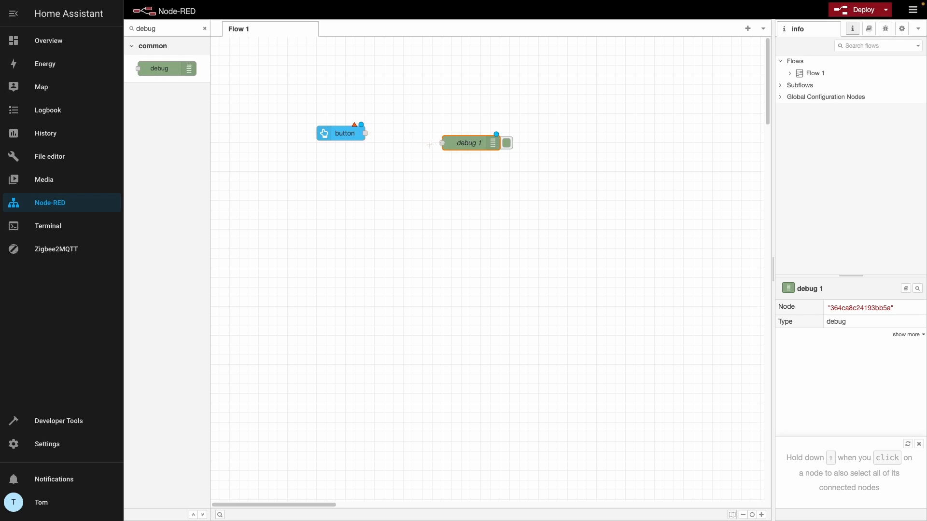
{"action": "left_click_drag", "start_coordinate": [364, 133], "coordinate": [443, 143]}
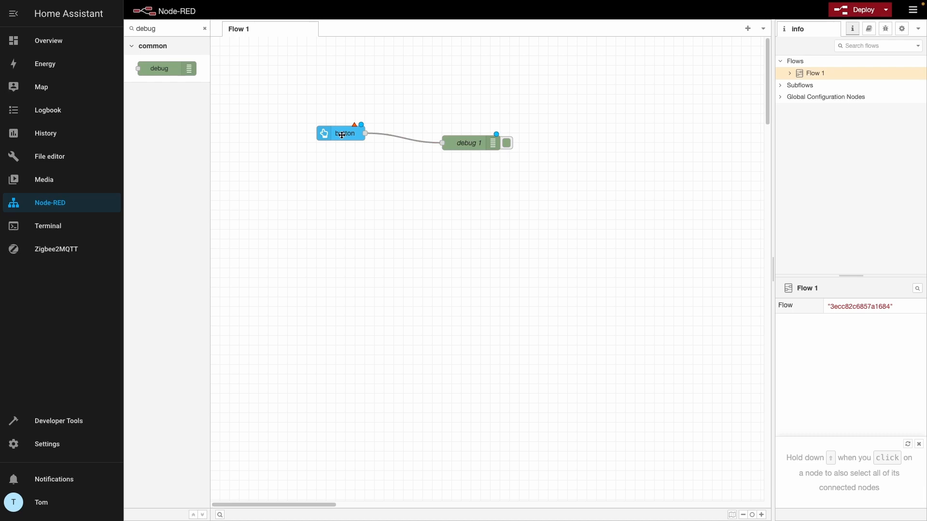
{"action": "left_click", "coordinate": [343, 133]}
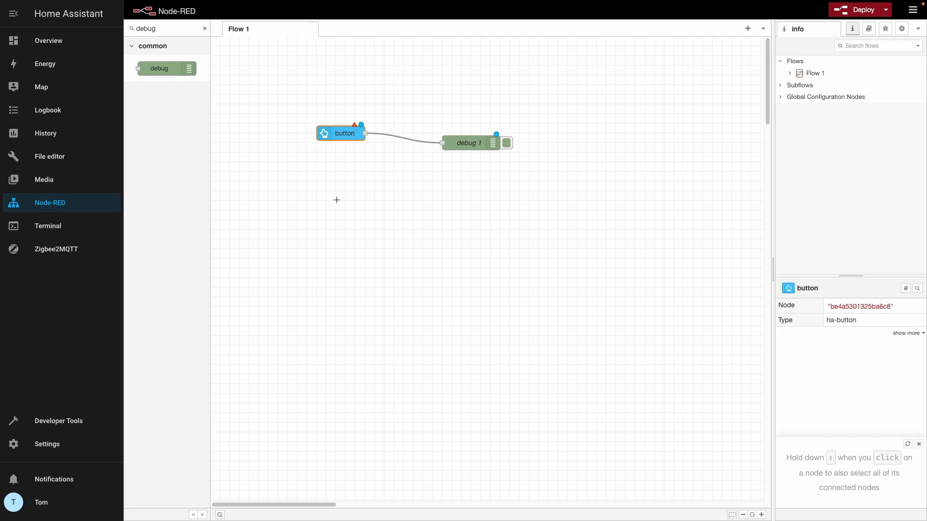
{"action": "mouse_move", "coordinate": [471, 150]}
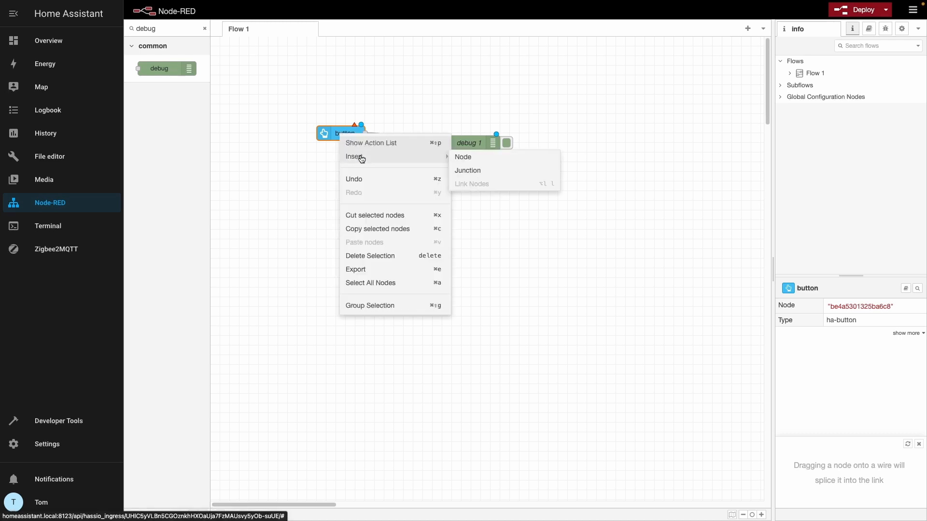
{"action": "mouse_move", "coordinate": [381, 145]}
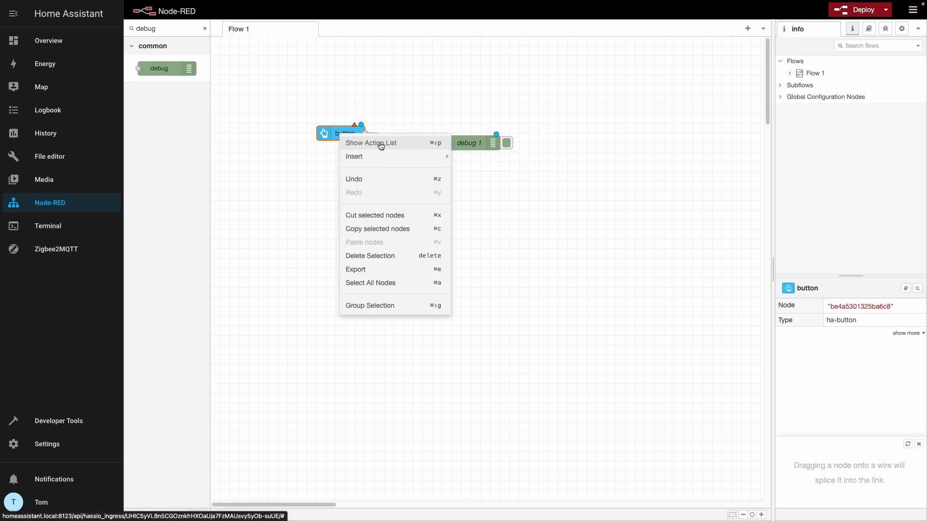
{"action": "left_click", "coordinate": [371, 143]}
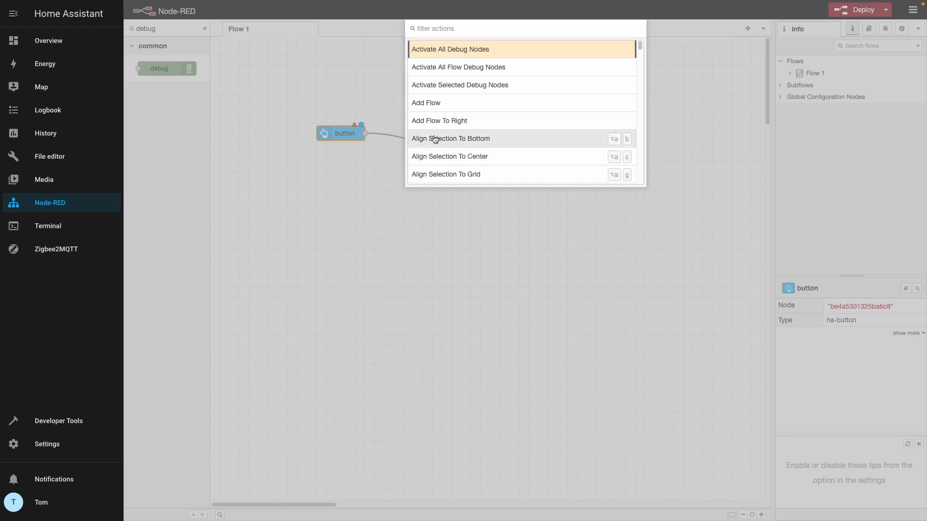
{"action": "mouse_move", "coordinate": [386, 190]}
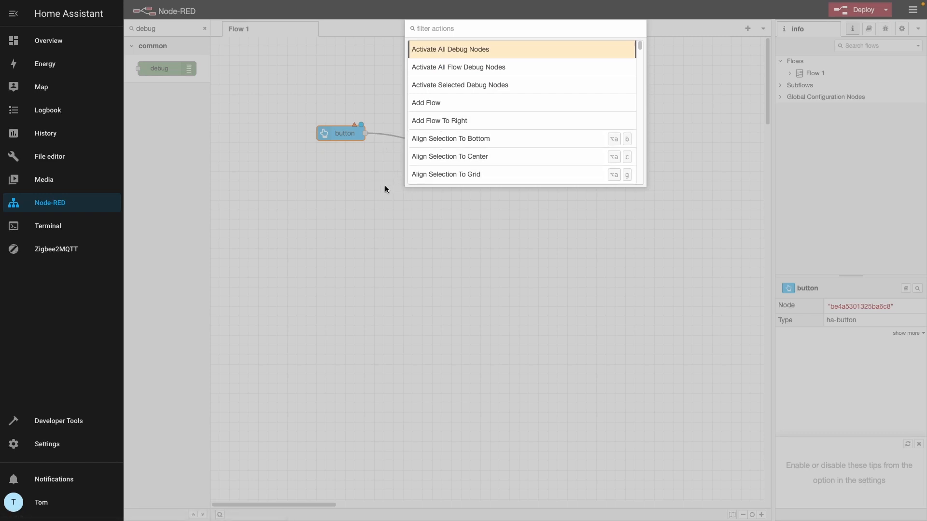
{"action": "right_click", "coordinate": [339, 133]}
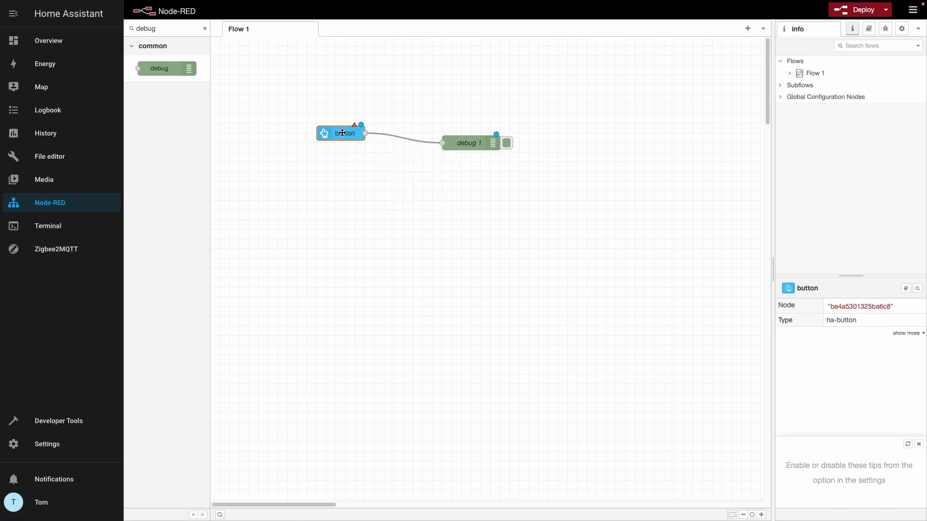
Name the button node 'Office button' in its settings
{"action": "double_click", "coordinate": [344, 133]}
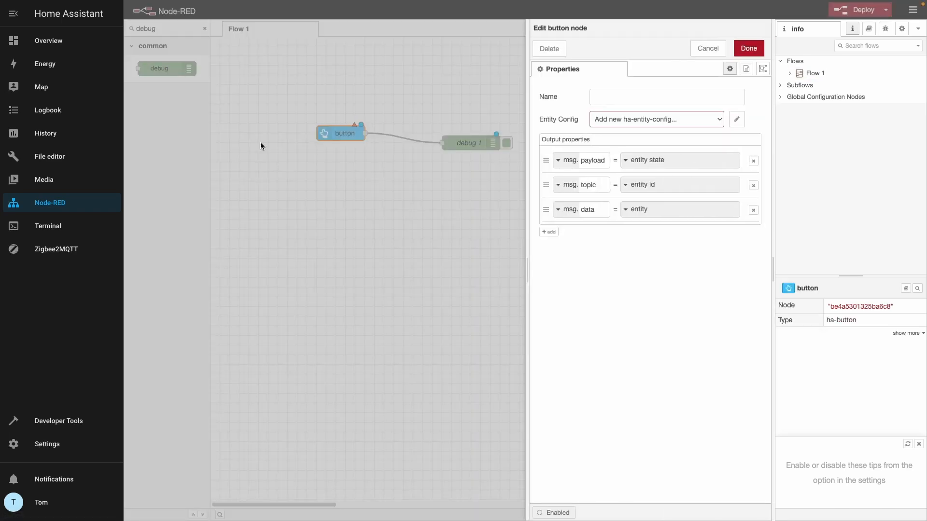
{"action": "mouse_move", "coordinate": [608, 116]}
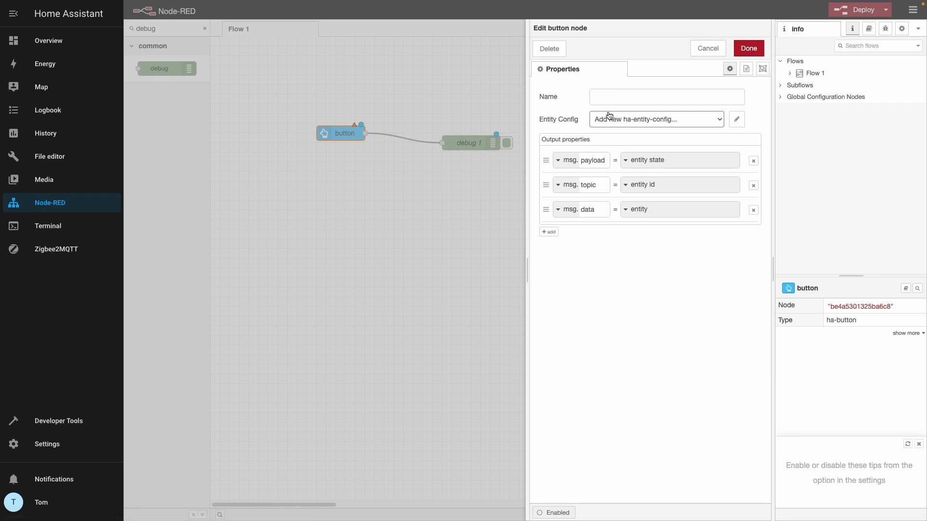
{"action": "left_click", "coordinate": [666, 96]}
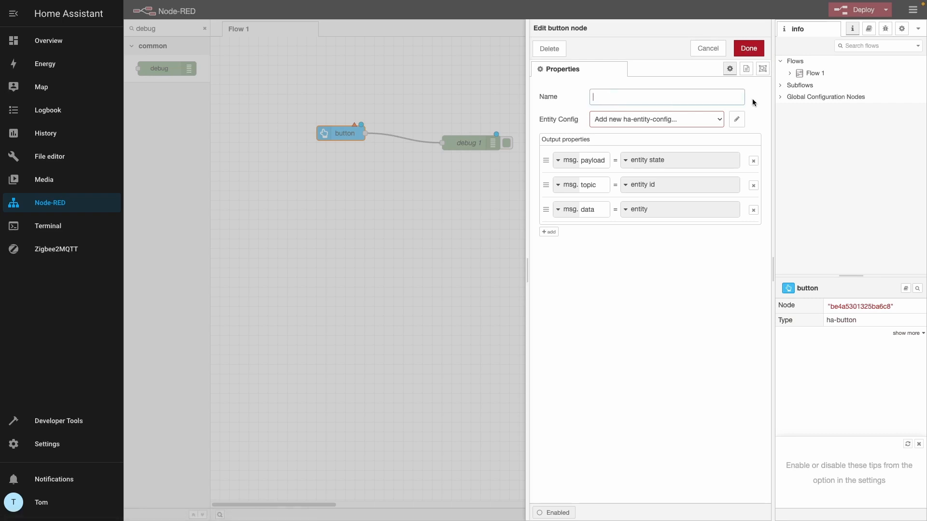
{"action": "type", "text": "Off"}
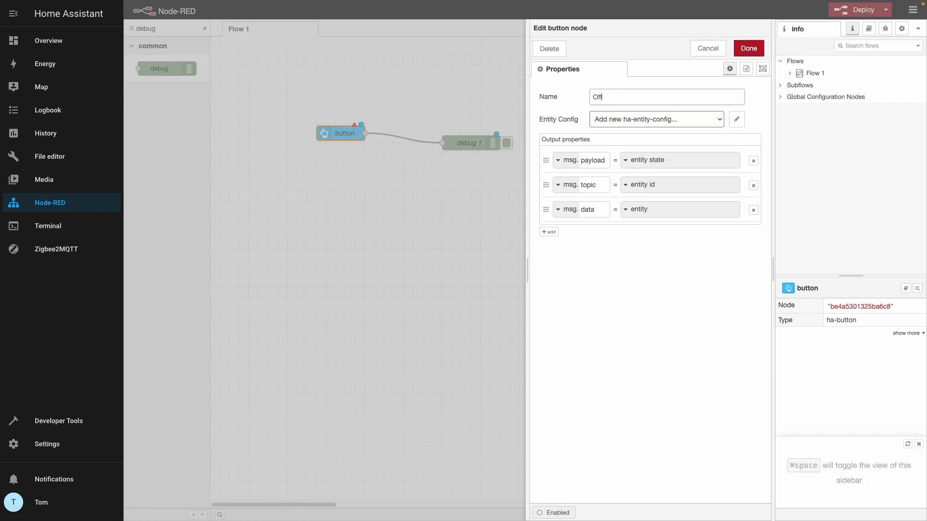
{"action": "type", "text": "Office button"}
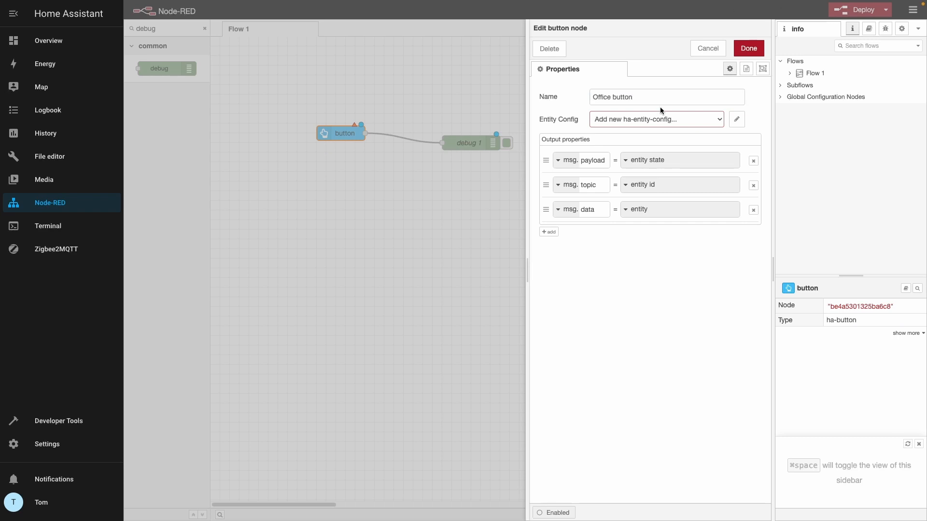
{"action": "left_click", "coordinate": [656, 120]}
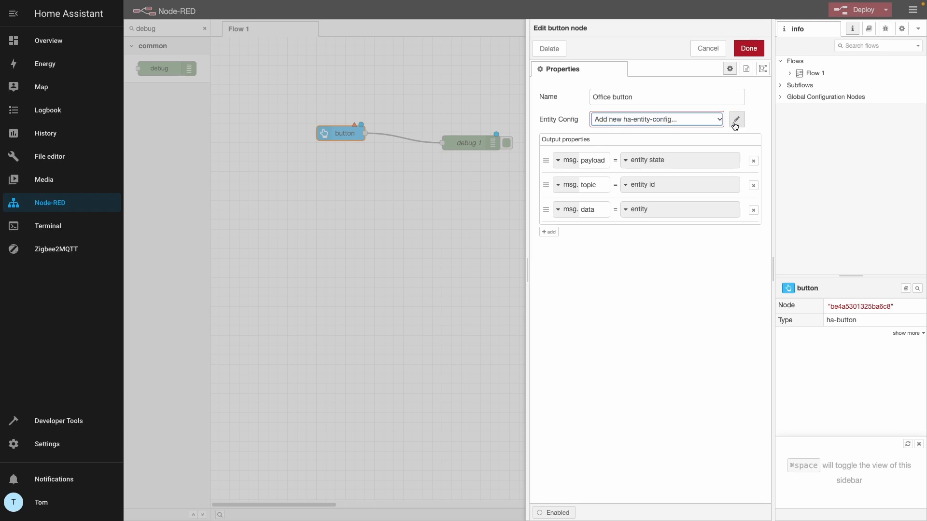
Start a new ha-entity-config for the button with the Home Assistant server and button type
{"action": "left_click", "coordinate": [708, 48]}
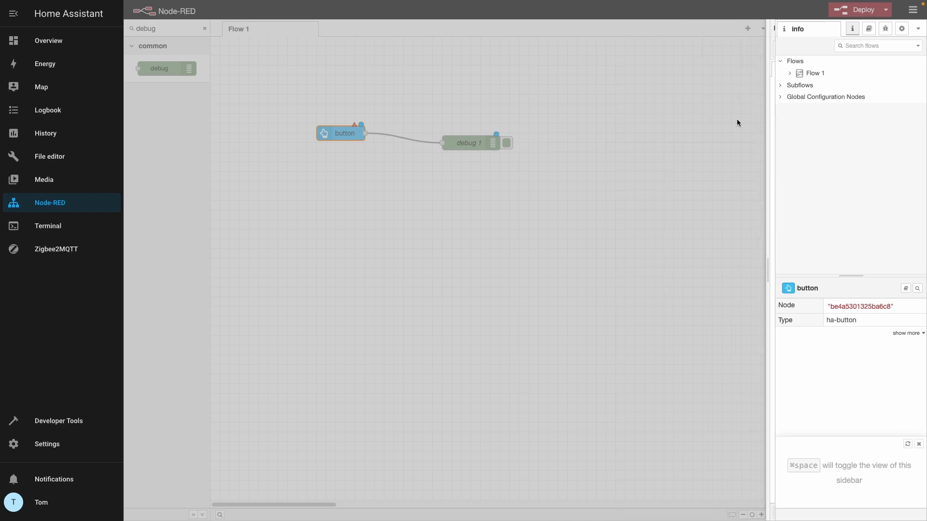
{"action": "left_click", "coordinate": [732, 119]}
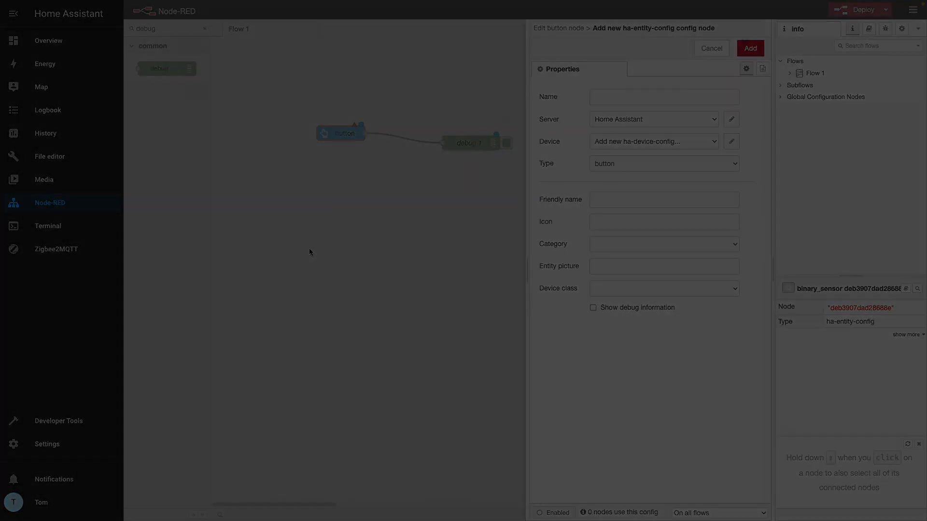
Discard the button node edits, clear the palette filter and delete the button node
{"action": "left_click", "coordinate": [711, 48]}
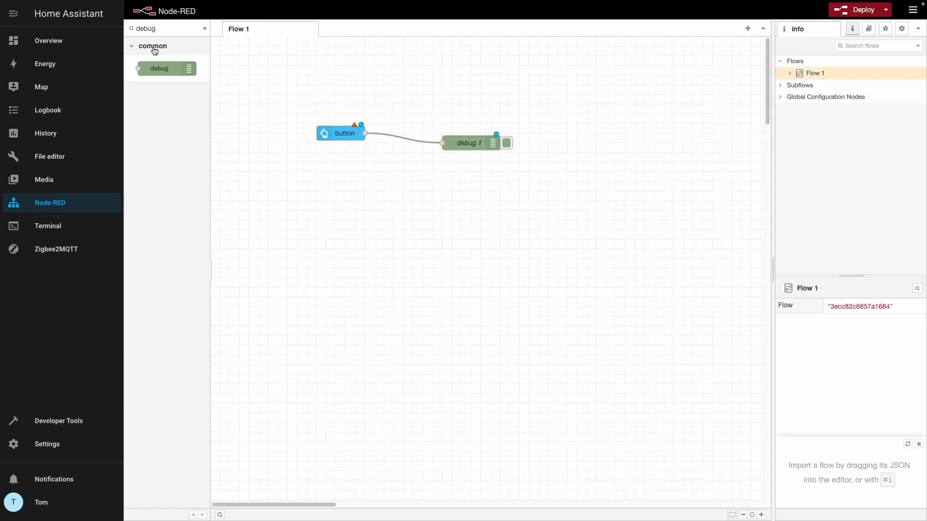
{"action": "left_click", "coordinate": [205, 28]}
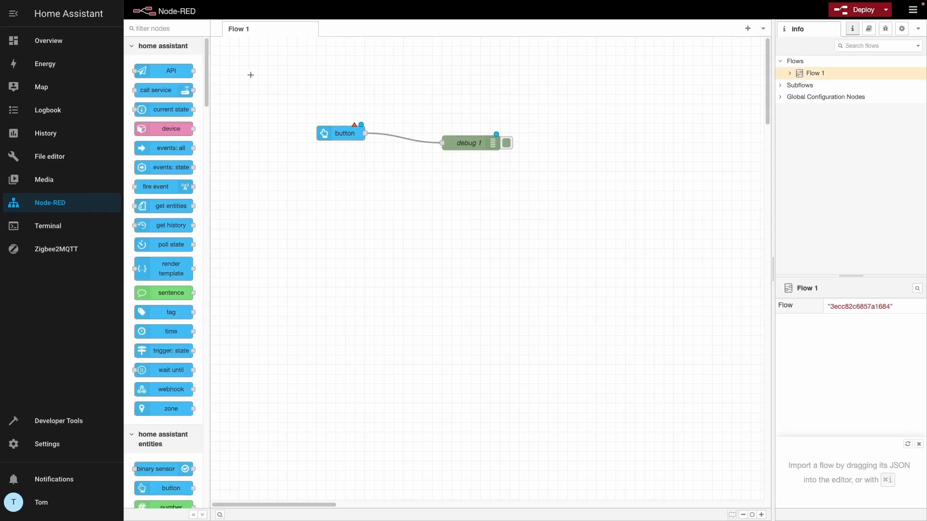
{"action": "key", "text": "Delete"}
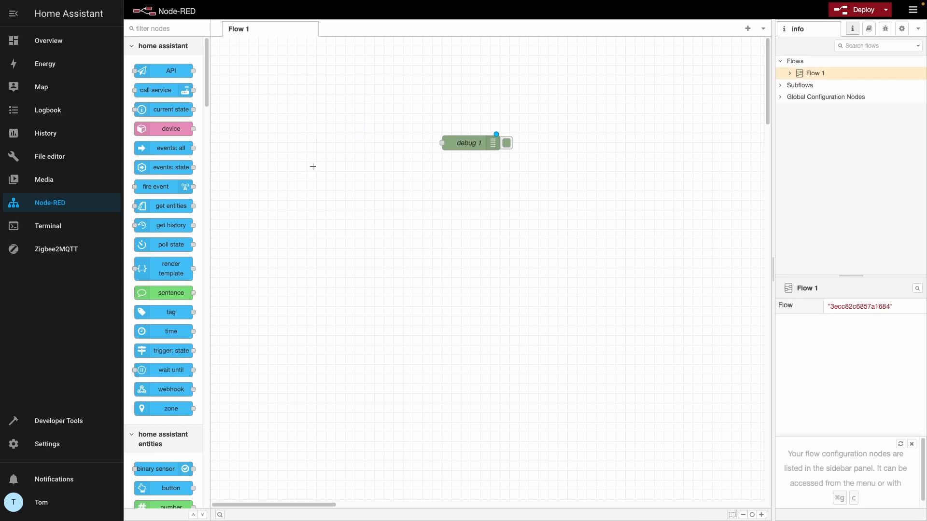
{"action": "mouse_move", "coordinate": [259, 187]}
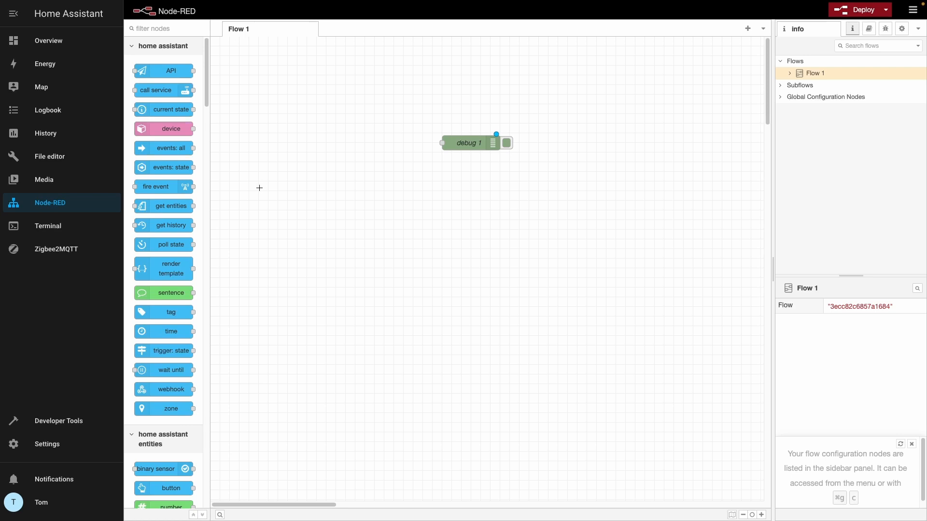
{"action": "mouse_move", "coordinate": [239, 193]}
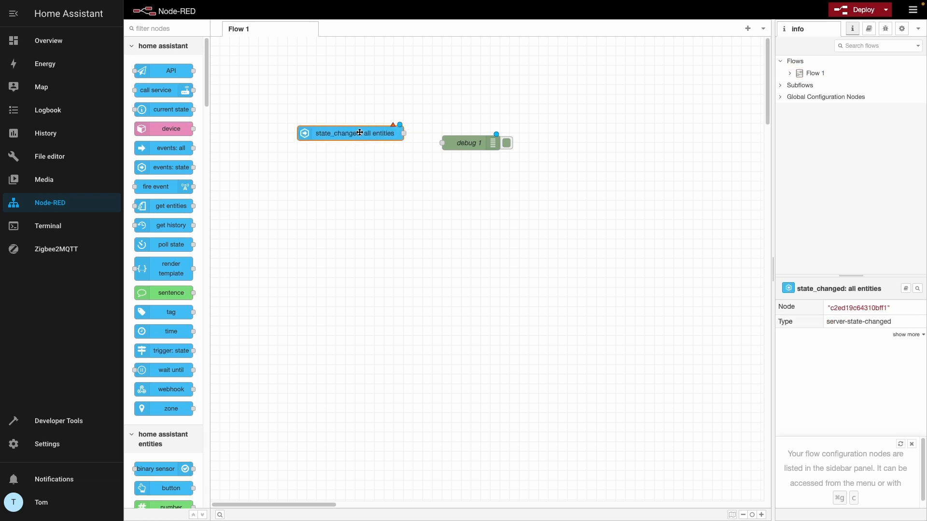
Place the events: state node left of debug 1 and wire its output into debug 1
{"action": "left_click_drag", "start_coordinate": [351, 133], "coordinate": [302, 152]}
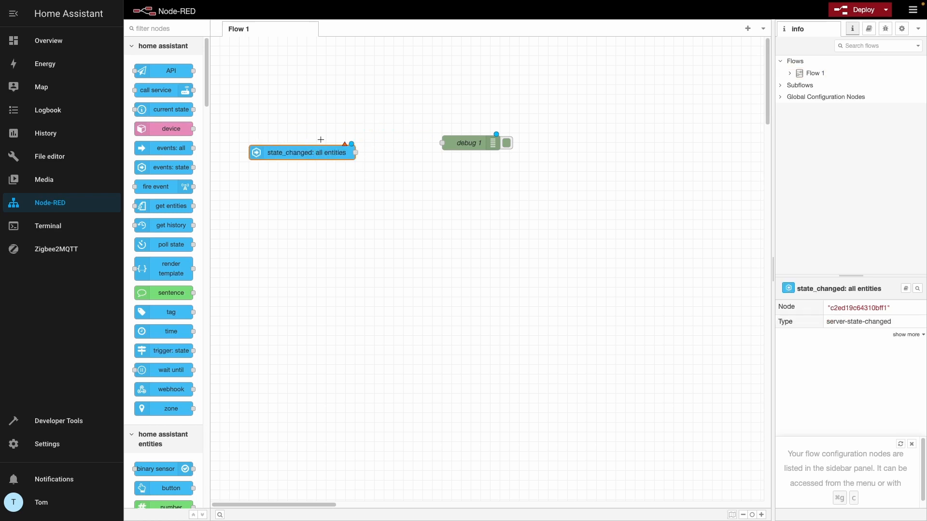
{"action": "left_click_drag", "start_coordinate": [355, 152], "coordinate": [378, 150]}
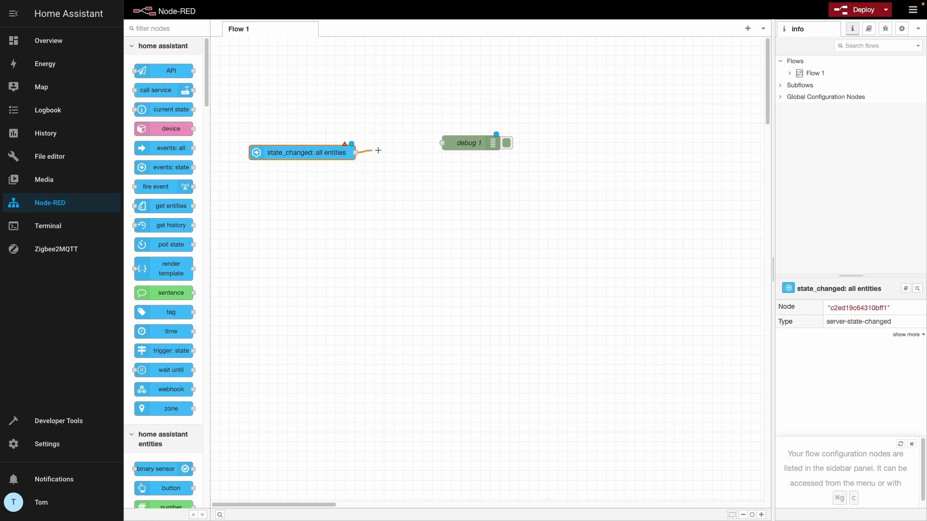
Name the state node 'Office Button' and set its entity to Office Switch click
{"action": "double_click", "coordinate": [302, 152]}
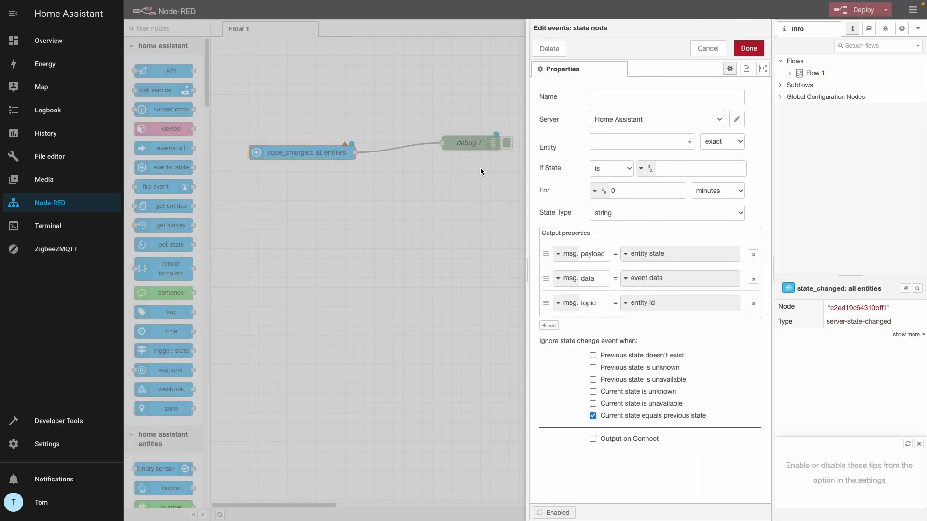
{"action": "left_click", "coordinate": [666, 96]}
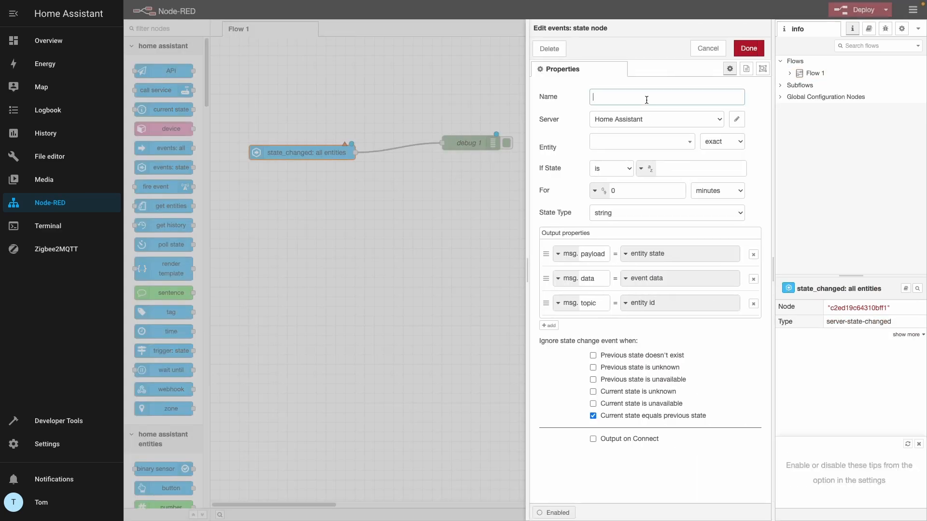
{"action": "type", "text": "Office Button"}
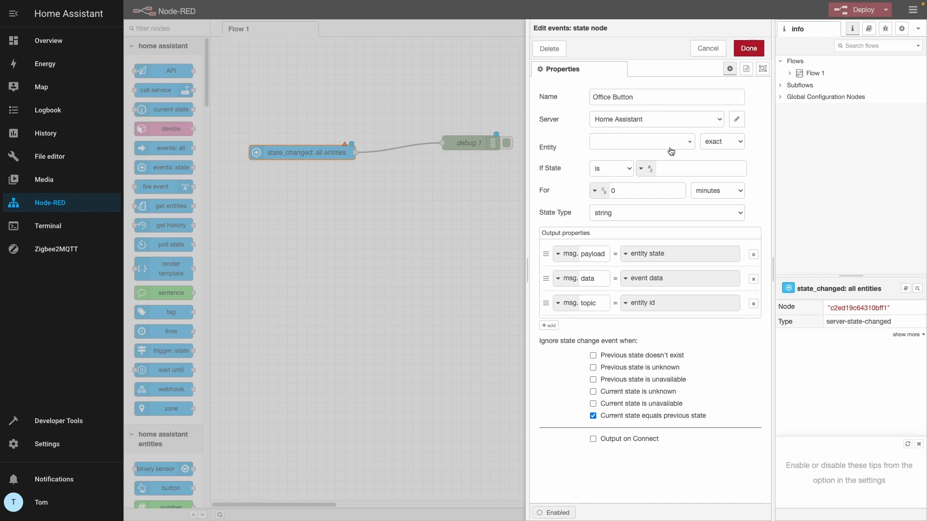
{"action": "left_click", "coordinate": [641, 141]}
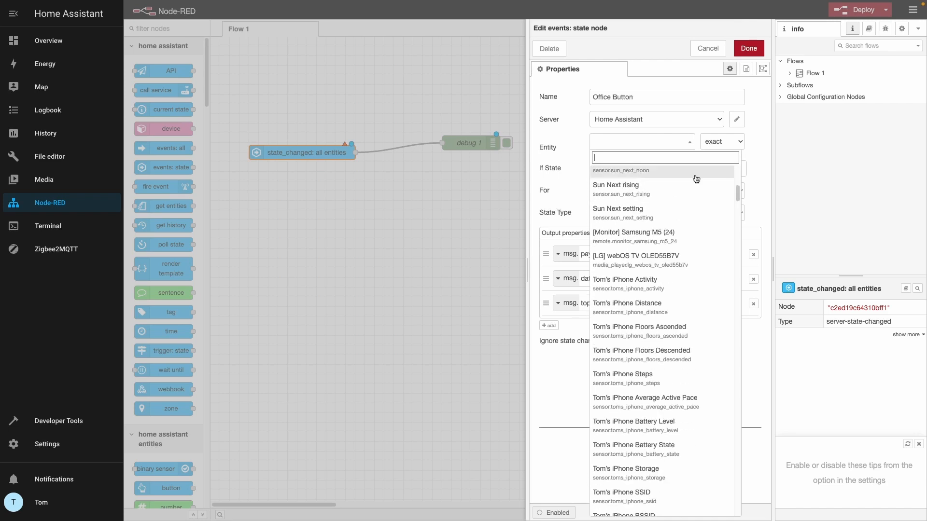
{"action": "type", "text": "office"}
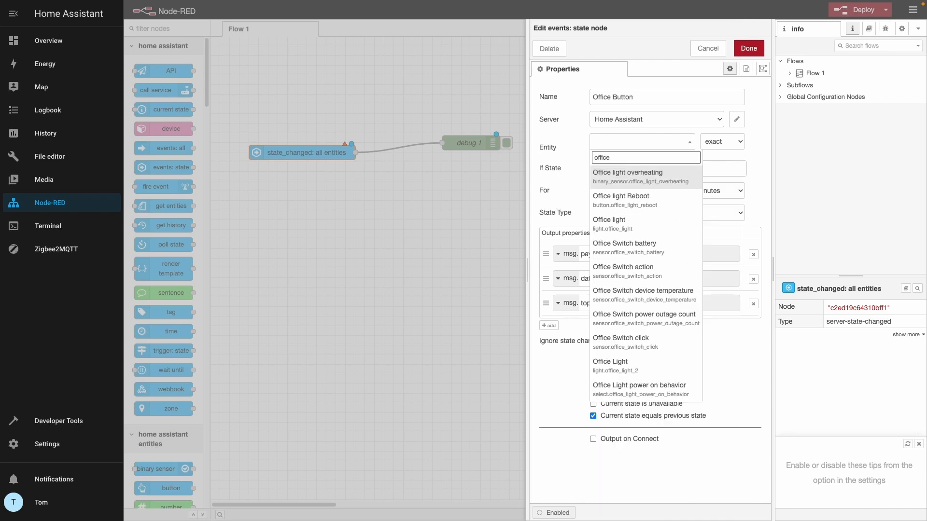
{"action": "mouse_move", "coordinate": [641, 257]}
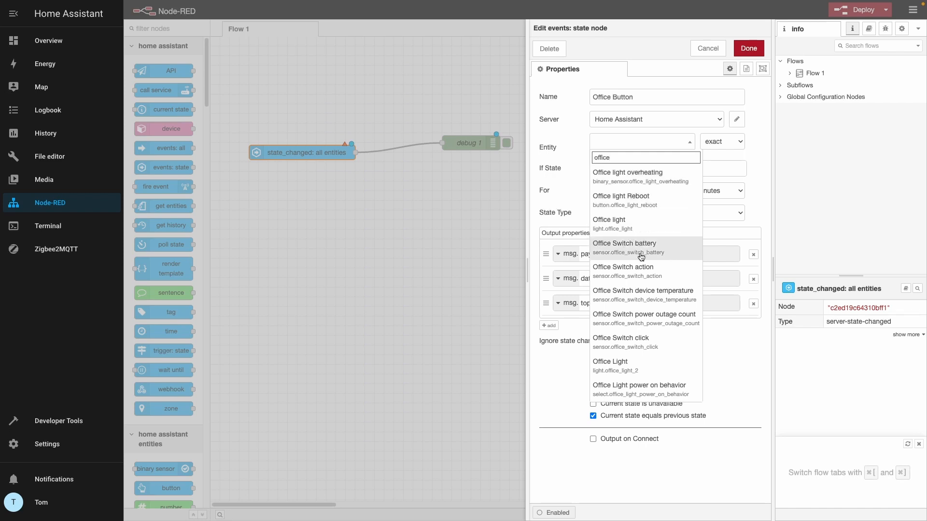
{"action": "mouse_move", "coordinate": [658, 279]}
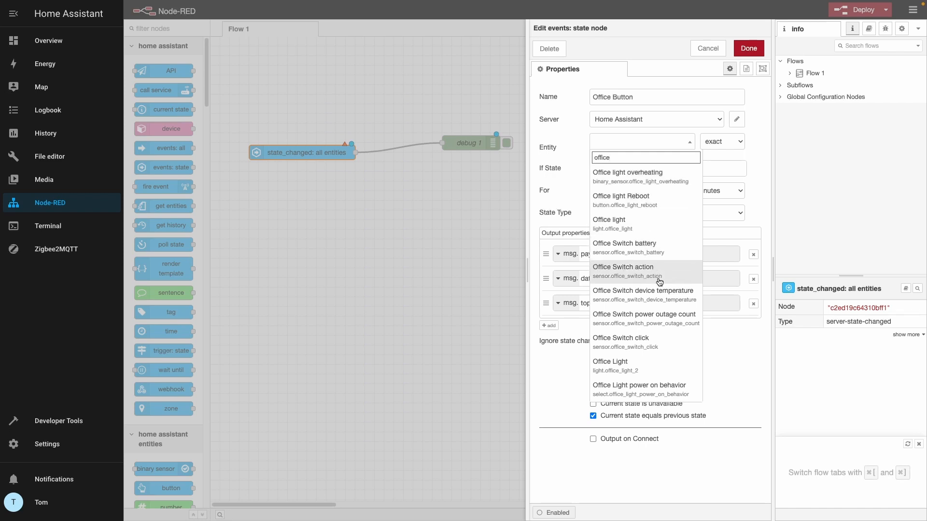
{"action": "mouse_move", "coordinate": [653, 293]}
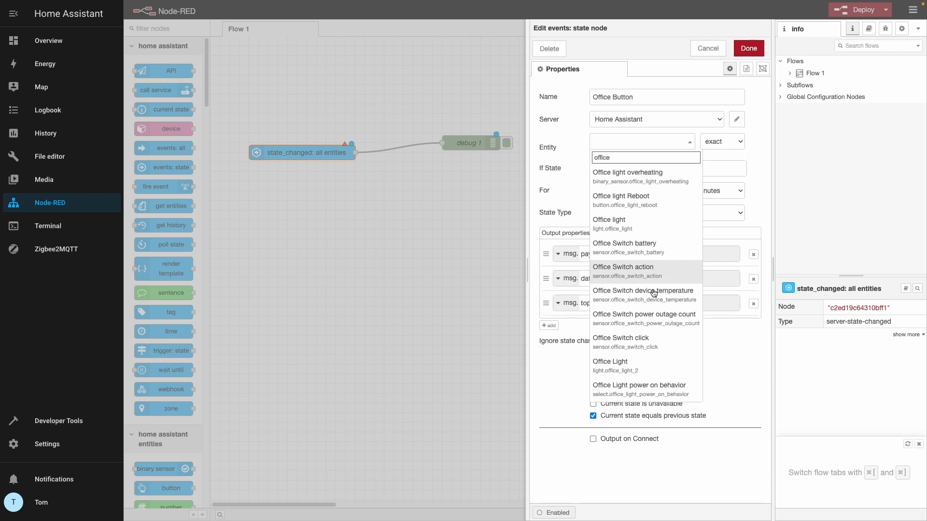
{"action": "mouse_move", "coordinate": [643, 350]}
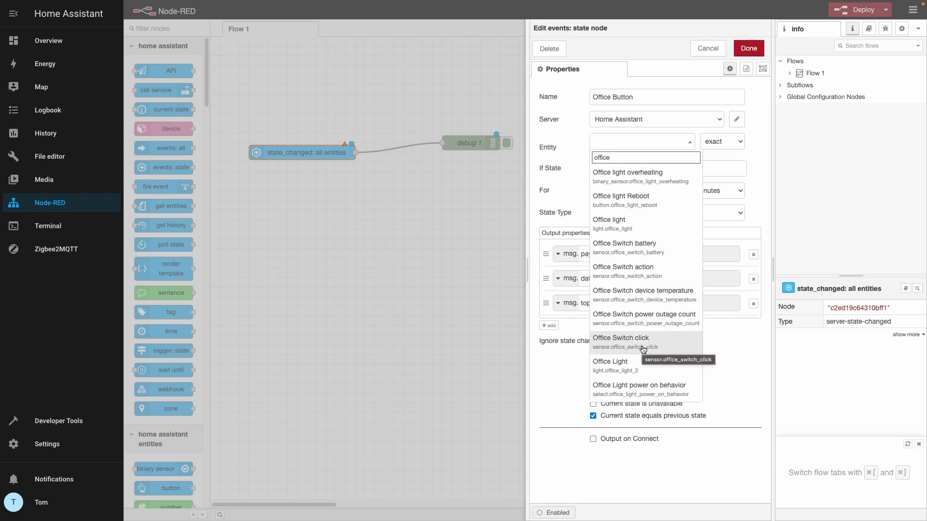
{"action": "left_click", "coordinate": [619, 338]}
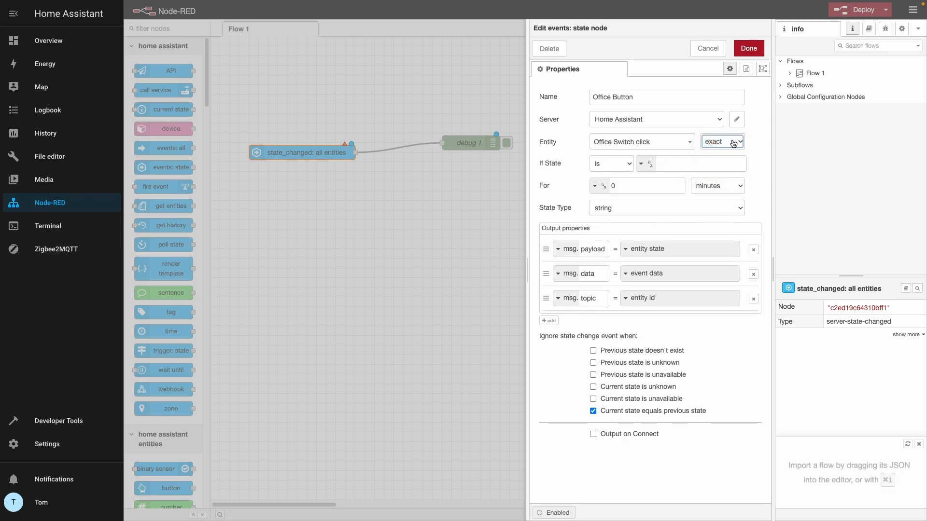
{"action": "mouse_move", "coordinate": [608, 165]}
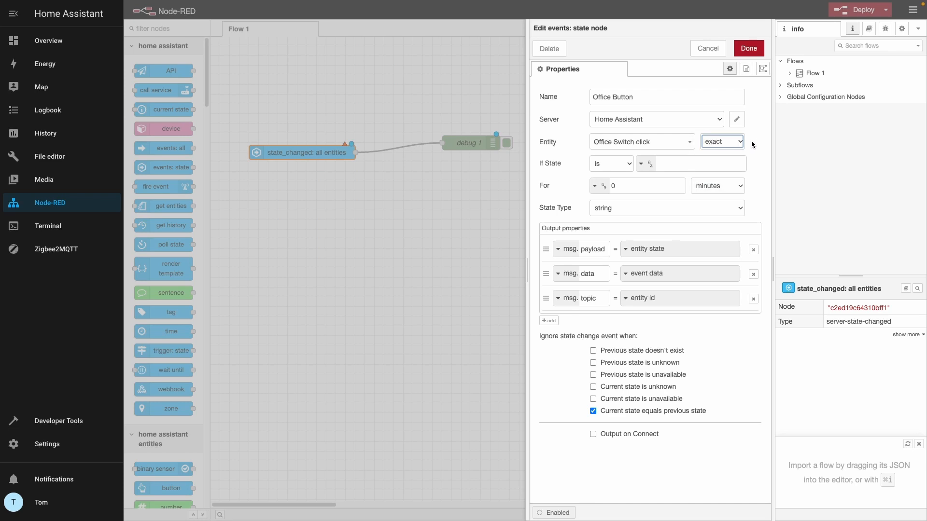
{"action": "mouse_move", "coordinate": [620, 160]}
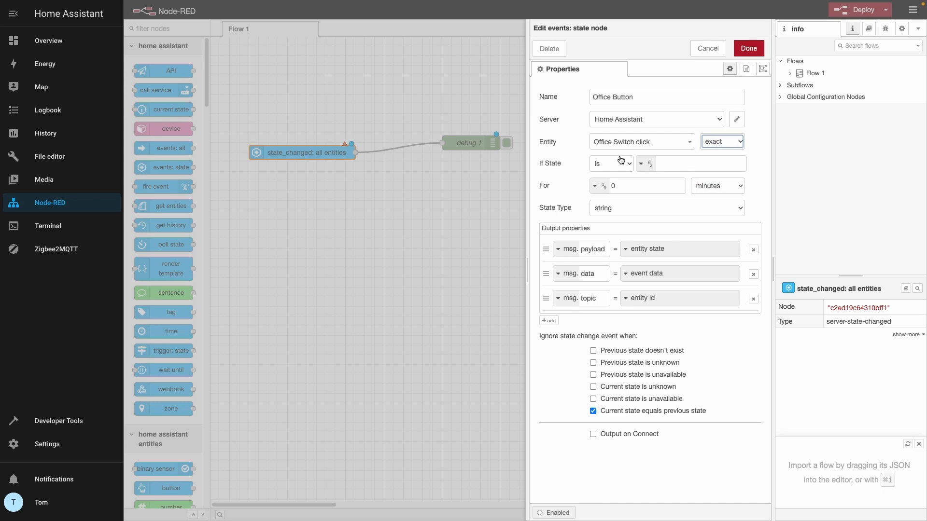
Set If State to 'is not' with a placeholder value and finish editing the node
{"action": "left_click", "coordinate": [610, 163]}
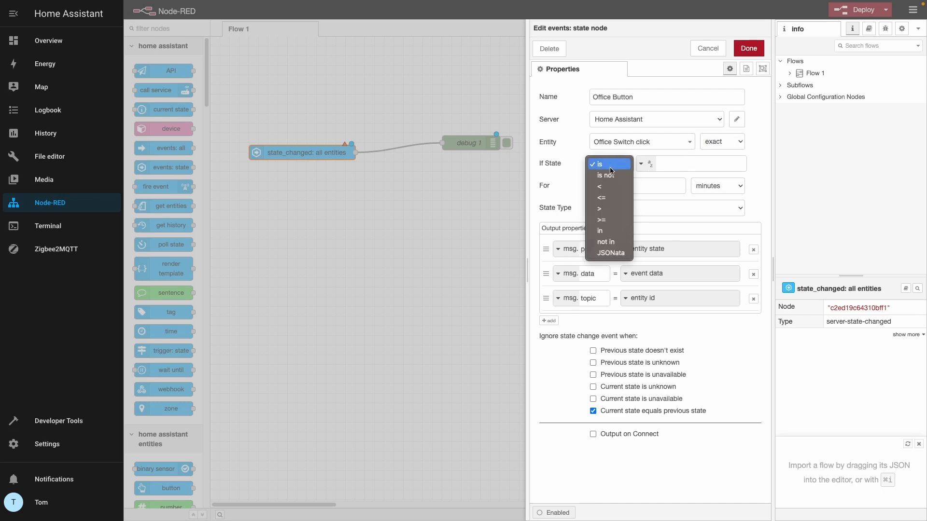
{"action": "mouse_move", "coordinate": [606, 174]}
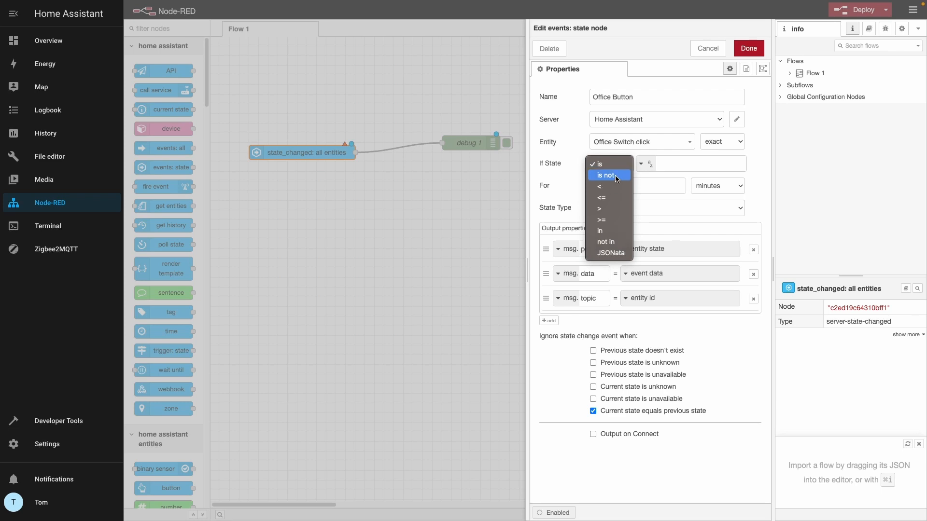
{"action": "left_click", "coordinate": [606, 175]}
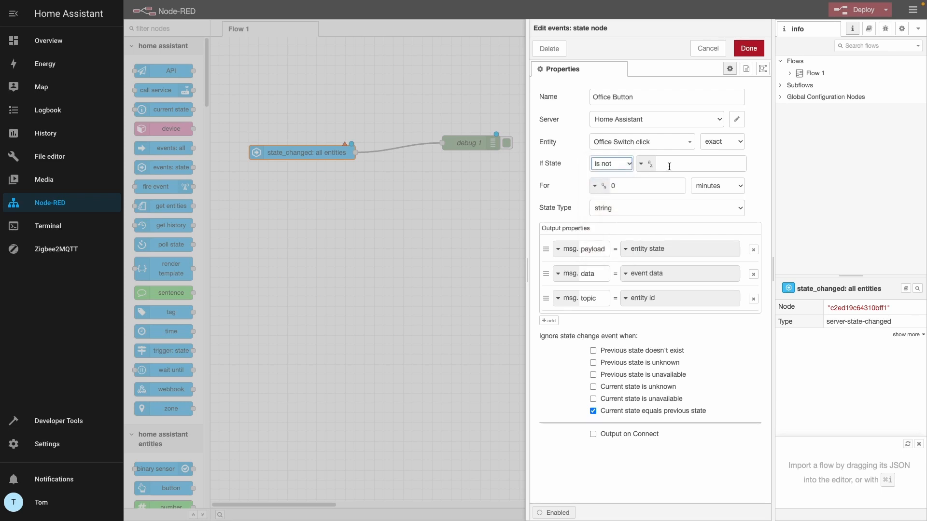
{"action": "type", "text": "sthfghdfghf"}
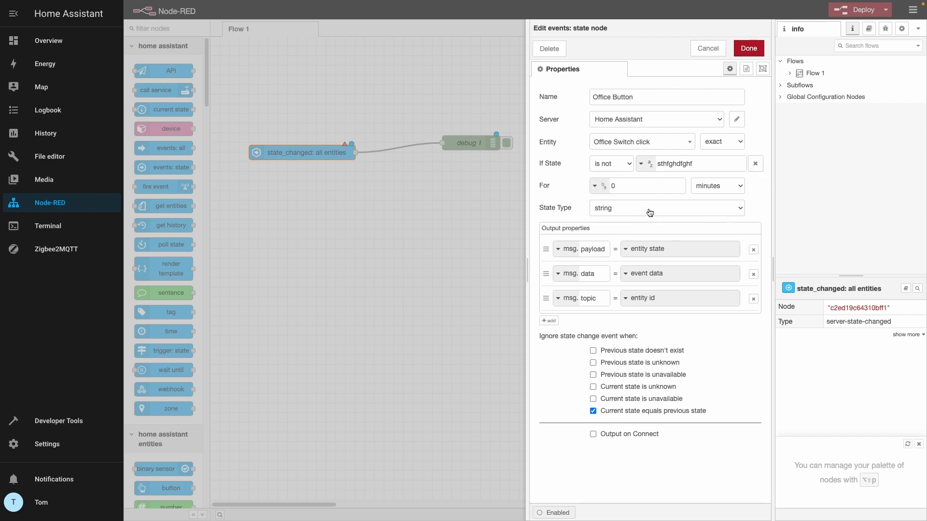
{"action": "mouse_move", "coordinate": [563, 417]}
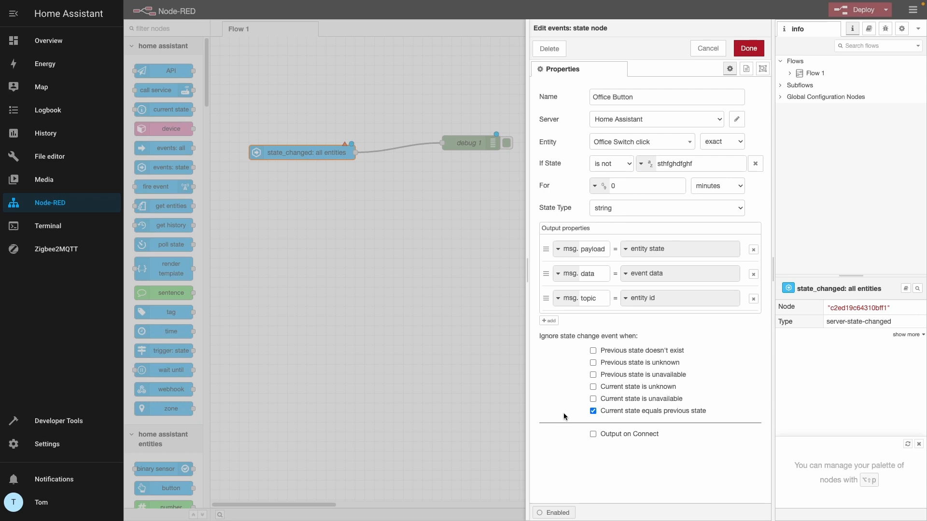
{"action": "left_click", "coordinate": [554, 513]}
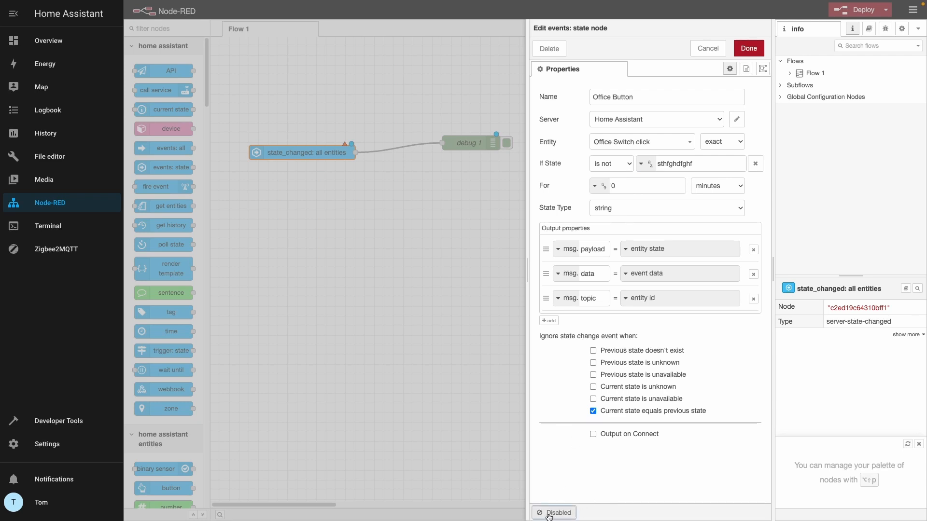
{"action": "left_click", "coordinate": [748, 48]}
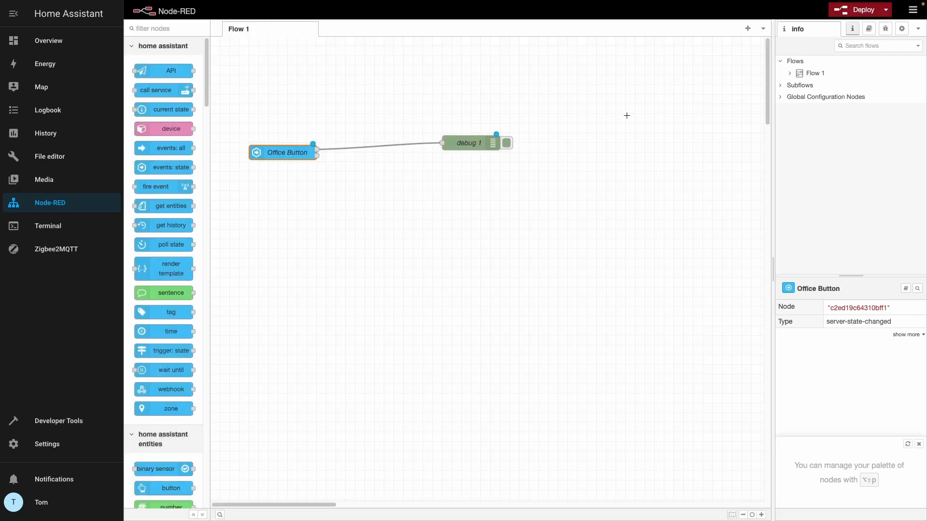
Show the debug 1 messages view and deploy the flow so switch payloads stream in
{"action": "left_click", "coordinate": [471, 143]}
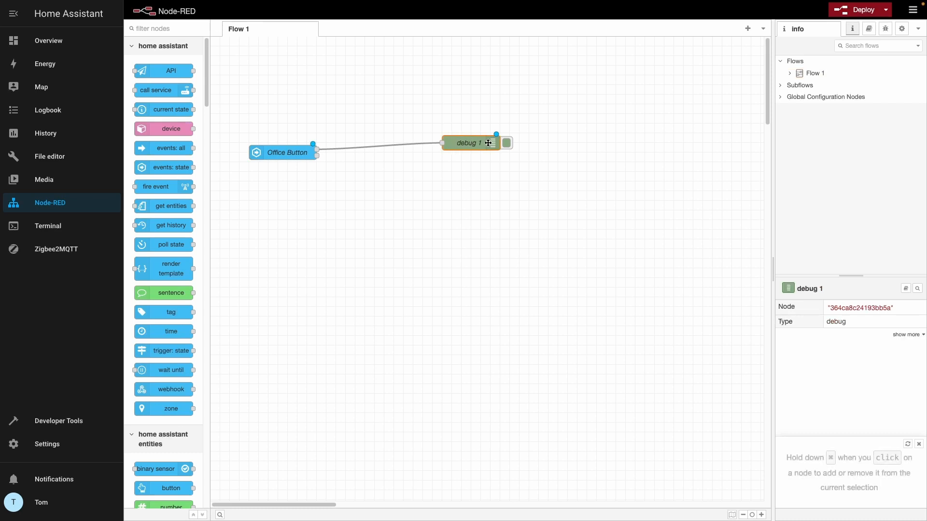
{"action": "double_click", "coordinate": [471, 142]}
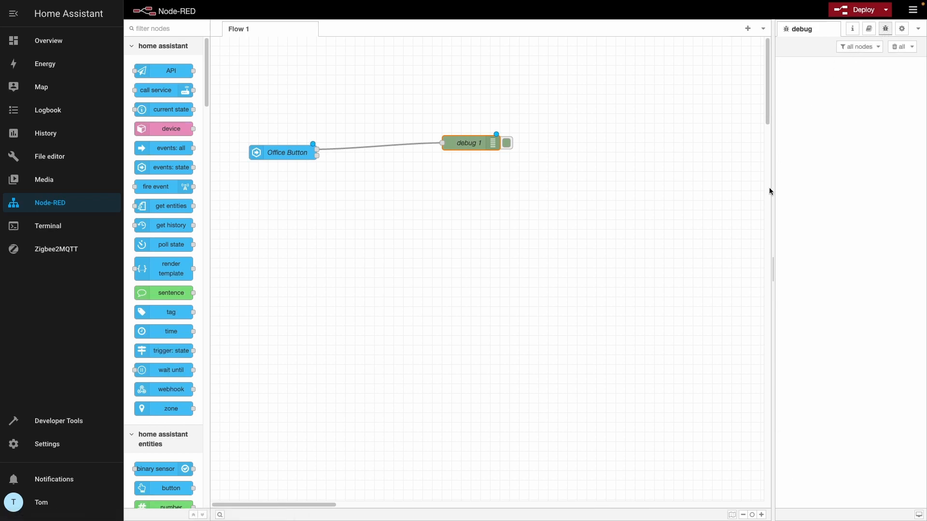
{"action": "mouse_move", "coordinate": [761, 184]}
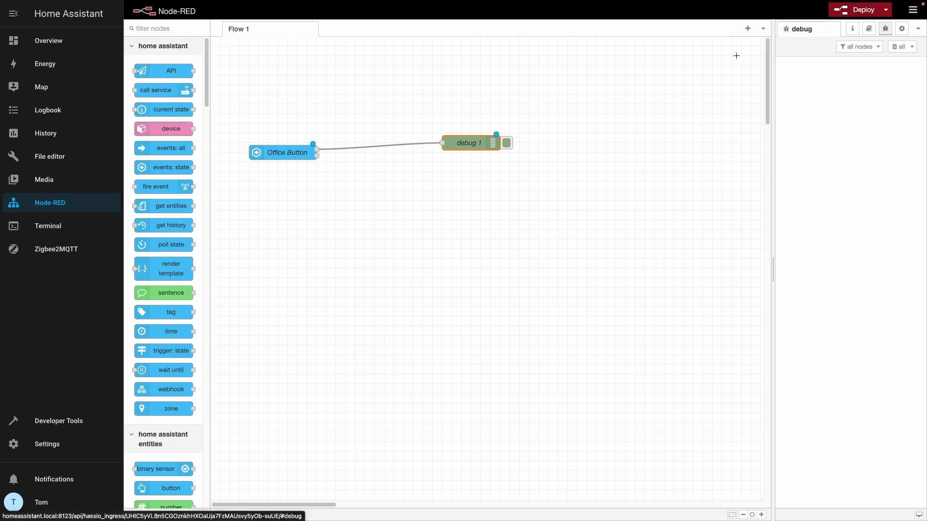
{"action": "left_click", "coordinate": [863, 10]}
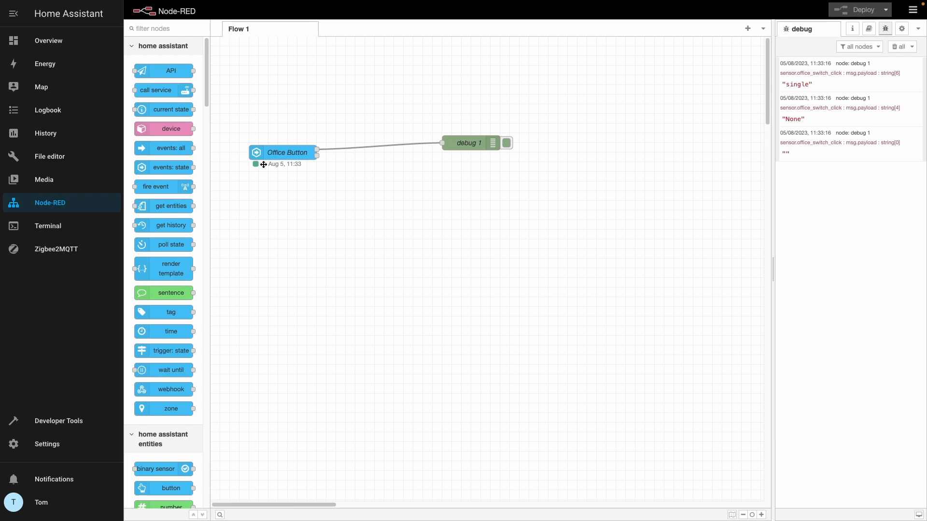
{"action": "mouse_move", "coordinate": [407, 179]}
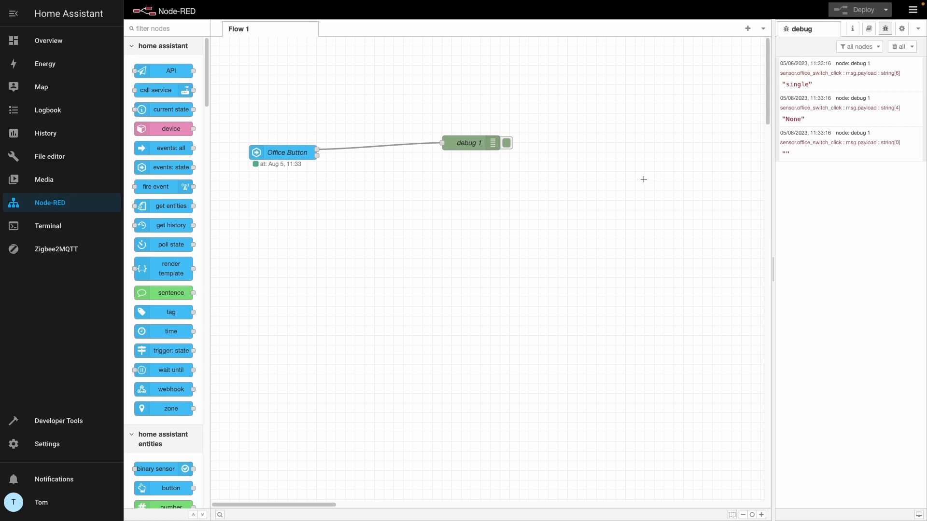
{"action": "mouse_move", "coordinate": [317, 195]}
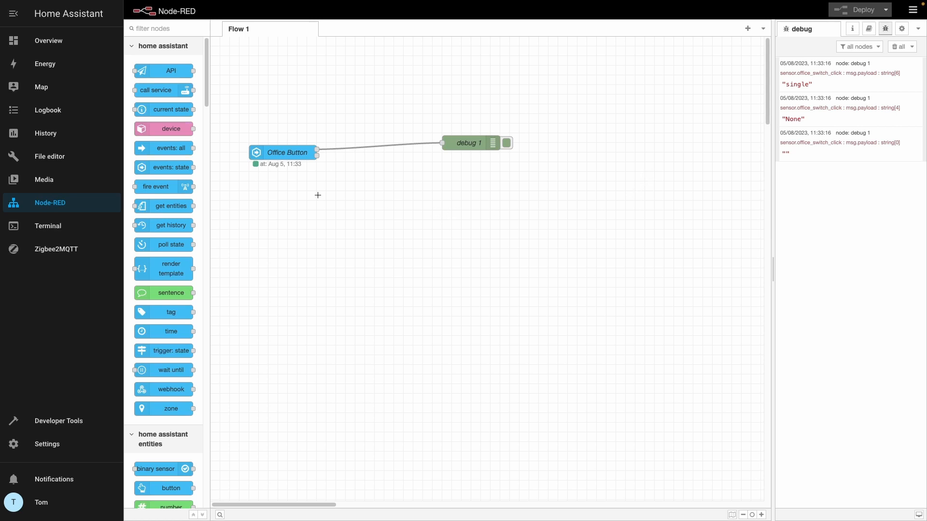
Review the Office Button's leftover 'is not' state value and close without saving
{"action": "double_click", "coordinate": [284, 153]}
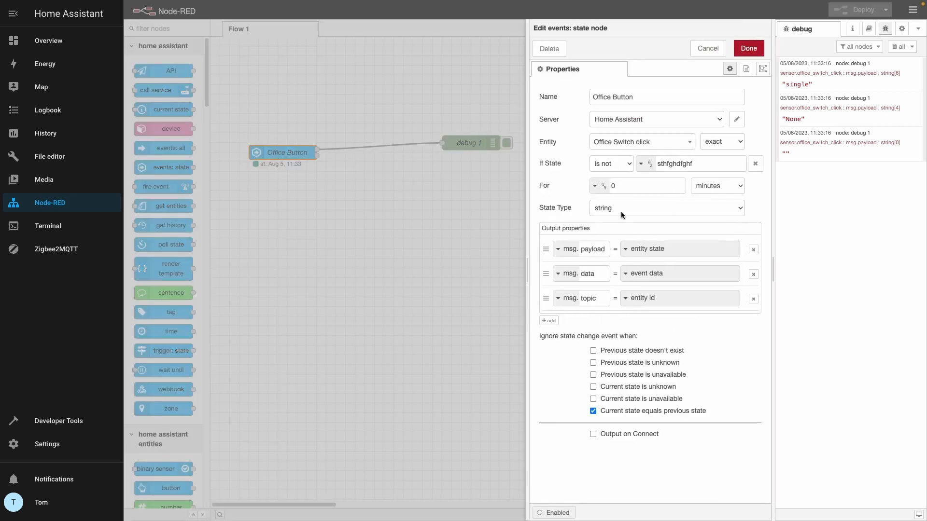
{"action": "left_click", "coordinate": [701, 163]}
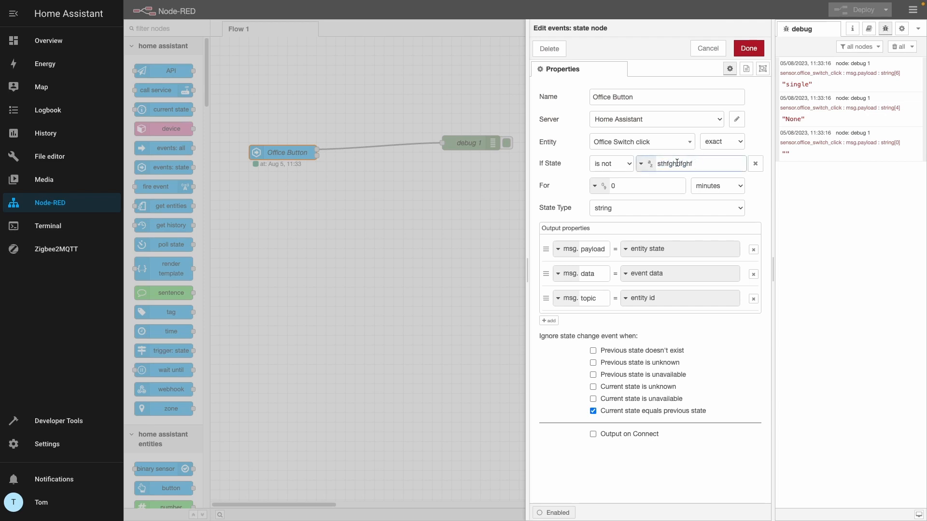
{"action": "double_click", "coordinate": [673, 164]}
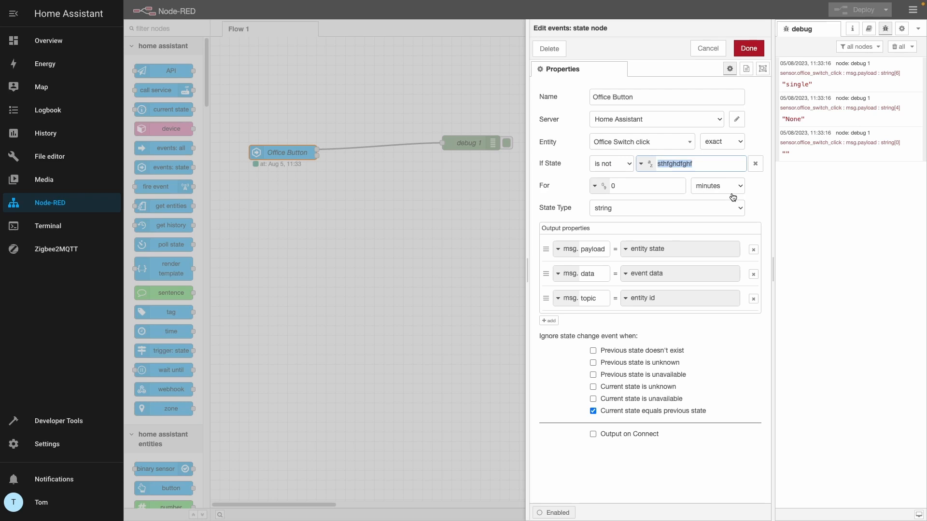
{"action": "left_click", "coordinate": [748, 49]}
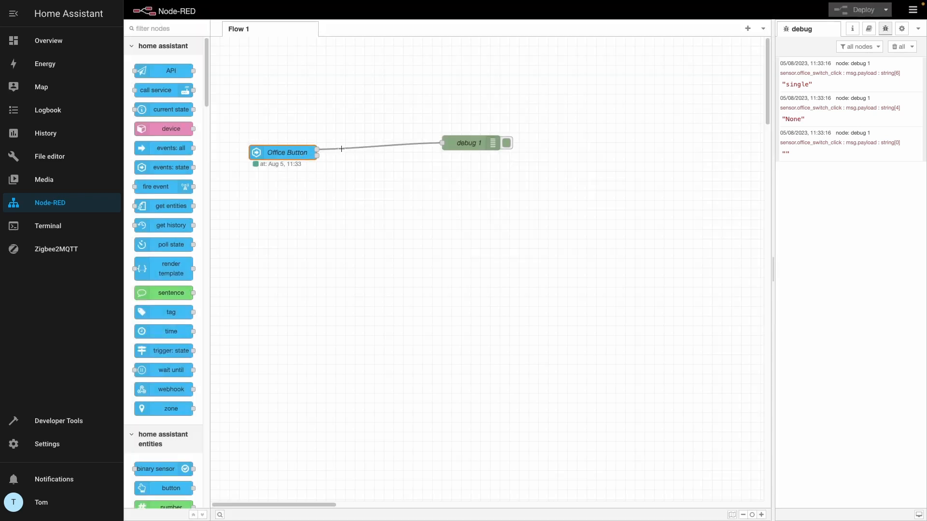
{"action": "left_click", "coordinate": [475, 143]}
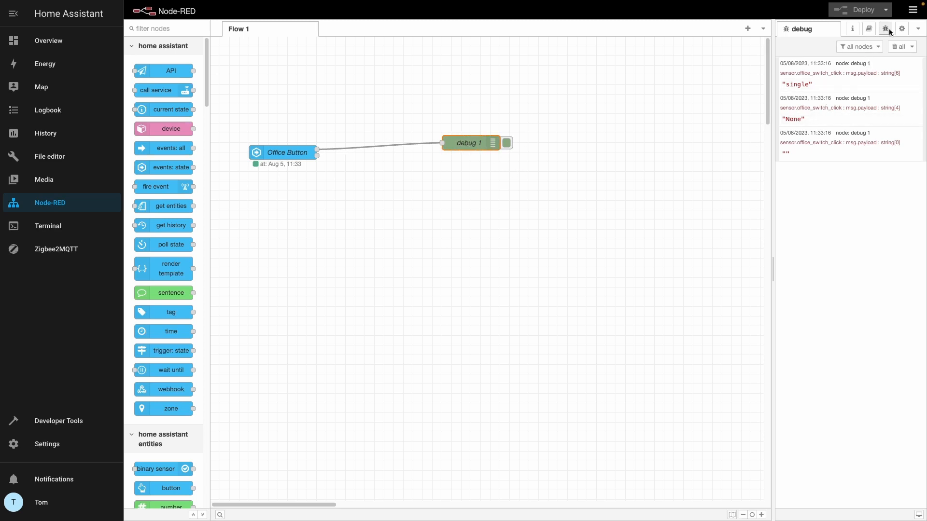
{"action": "mouse_move", "coordinate": [884, 29]}
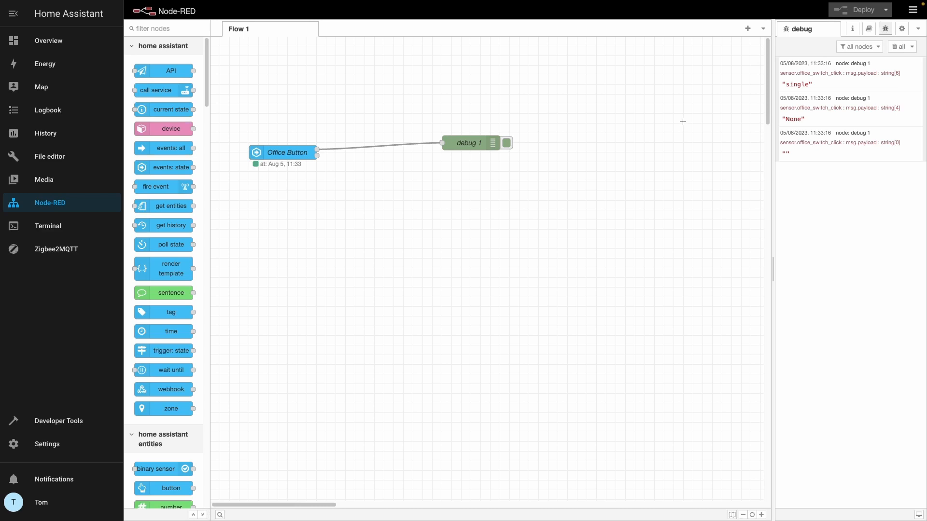
{"action": "mouse_move", "coordinate": [666, 138]}
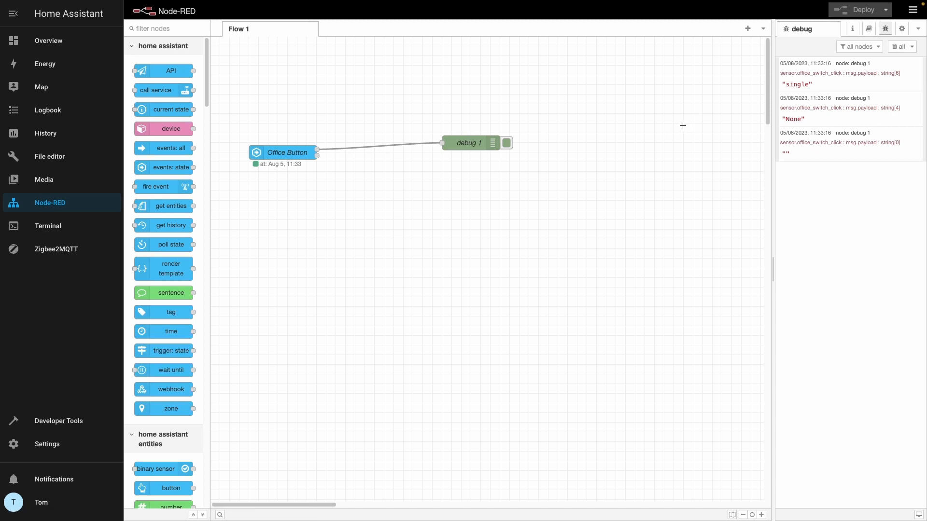
{"action": "left_click", "coordinate": [471, 143]}
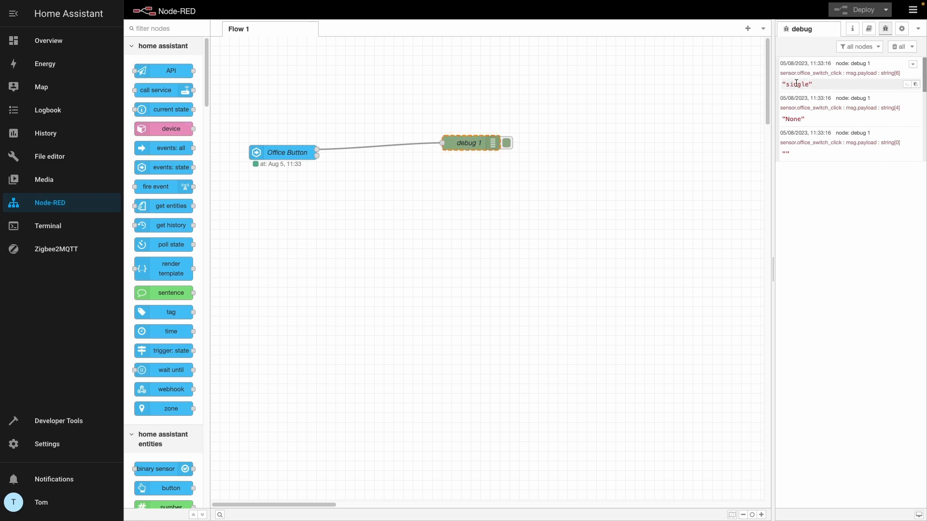
Set Office Button's If State to 'is' with value 'single' and save the node
{"action": "left_click", "coordinate": [290, 153]}
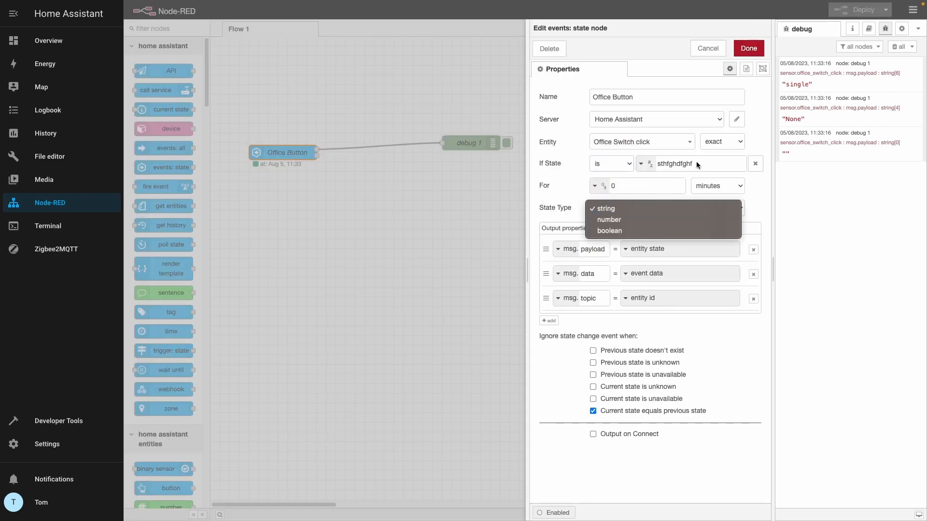
{"action": "left_click", "coordinate": [606, 208]}
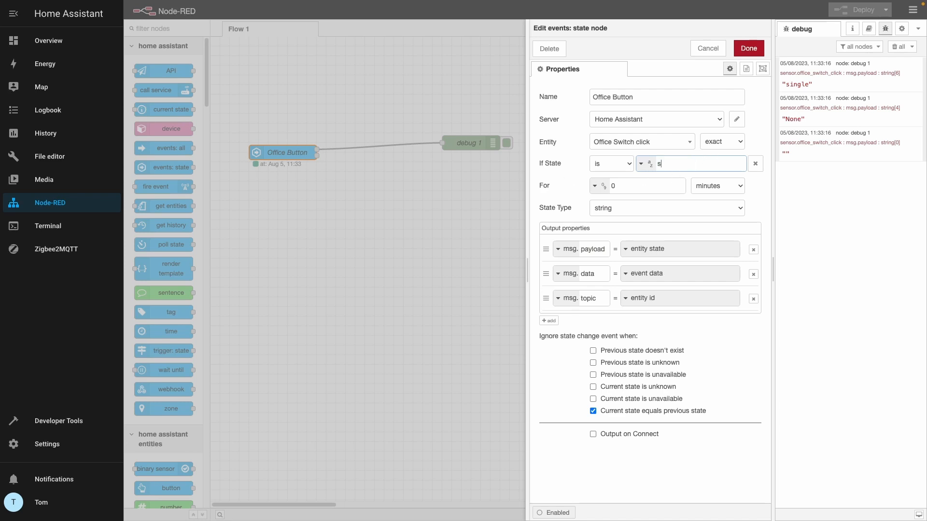
{"action": "type", "text": "ingle"}
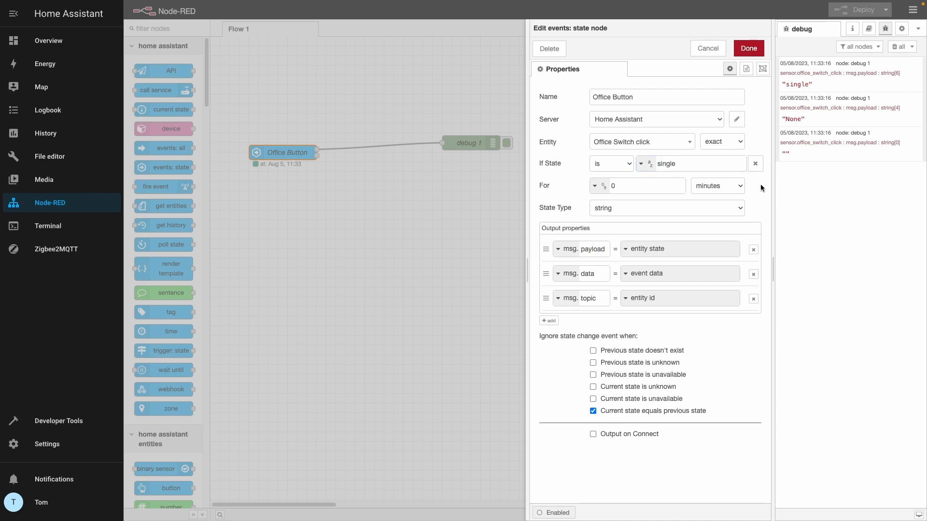
{"action": "left_click", "coordinate": [748, 48]}
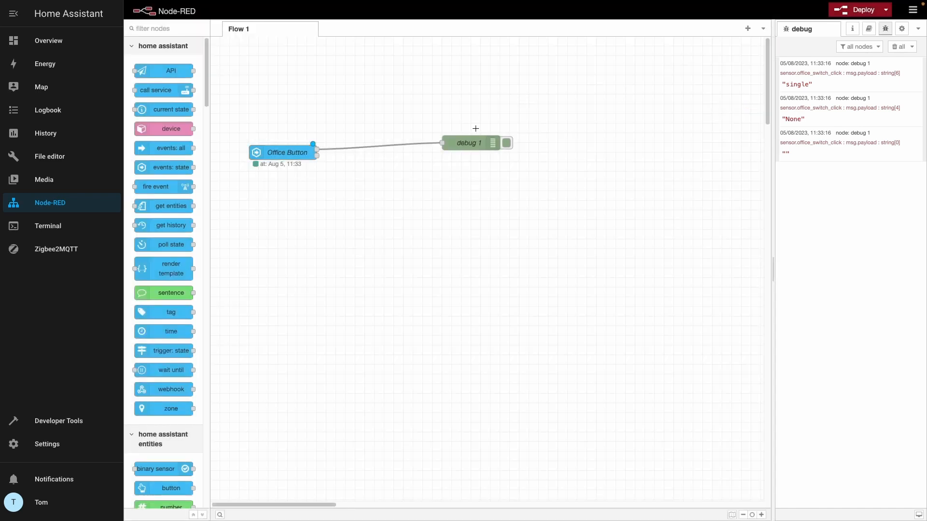
Deploy the flow with the Office Button 'single' condition
{"action": "left_click", "coordinate": [470, 143]}
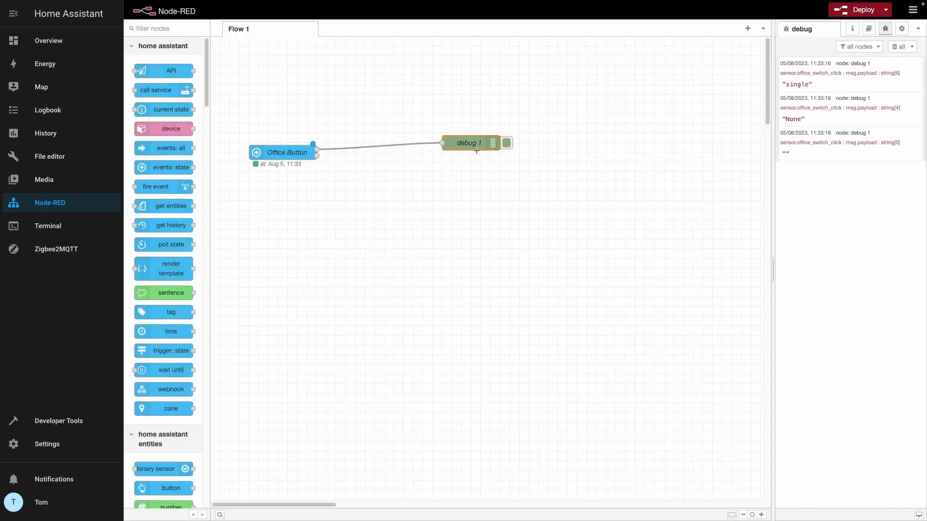
{"action": "left_click", "coordinate": [863, 9]}
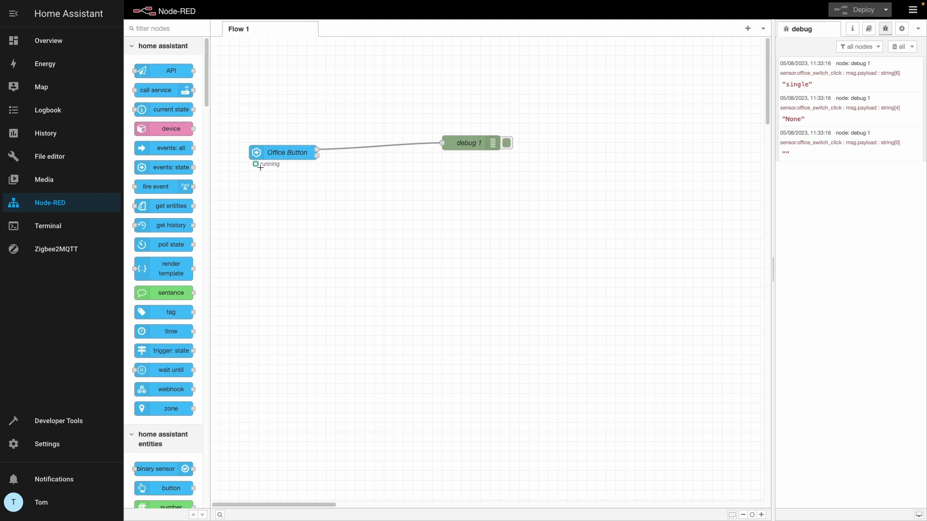
{"action": "mouse_move", "coordinate": [282, 241]}
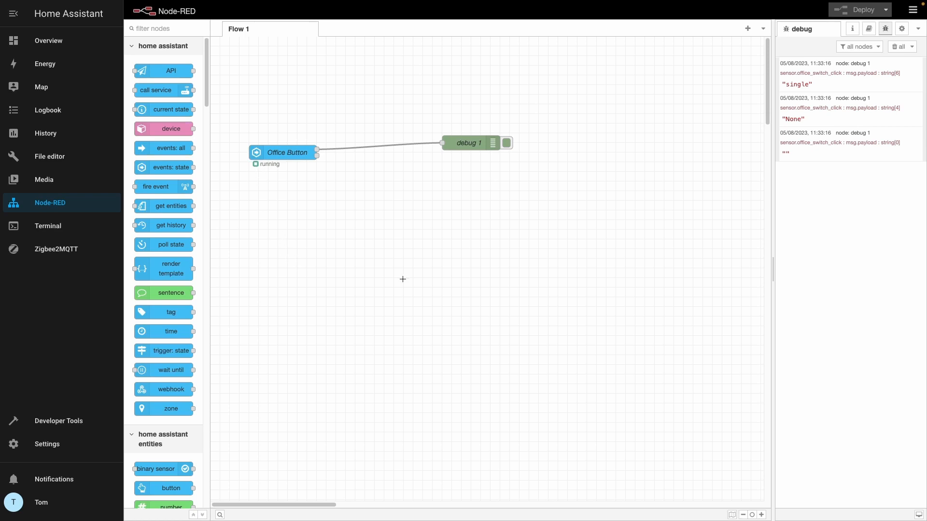
{"action": "mouse_move", "coordinate": [384, 259]}
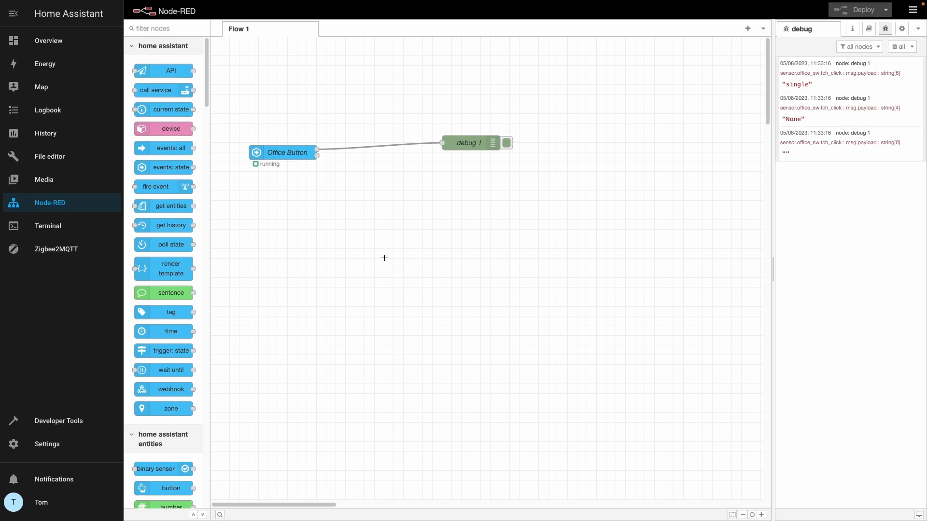
{"action": "mouse_move", "coordinate": [474, 246]}
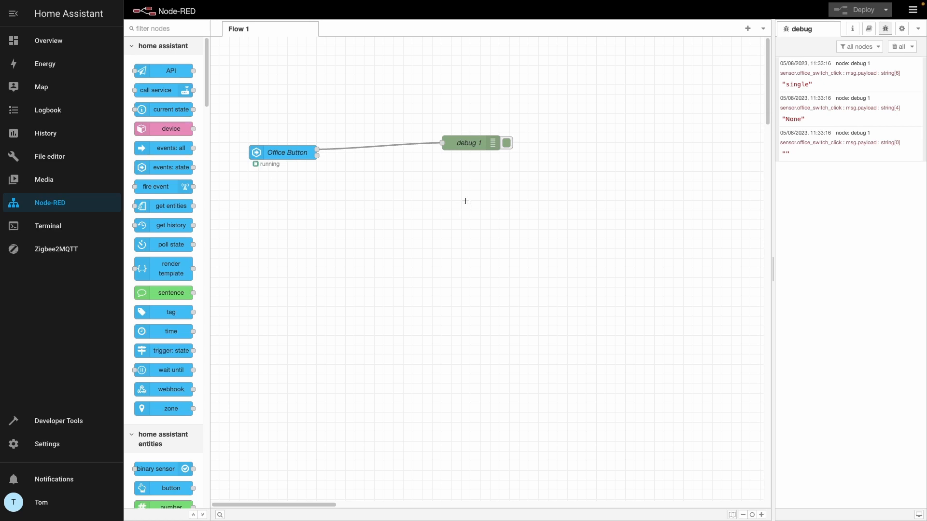
{"action": "mouse_move", "coordinate": [488, 143]}
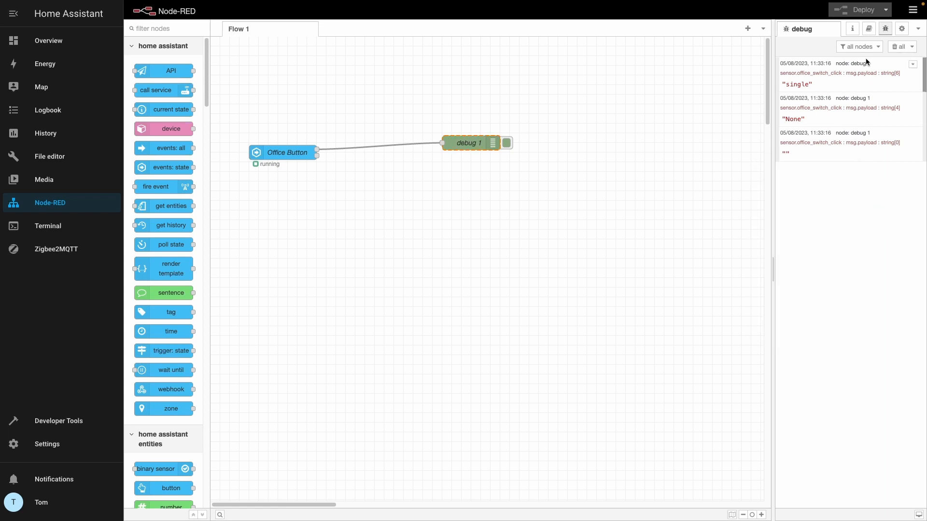
Watch the debug sidebar for new 'single' payloads from the office switch
{"action": "left_click", "coordinate": [917, 28]}
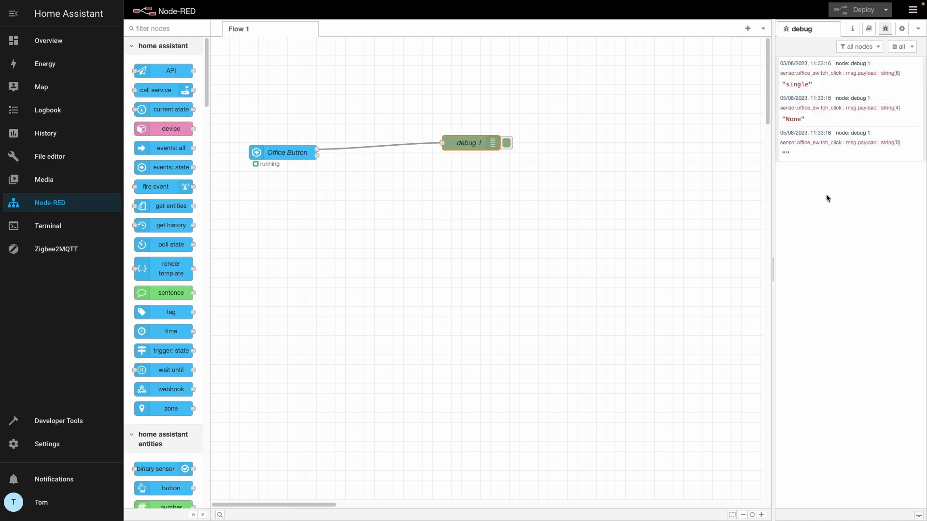
{"action": "mouse_move", "coordinate": [835, 267]}
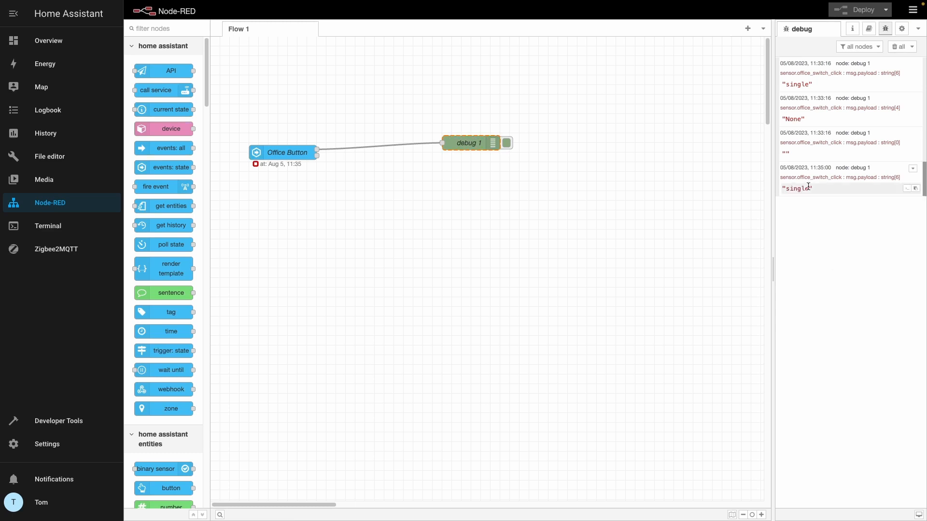
{"action": "mouse_move", "coordinate": [840, 282]}
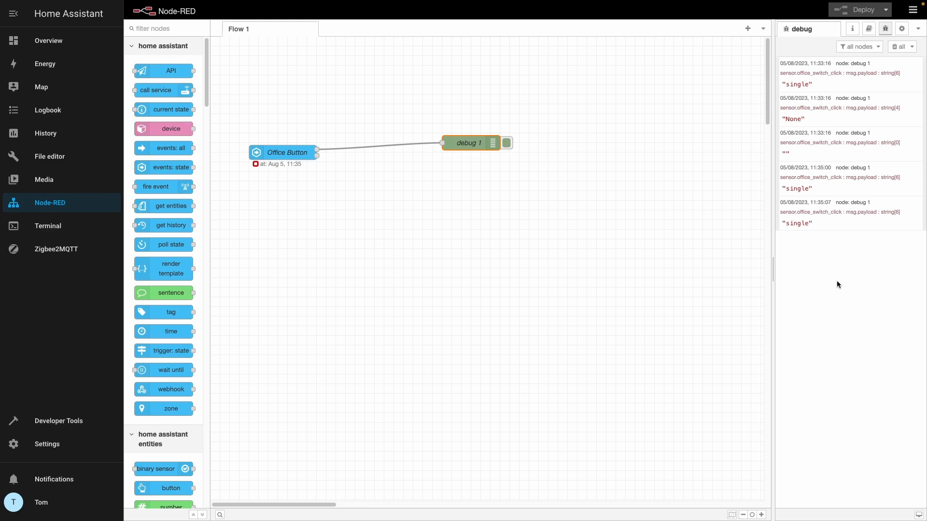
{"action": "mouse_move", "coordinate": [845, 292]}
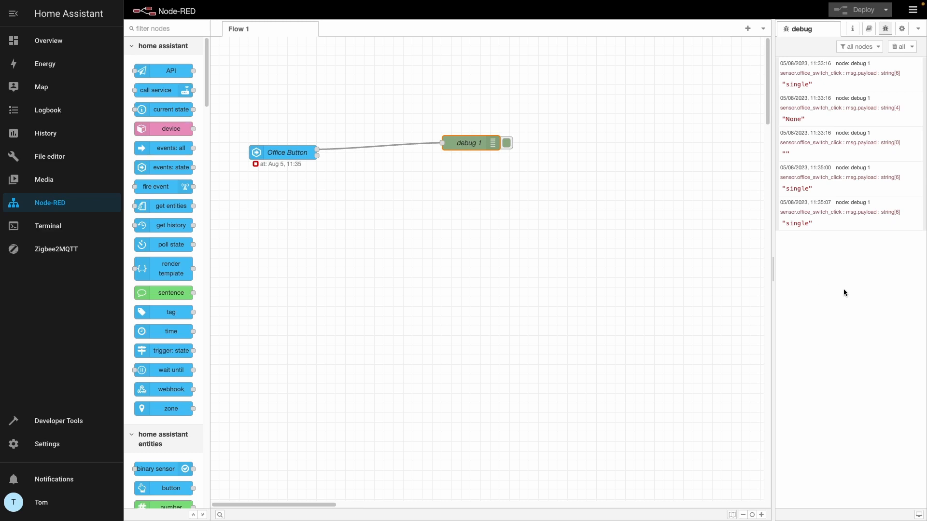
{"action": "mouse_move", "coordinate": [851, 271]}
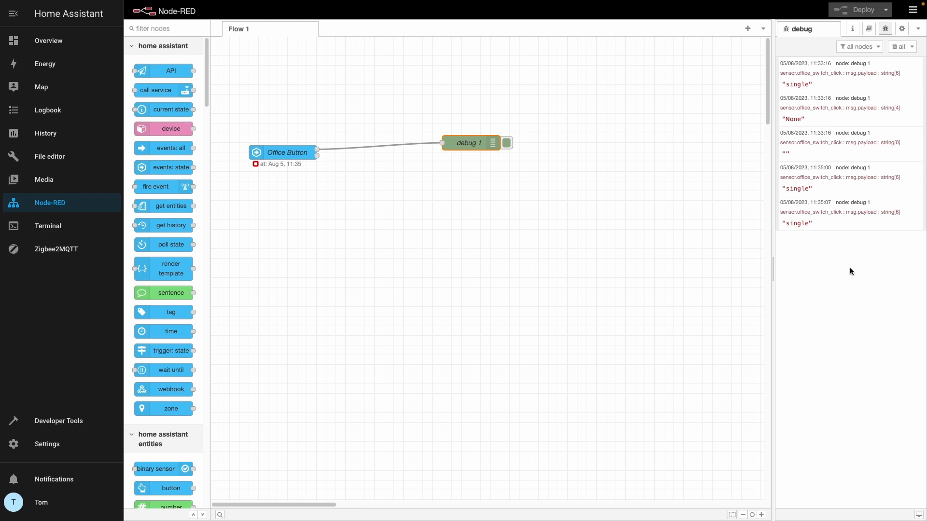
{"action": "mouse_move", "coordinate": [834, 277]}
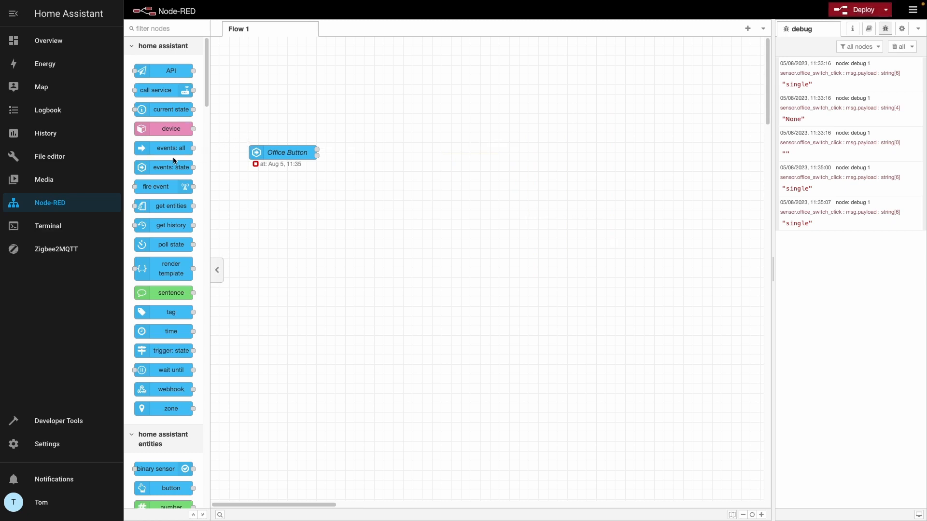
{"action": "mouse_move", "coordinate": [150, 149]}
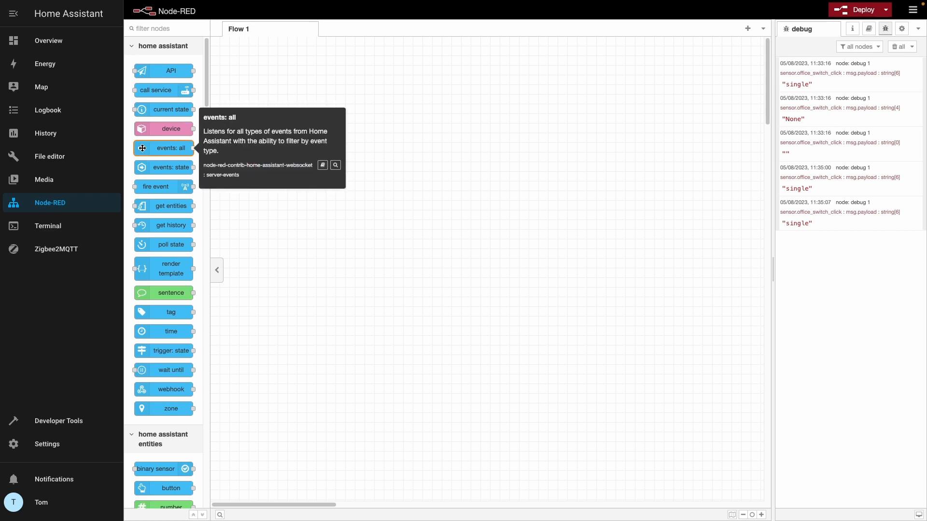
{"action": "mouse_move", "coordinate": [160, 168]}
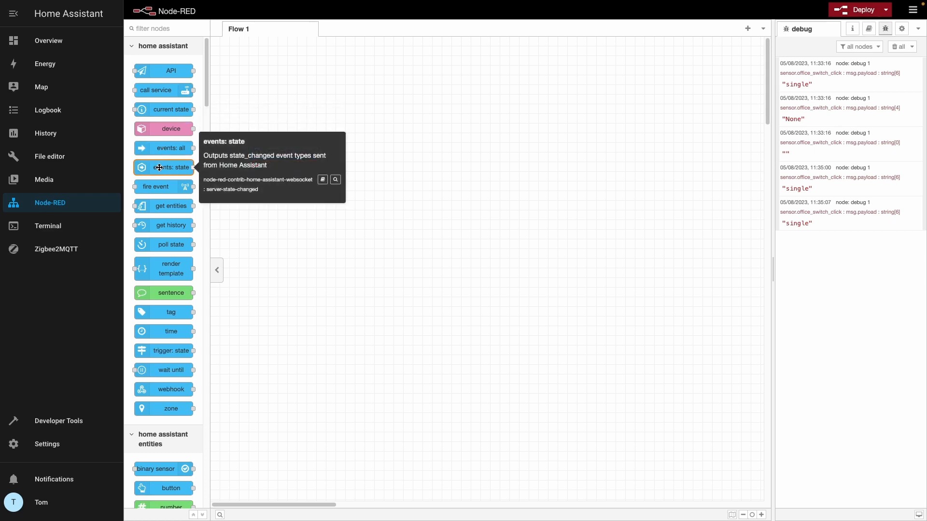
Remove debug 1, leaving Office Button alone on the flow canvas
{"action": "left_click_drag", "start_coordinate": [170, 167], "coordinate": [287, 153]}
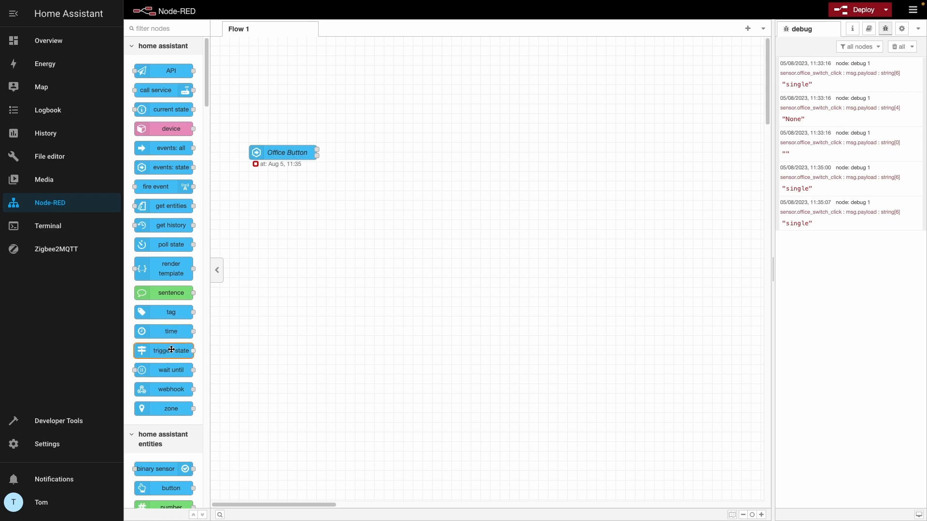
{"action": "mouse_move", "coordinate": [172, 350]}
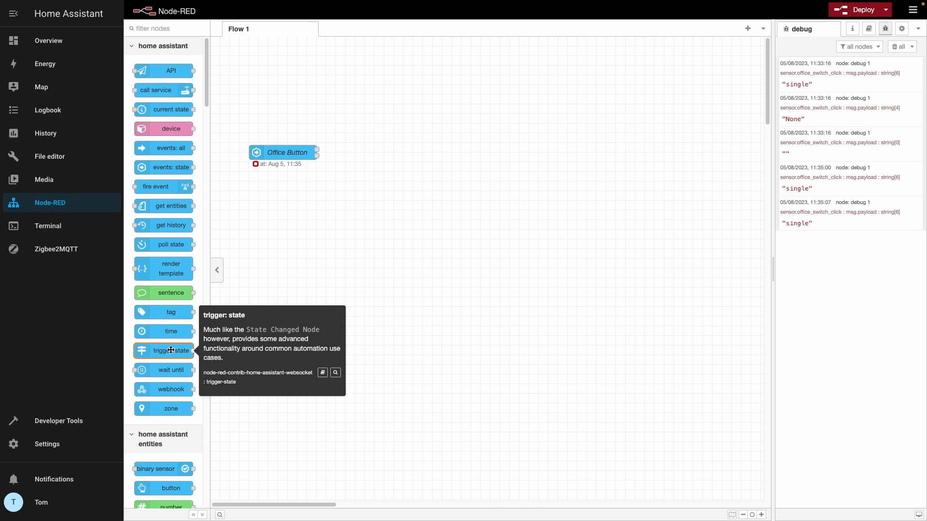
{"action": "mouse_move", "coordinate": [162, 90]}
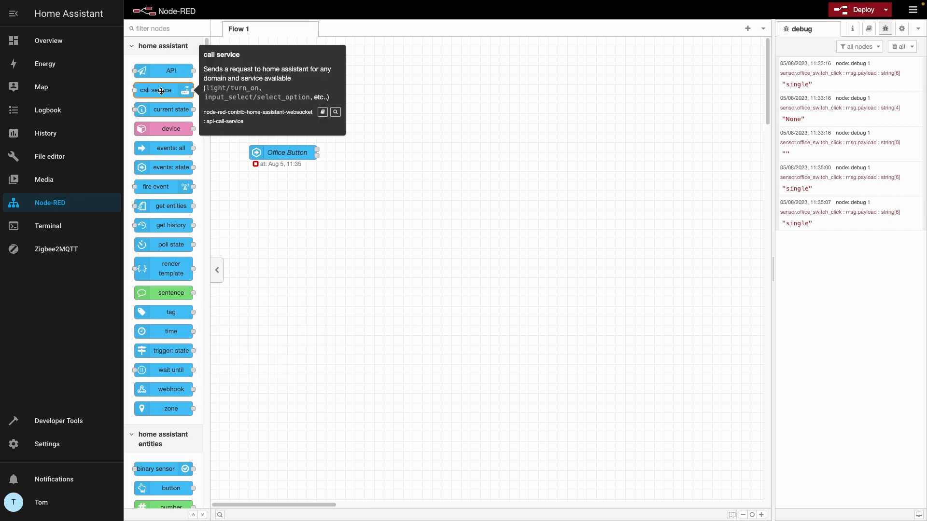
{"action": "mouse_move", "coordinate": [154, 93]}
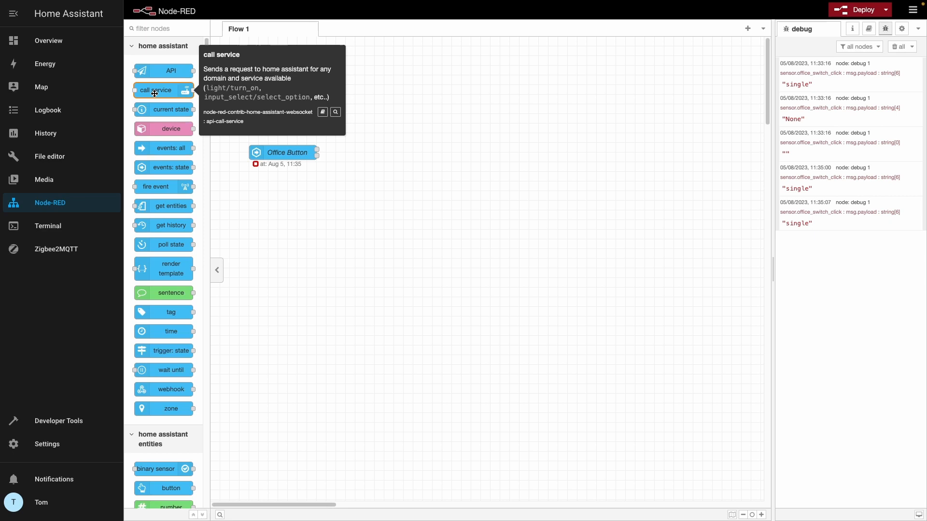
Add a call service node and wire Office Button's output into it
{"action": "left_click_drag", "start_coordinate": [156, 90], "coordinate": [404, 156]}
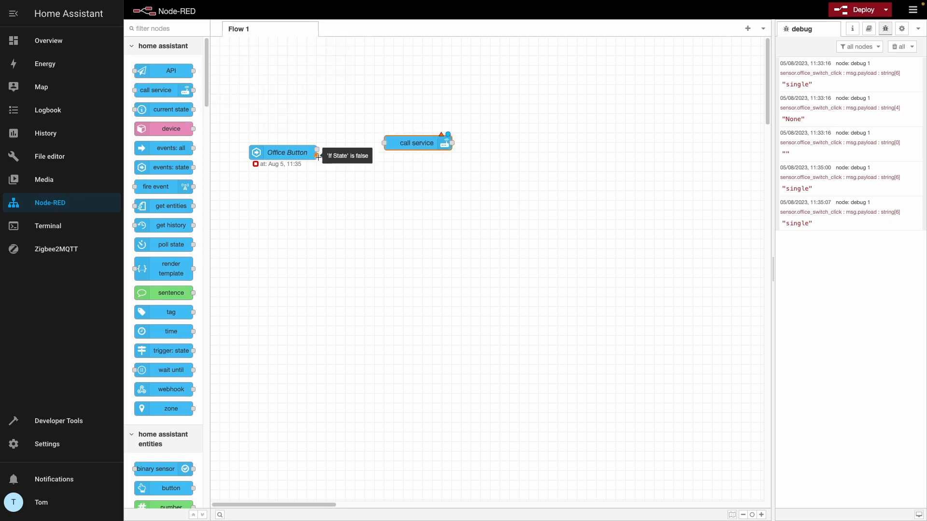
{"action": "left_click_drag", "start_coordinate": [317, 152], "coordinate": [385, 143]}
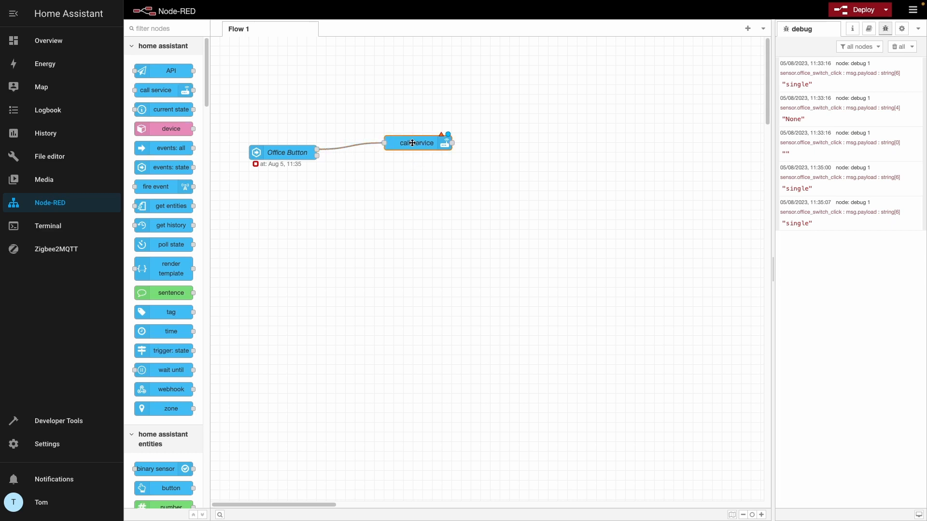
Set the call service node's domain to switch and its service to toggle
{"action": "double_click", "coordinate": [416, 143]}
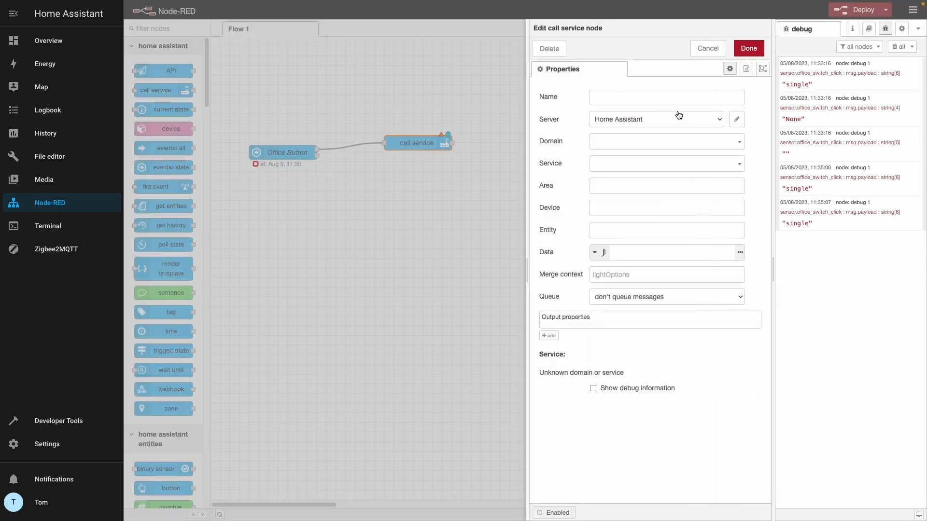
{"action": "left_click", "coordinate": [666, 141]}
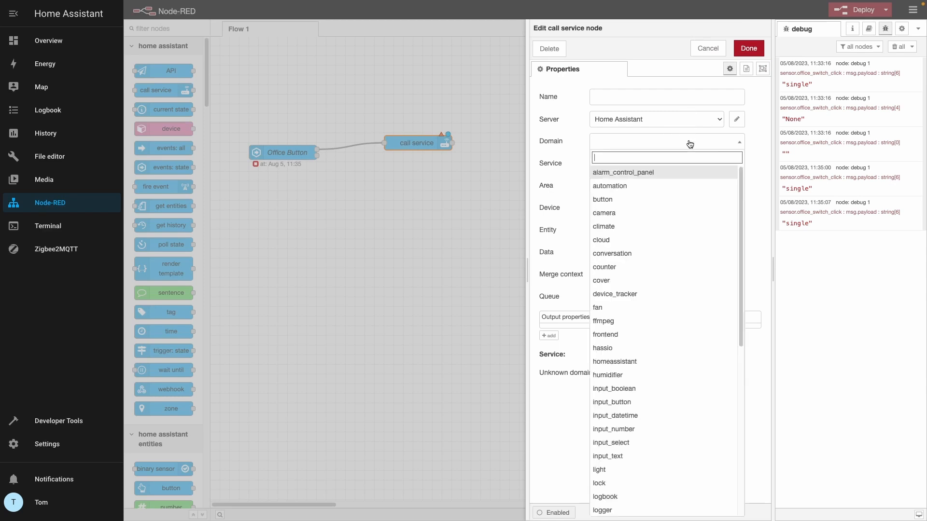
{"action": "mouse_move", "coordinate": [678, 174]}
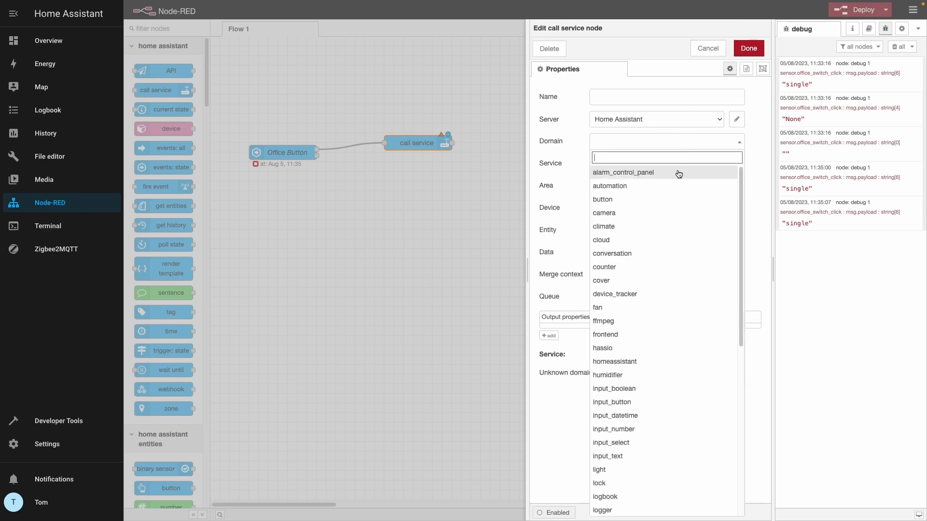
{"action": "scroll", "scroll_direction": "down", "scroll_amount": 3}
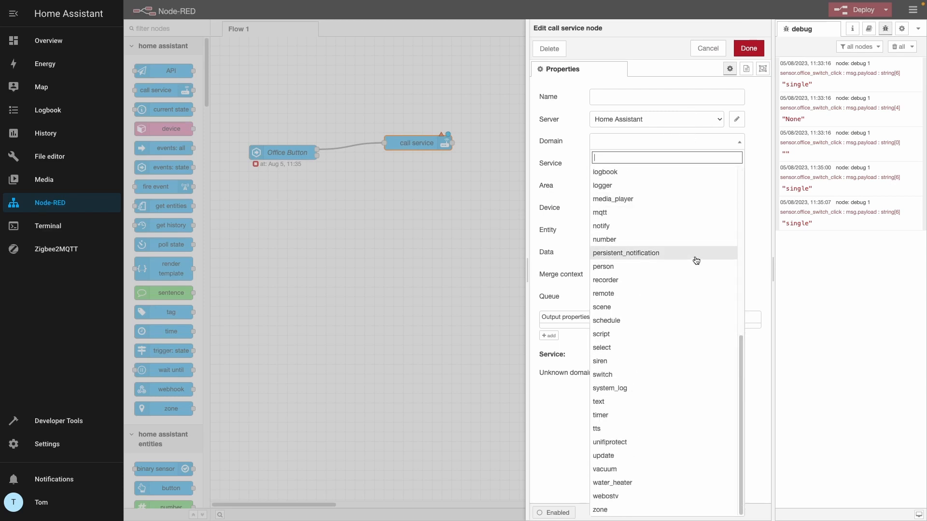
{"action": "mouse_move", "coordinate": [644, 415]}
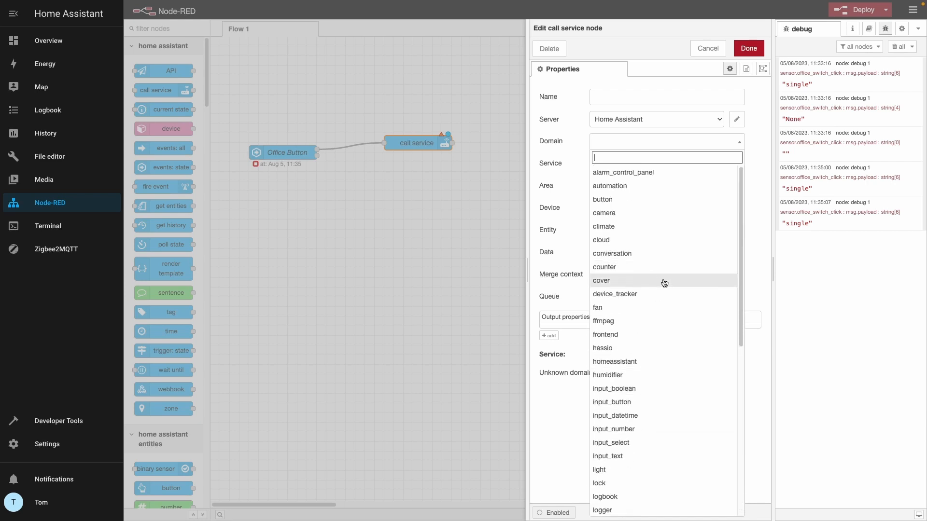
{"action": "scroll", "scroll_direction": "down", "scroll_amount": 3}
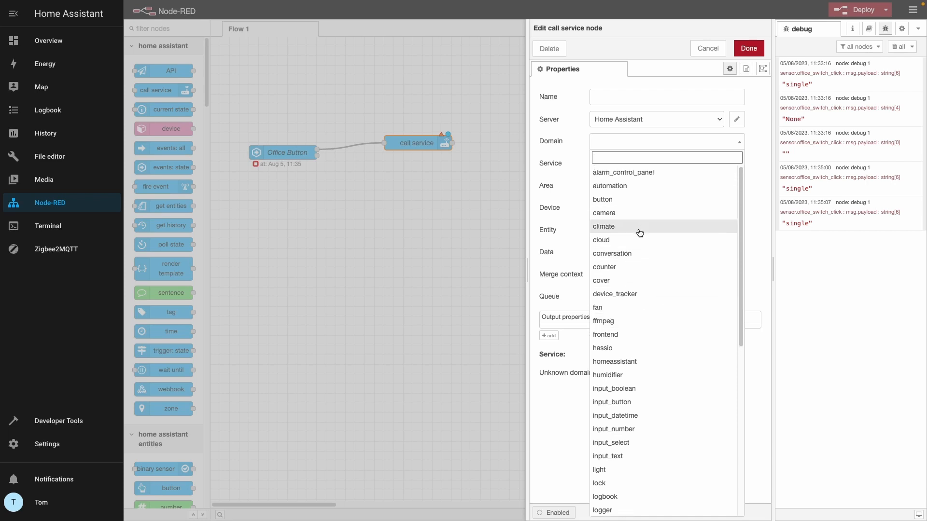
{"action": "scroll", "scroll_direction": "down", "scroll_amount": 3}
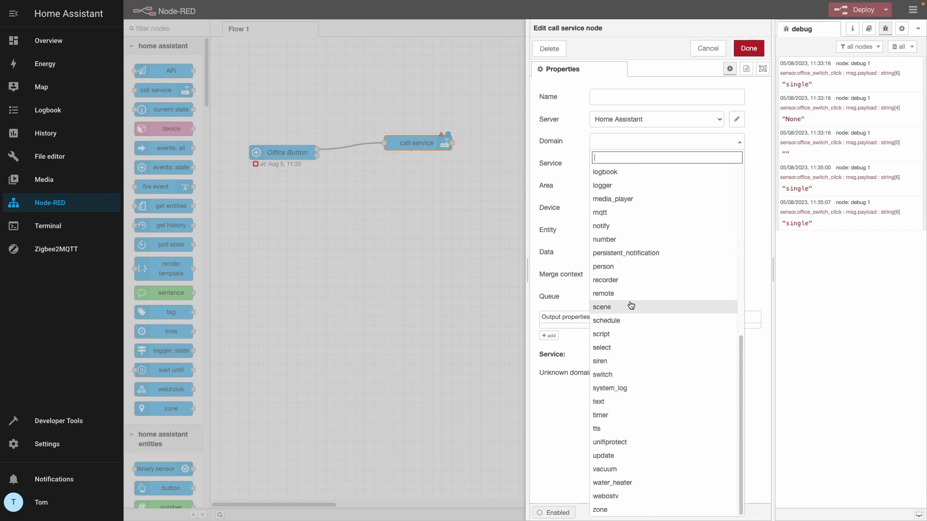
{"action": "left_click", "coordinate": [603, 374]}
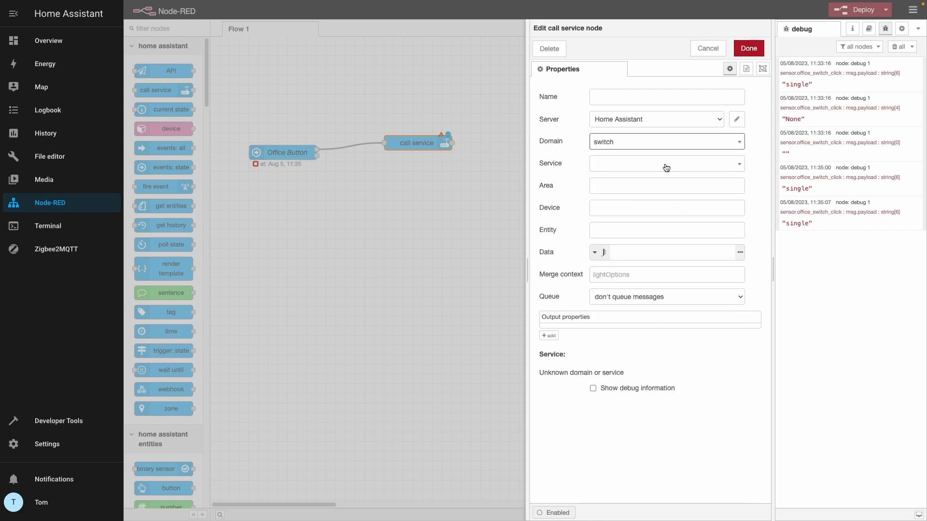
{"action": "left_click", "coordinate": [666, 163]}
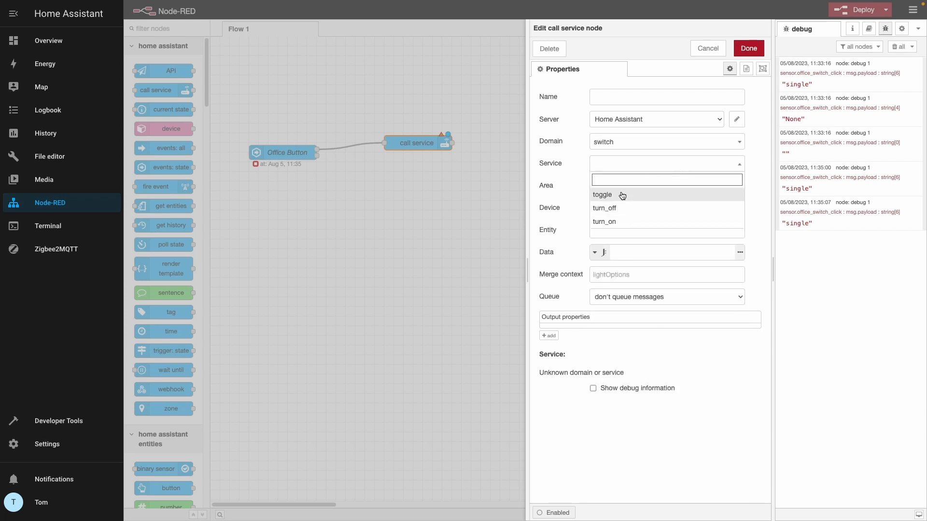
{"action": "left_click", "coordinate": [603, 195]}
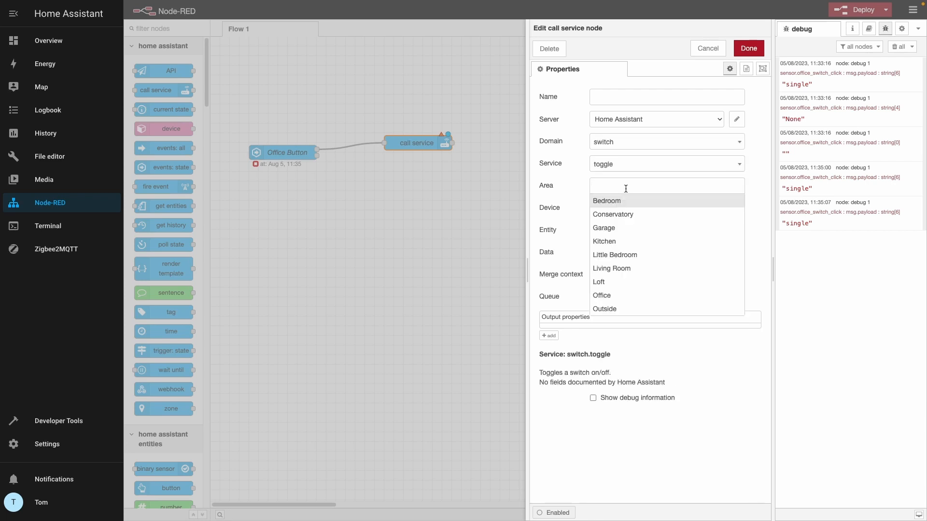
Target the Office area, Office light device and Office light entity, then confirm the node
{"action": "left_click", "coordinate": [602, 296]}
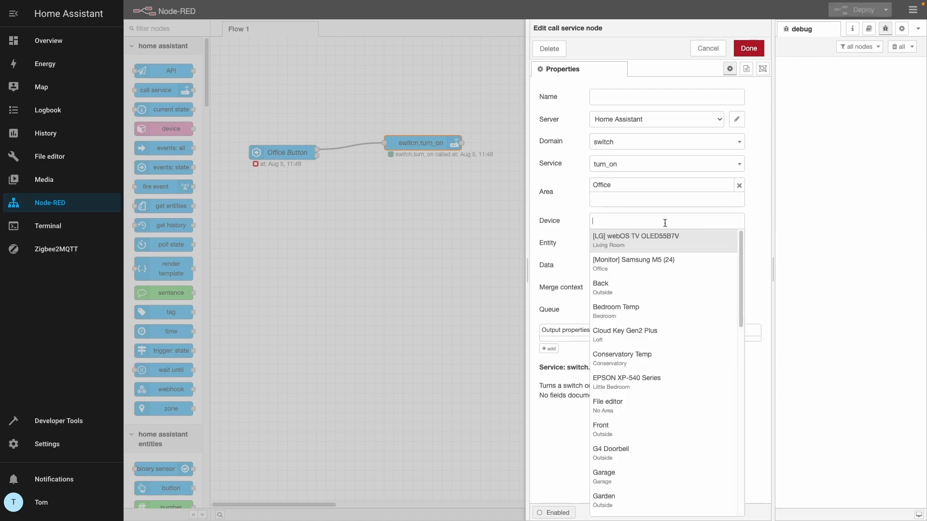
{"action": "type", "text": "offi"}
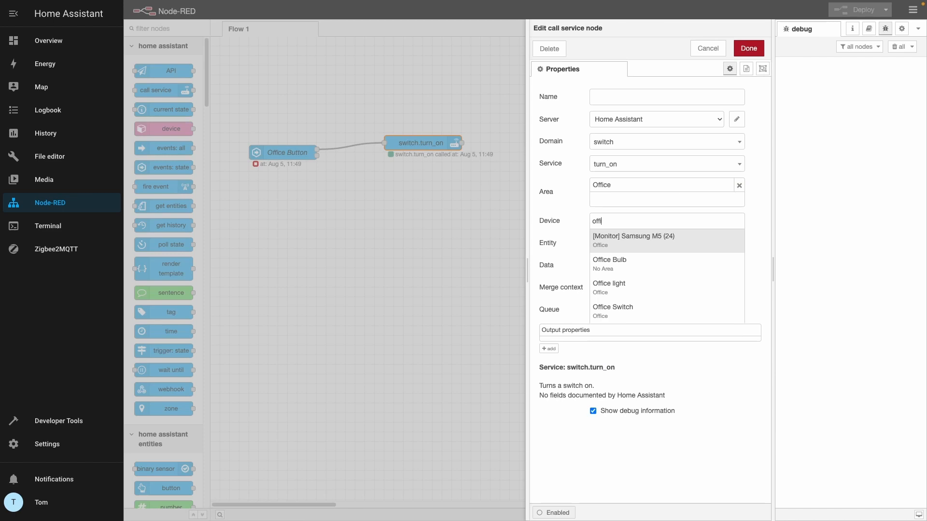
{"action": "left_click", "coordinate": [608, 283]}
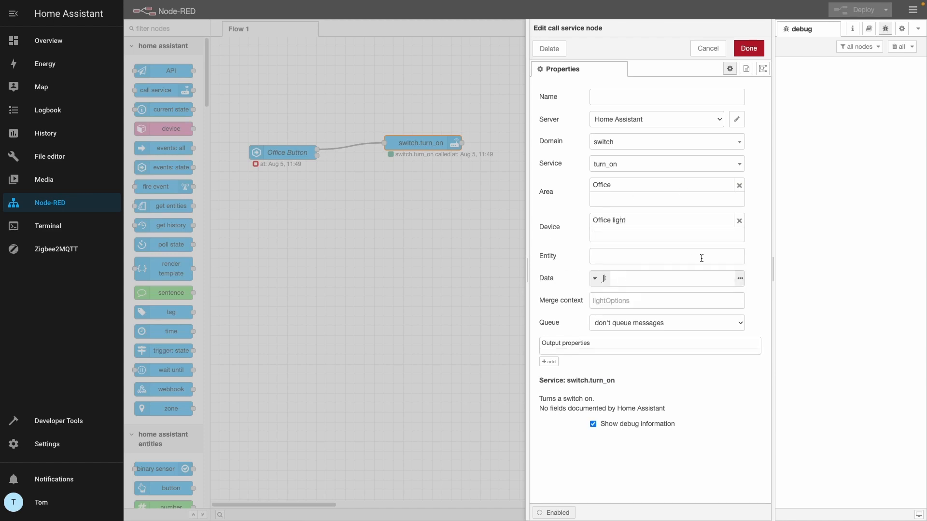
{"action": "type", "text": "office"}
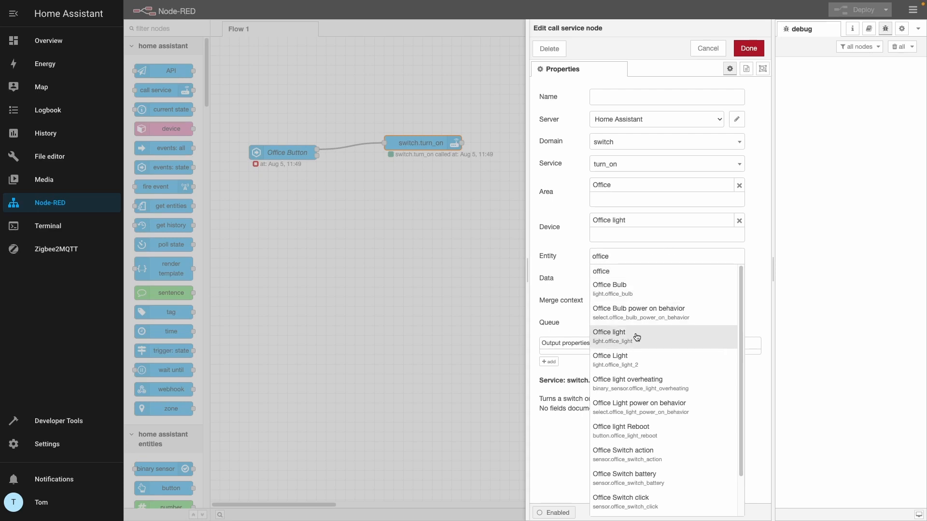
{"action": "left_click", "coordinate": [609, 336]}
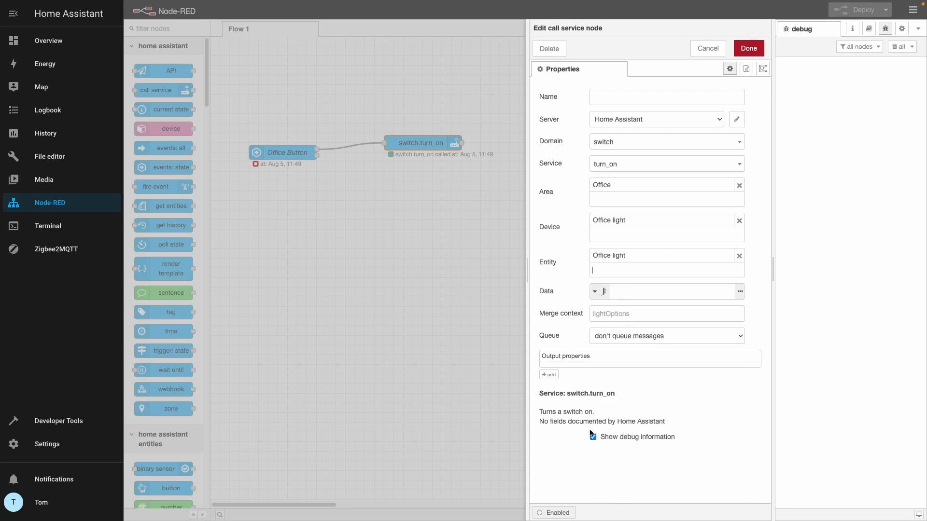
{"action": "left_click", "coordinate": [748, 48]}
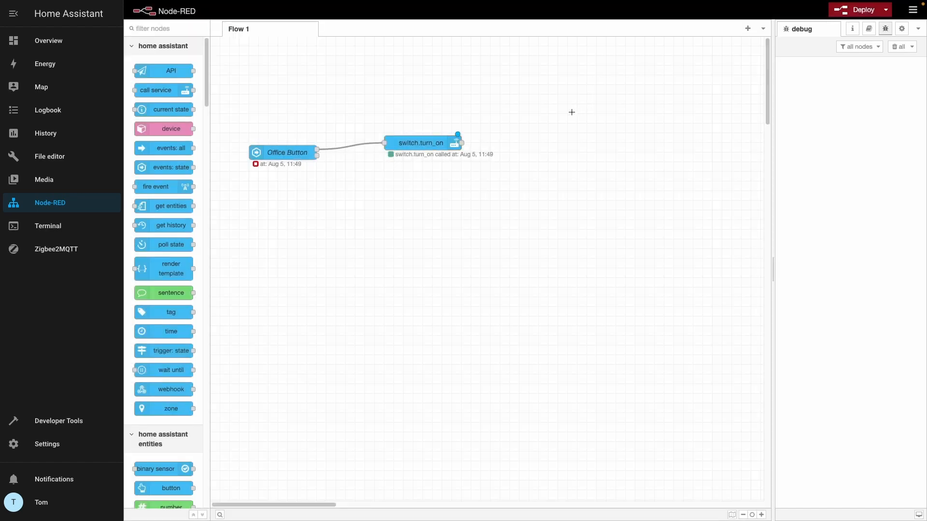
Deploy the updated Office Button flow
{"action": "left_click", "coordinate": [861, 9]}
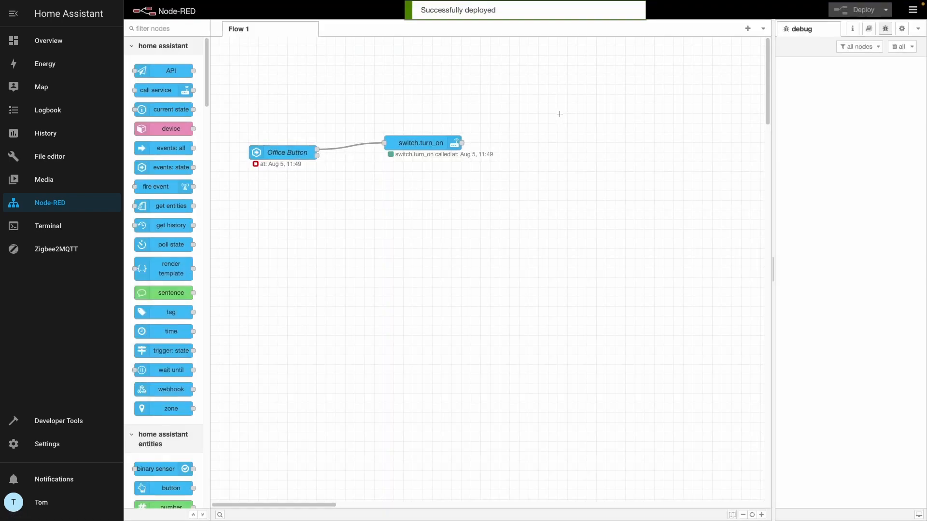
{"action": "mouse_move", "coordinate": [546, 138]}
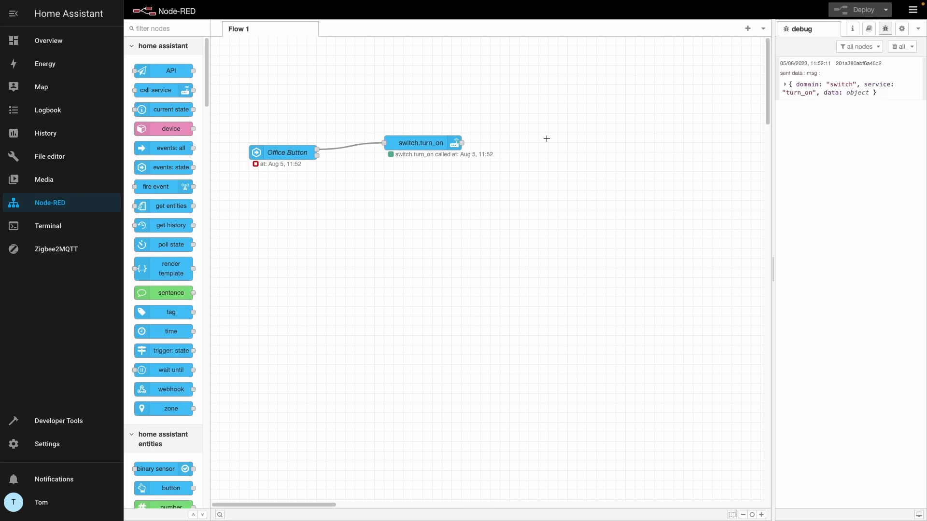
{"action": "mouse_move", "coordinate": [857, 122]}
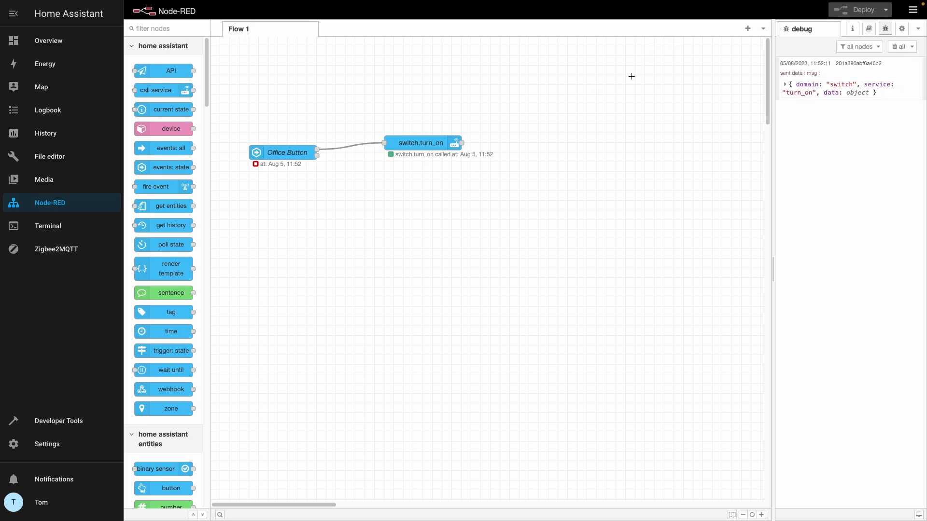
{"action": "mouse_move", "coordinate": [440, 144]}
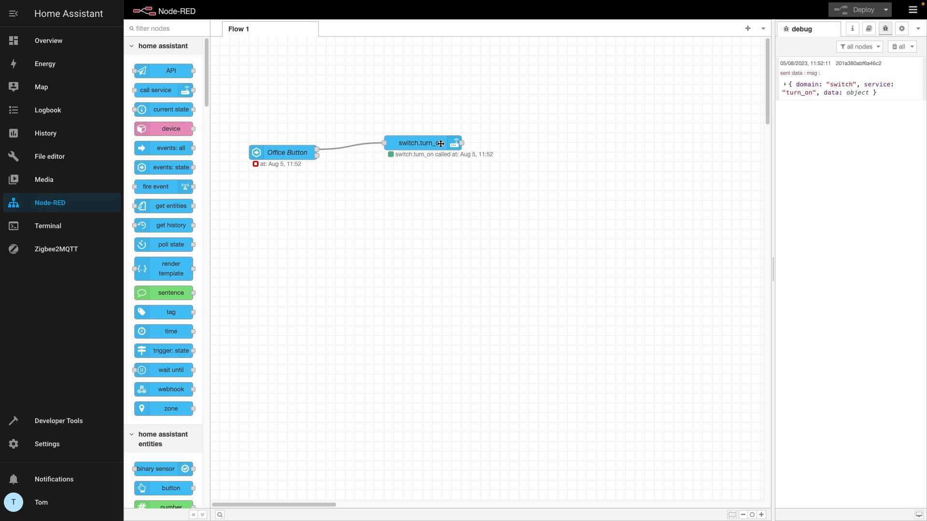
Enter {"test": "test"} as the switch.turn_on node's service data and save the node
{"action": "double_click", "coordinate": [419, 143]}
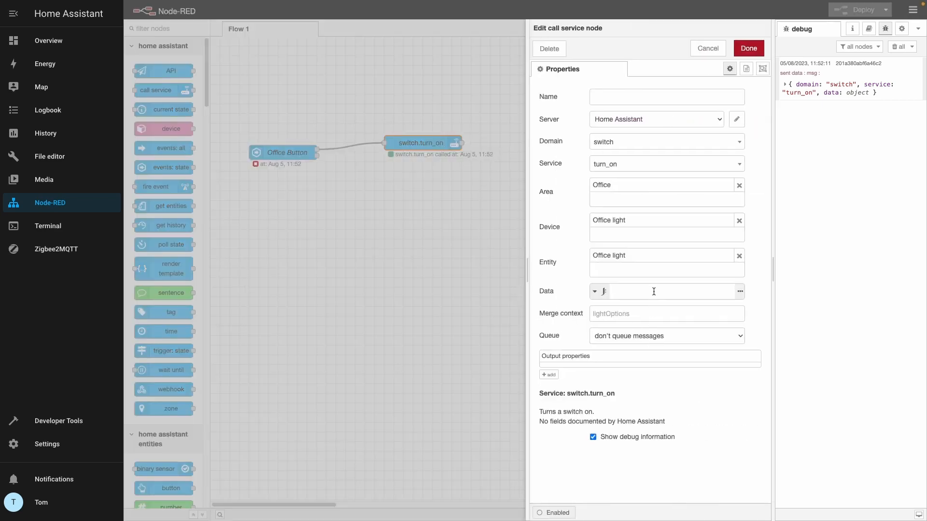
{"action": "left_click", "coordinate": [740, 292]}
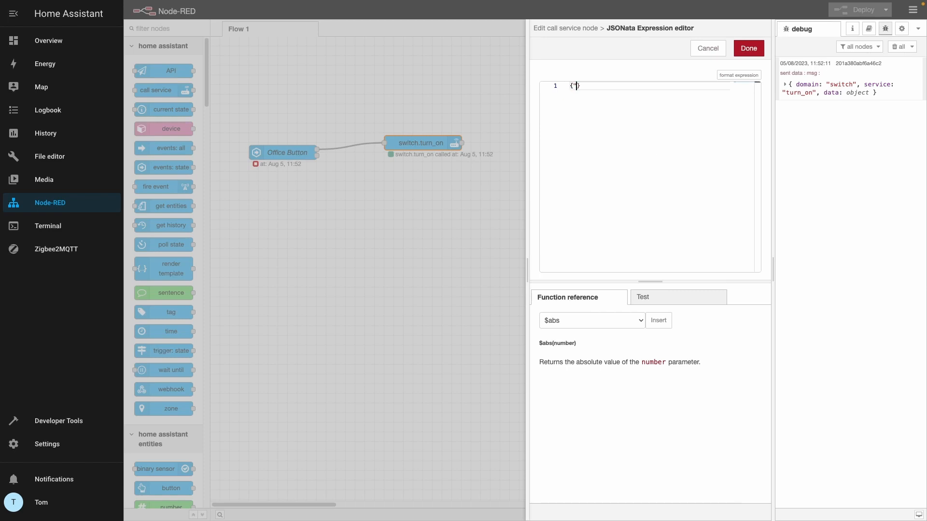
{"action": "type", "text": "\"test\": \""}
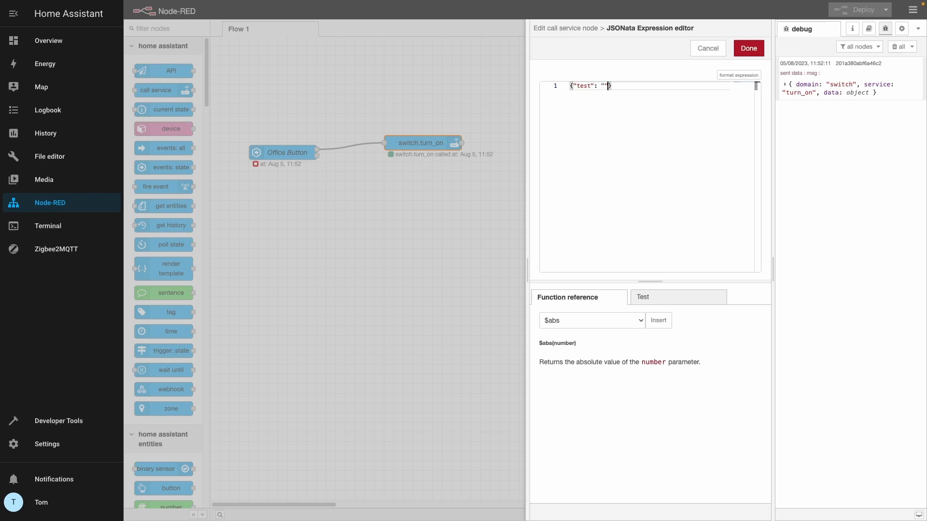
{"action": "type", "text": "test"}
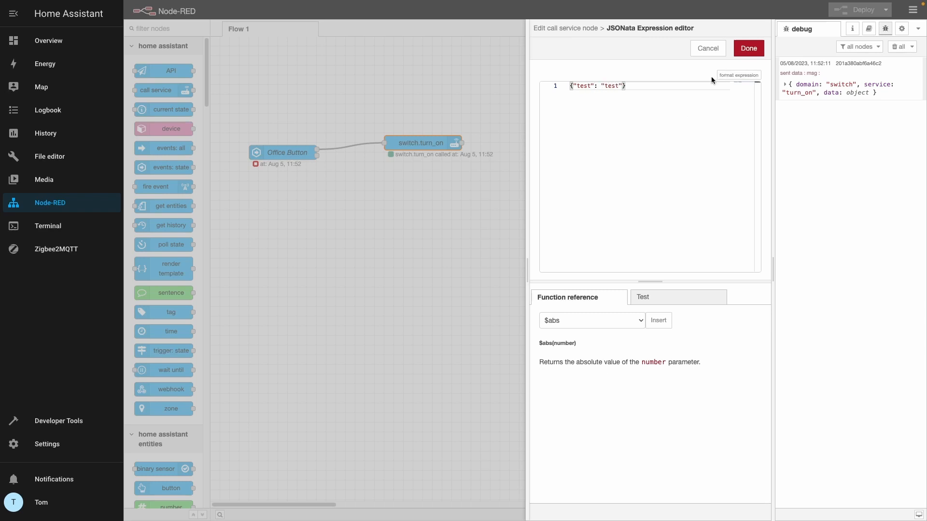
{"action": "left_click", "coordinate": [748, 48]}
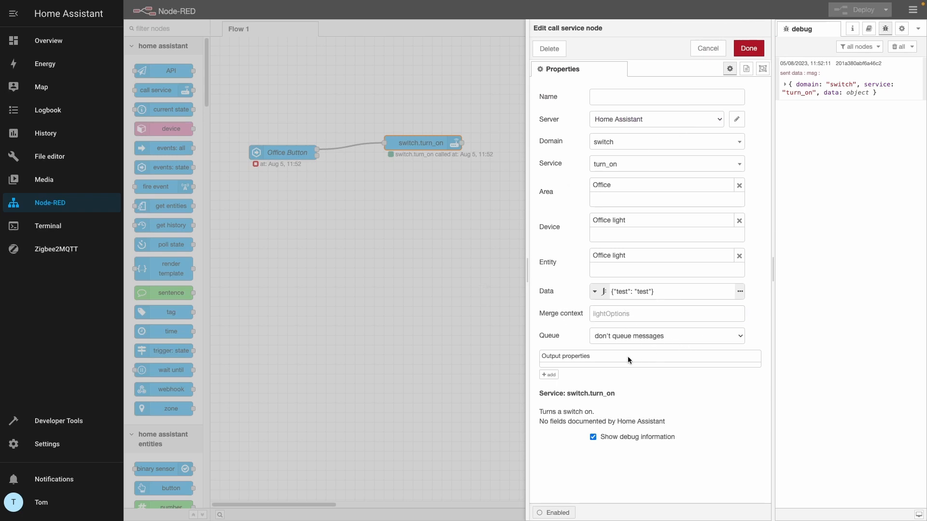
{"action": "left_click", "coordinate": [549, 375]}
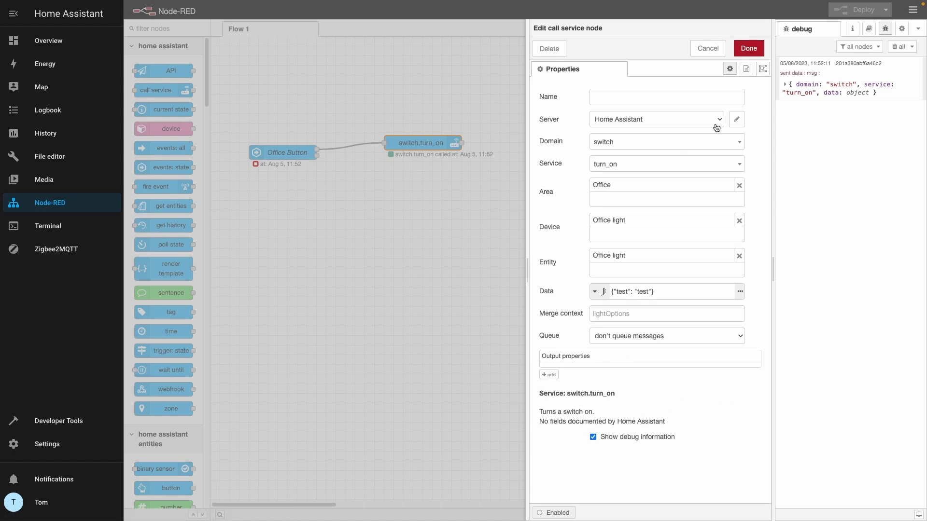
{"action": "left_click", "coordinate": [748, 48]}
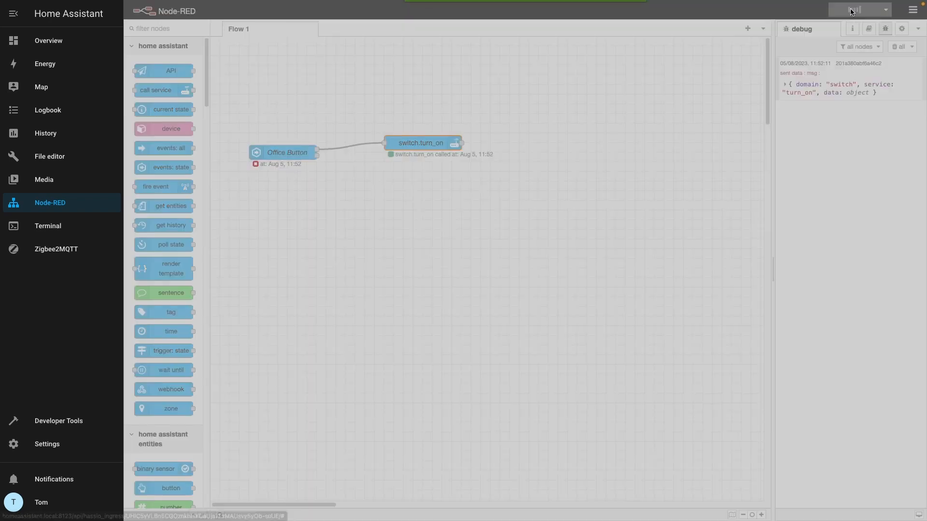
Deploy, hit the extra-keys error, fix the node's Data field and redeploy
{"action": "left_click", "coordinate": [855, 9]}
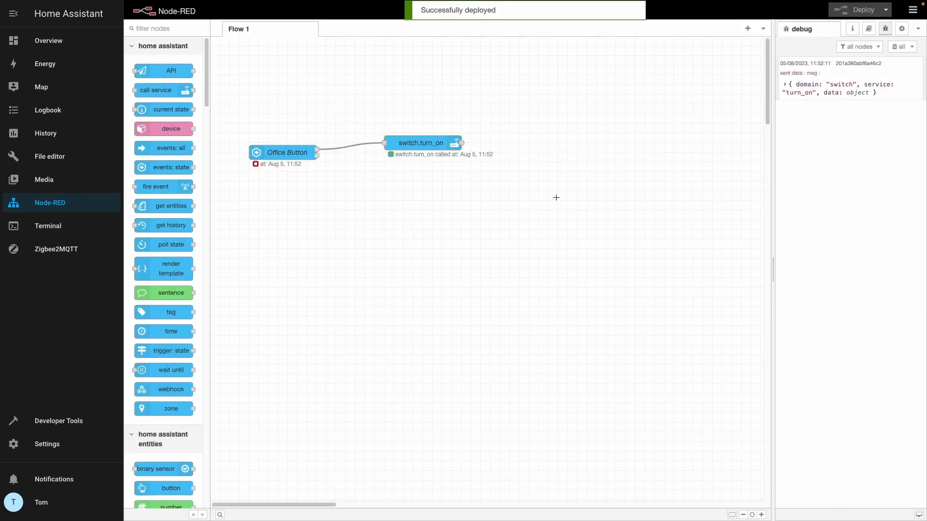
{"action": "mouse_move", "coordinate": [482, 216]}
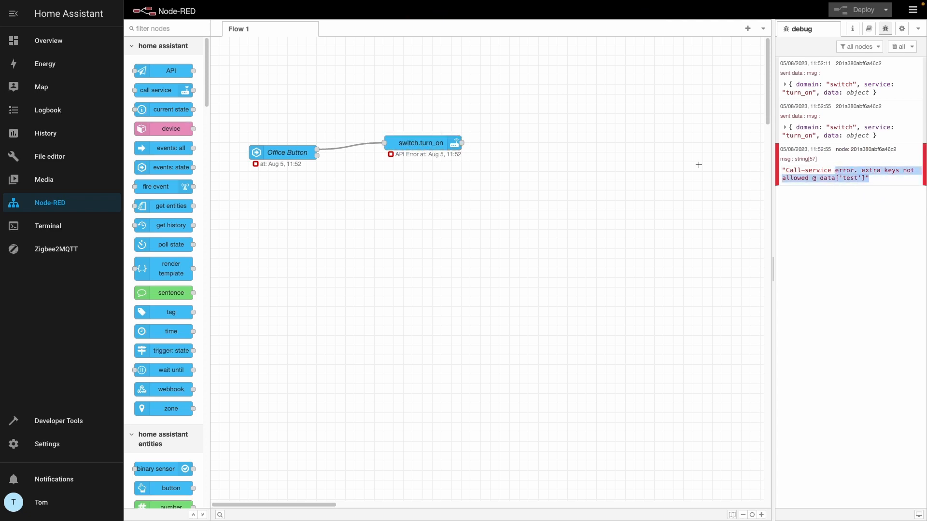
{"action": "double_click", "coordinate": [421, 142]}
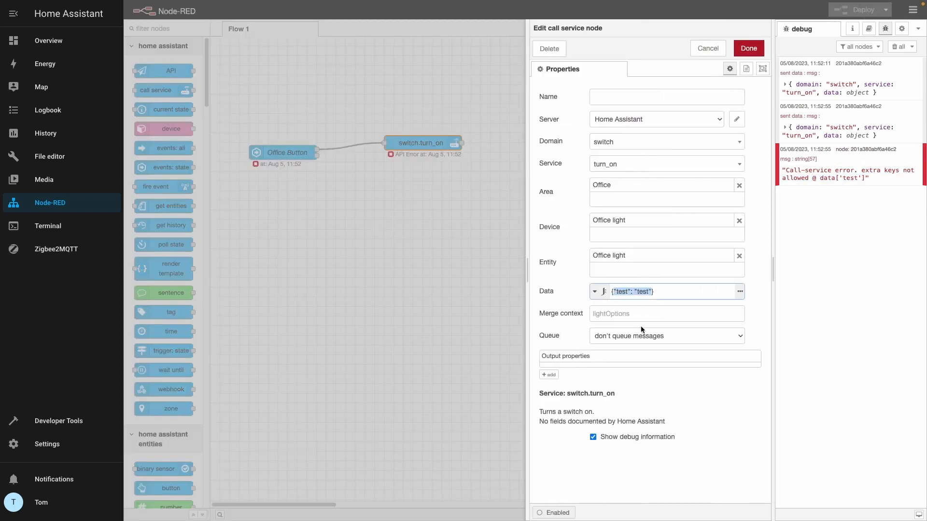
{"action": "left_click", "coordinate": [748, 48]}
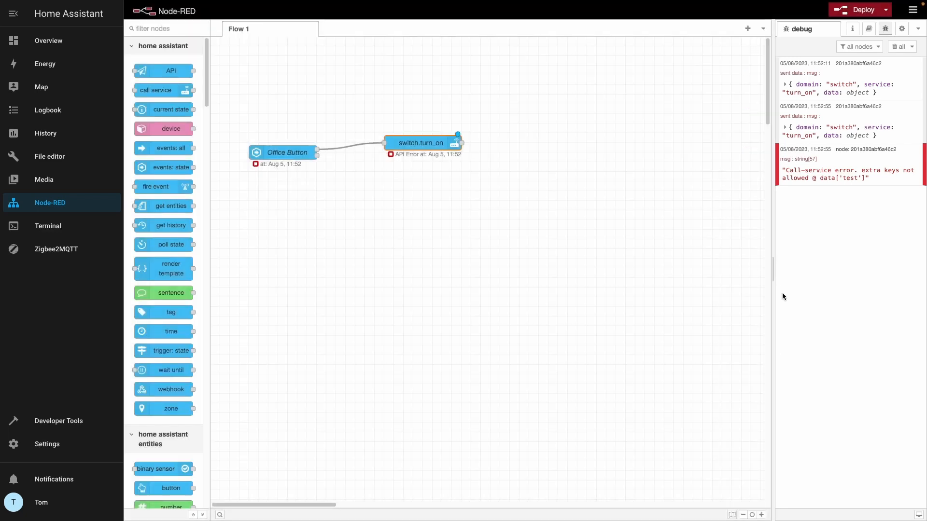
{"action": "left_click", "coordinate": [863, 8]}
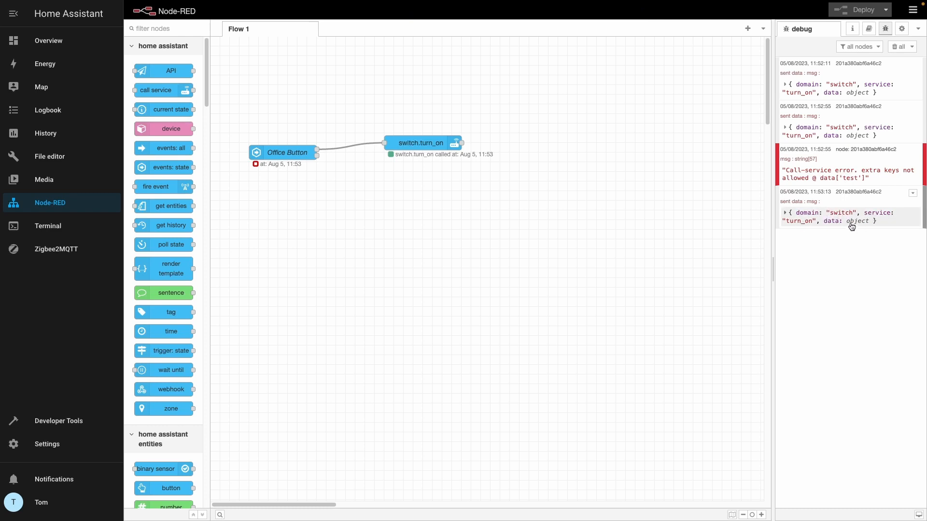
Change the call service node's domain to homeassistant and confirm it
{"action": "double_click", "coordinate": [420, 143]}
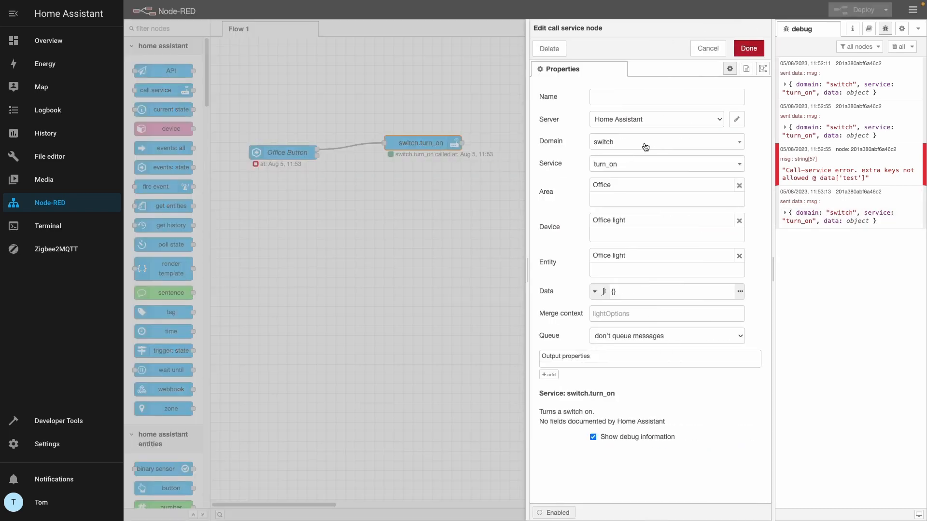
{"action": "left_click", "coordinate": [666, 141]}
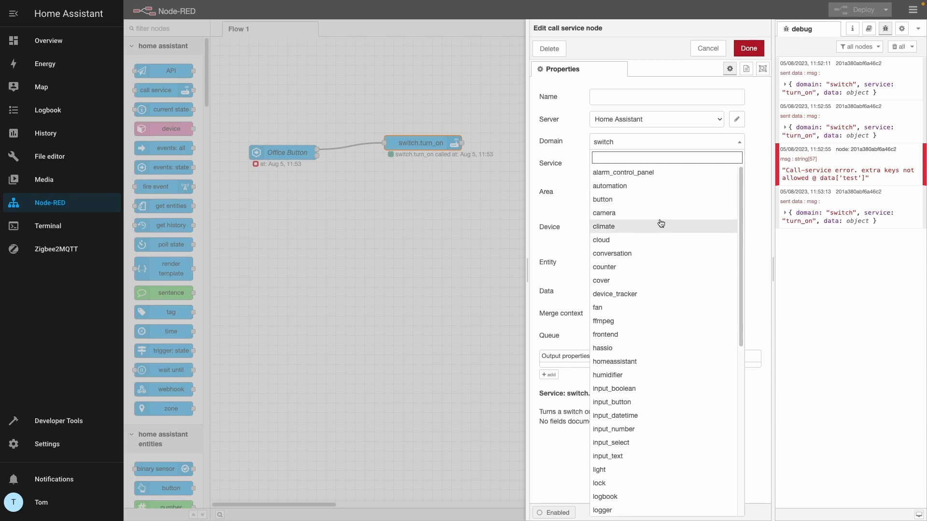
{"action": "scroll", "scroll_direction": "down", "scroll_amount": 3}
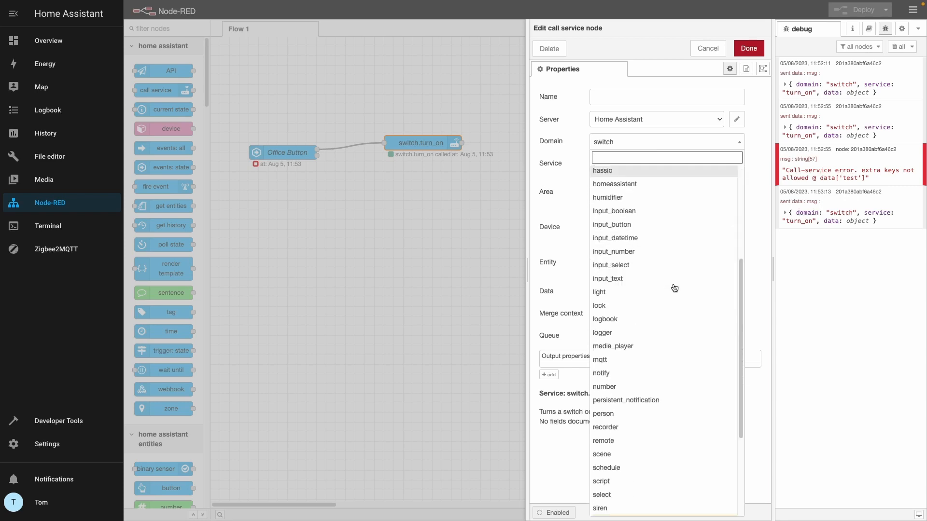
{"action": "scroll", "scroll_direction": "down", "scroll_amount": 3}
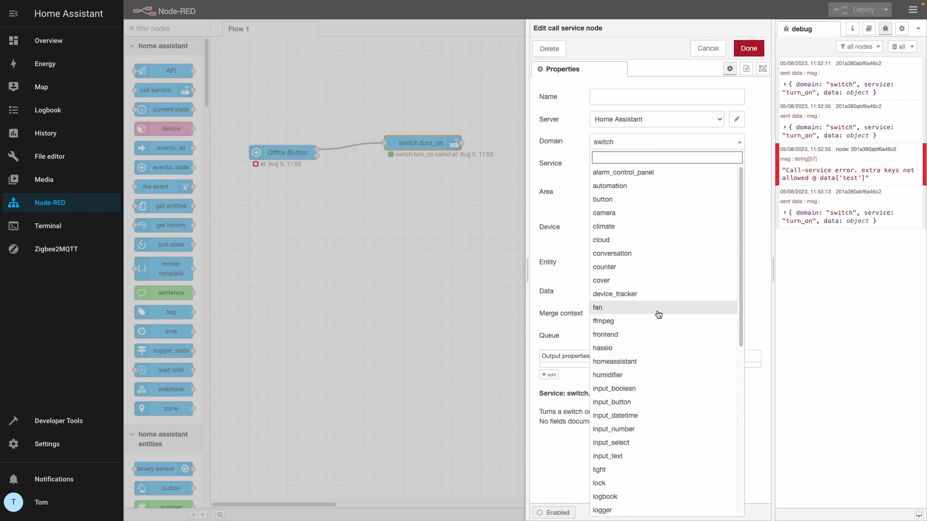
{"action": "mouse_move", "coordinate": [654, 224]}
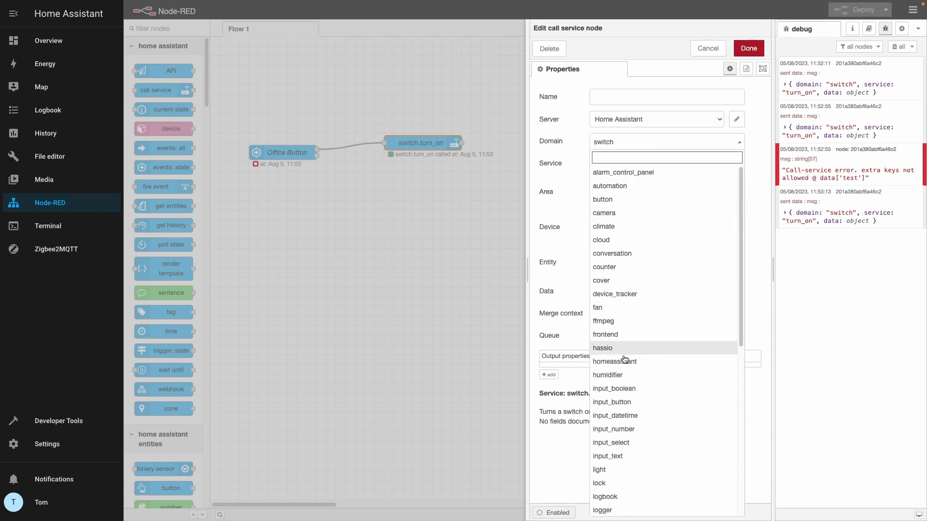
{"action": "left_click", "coordinate": [614, 361]}
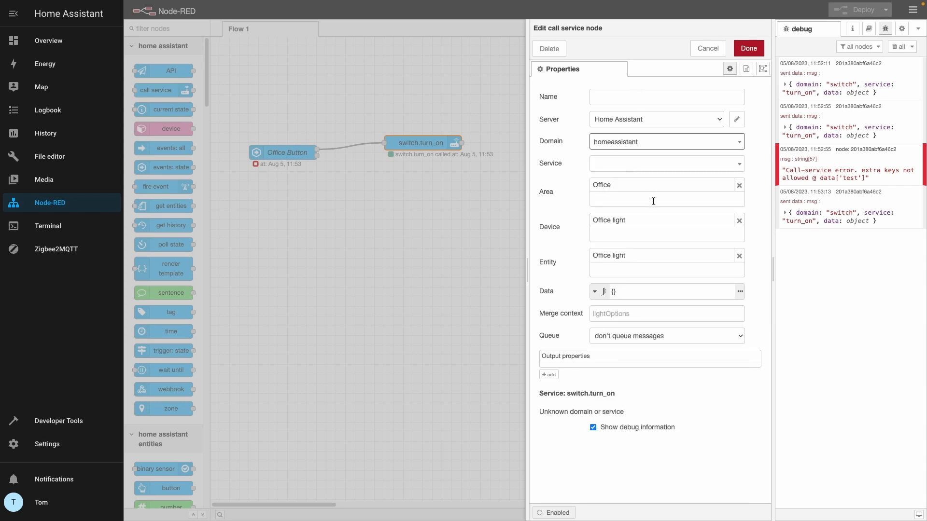
{"action": "left_click", "coordinate": [748, 48]}
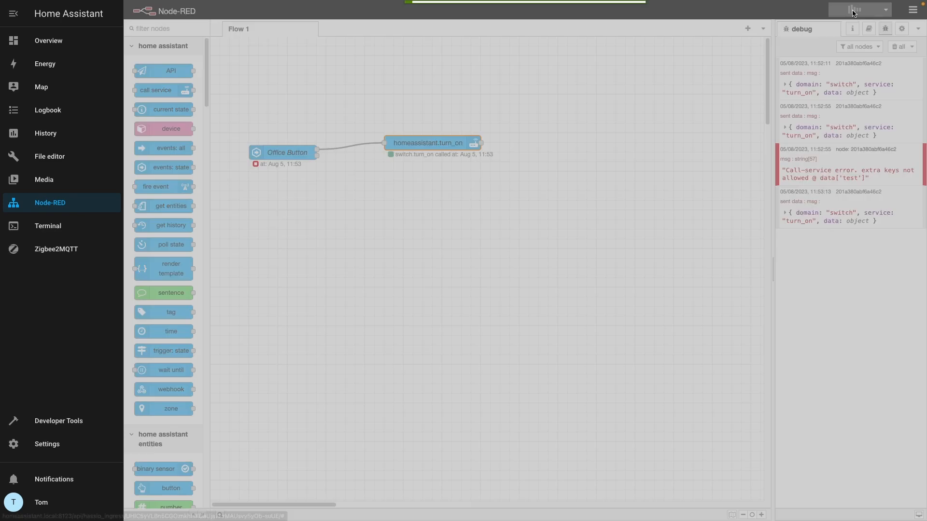
Deploy the flow and fire the Office Button once to test it
{"action": "left_click", "coordinate": [852, 10]}
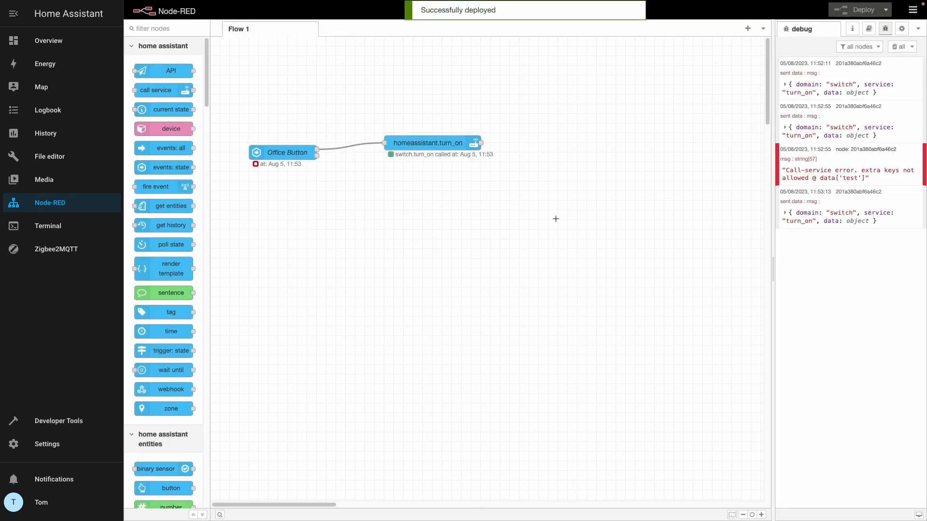
{"action": "mouse_move", "coordinate": [554, 220]}
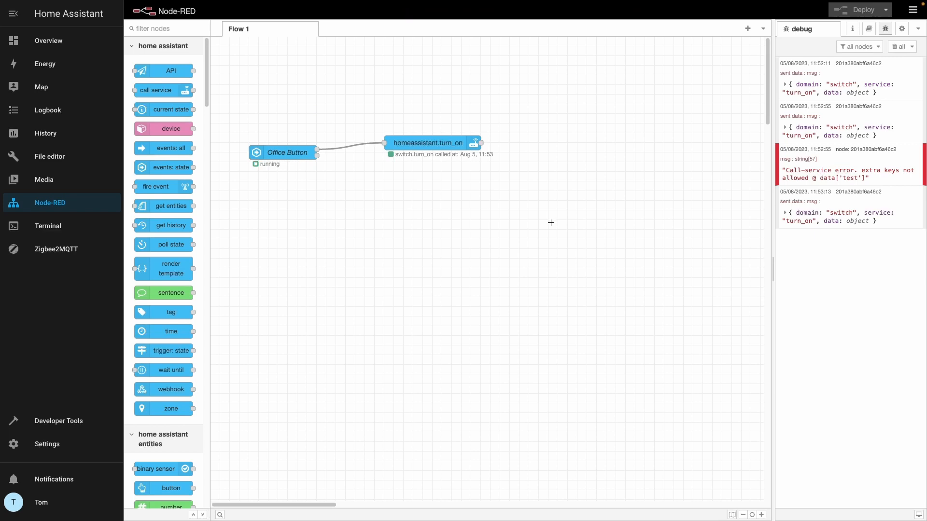
{"action": "mouse_move", "coordinate": [549, 224]}
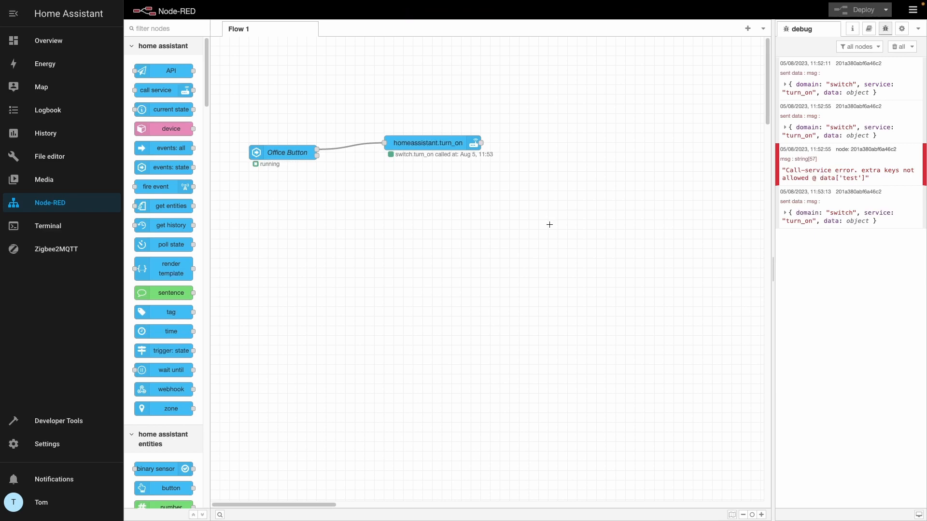
{"action": "mouse_move", "coordinate": [542, 231]}
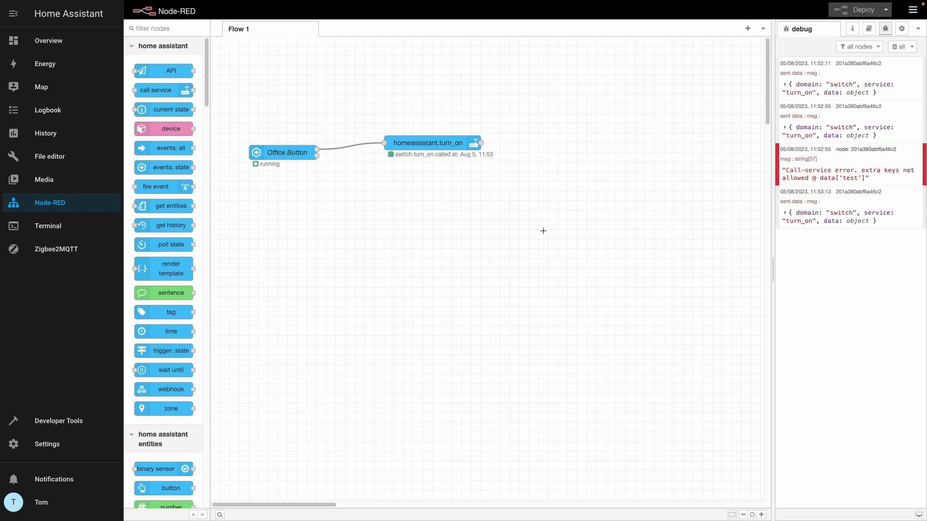
{"action": "left_click", "coordinate": [314, 152]}
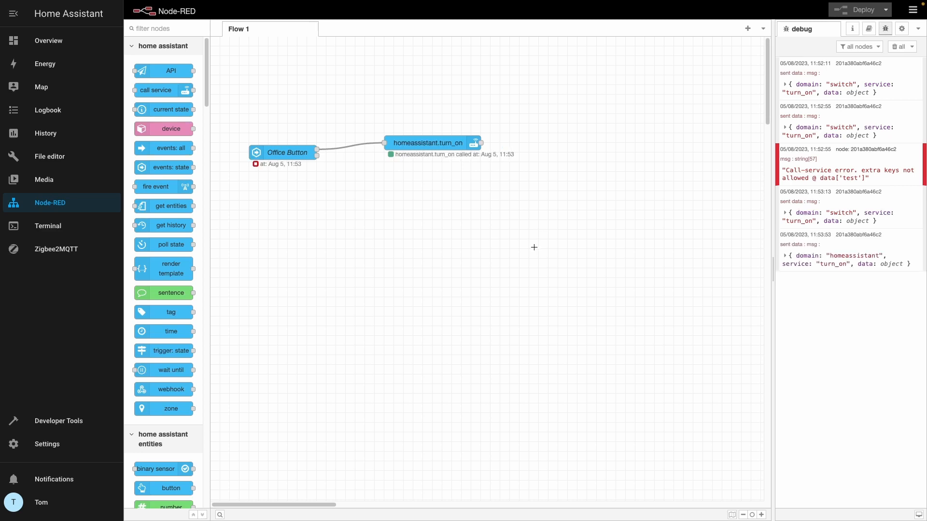
{"action": "mouse_move", "coordinate": [564, 129]}
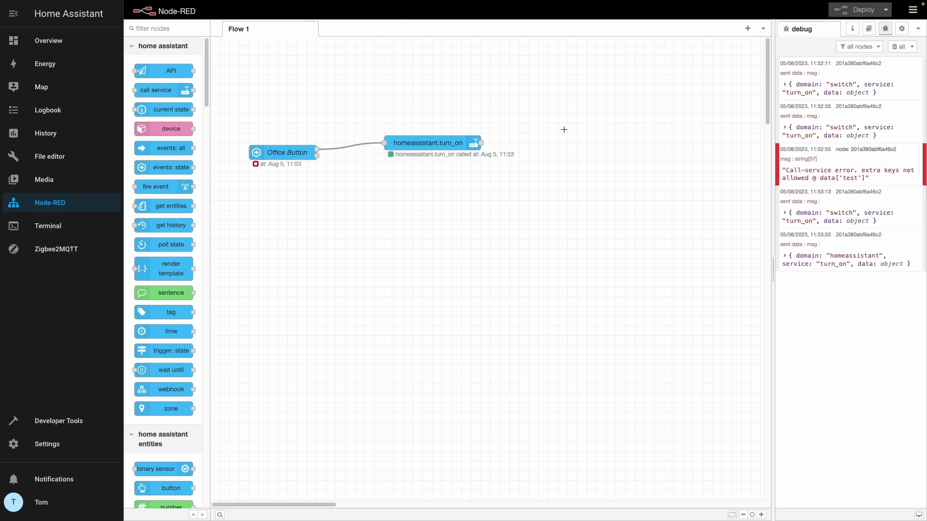
{"action": "mouse_move", "coordinate": [481, 106]}
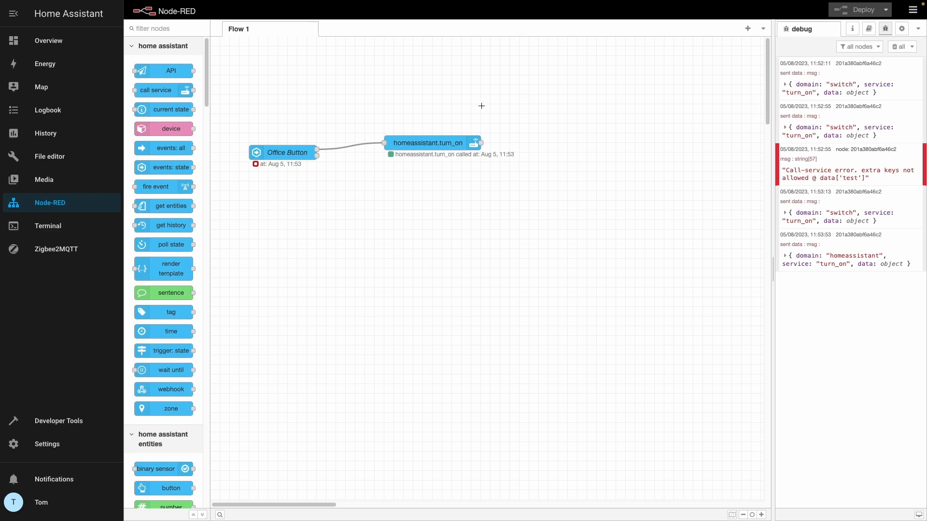
Reopen the call service node to check its homeassistant turn_on settings
{"action": "double_click", "coordinate": [428, 143]}
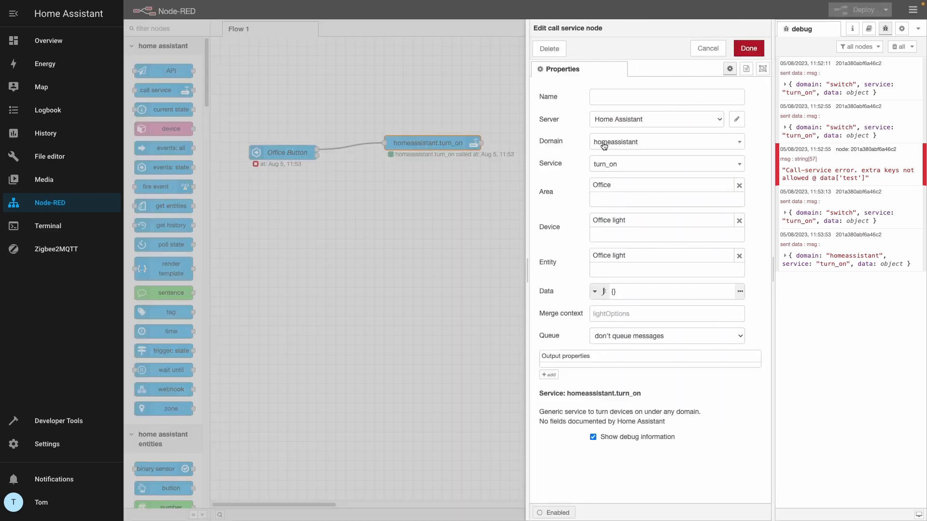
{"action": "mouse_move", "coordinate": [550, 308]}
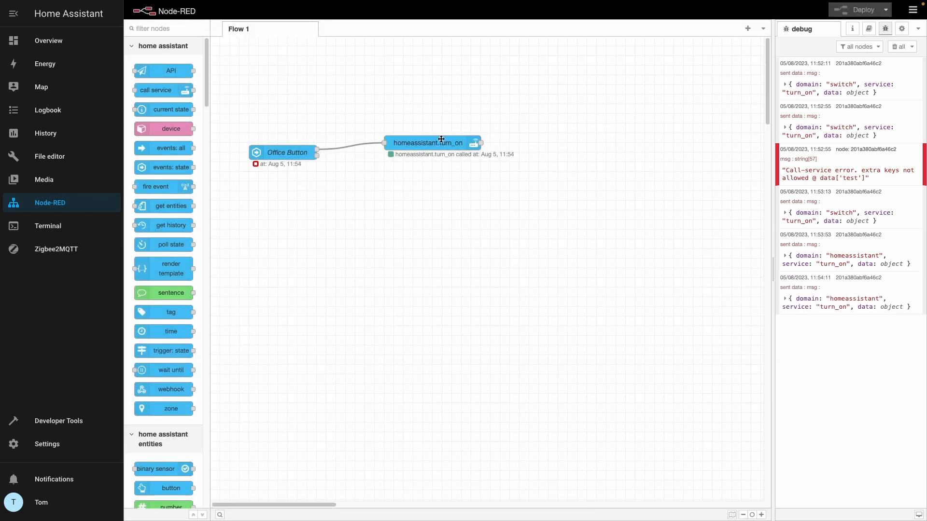
Switch the node's service to homeassistant toggle and deploy the flow
{"action": "double_click", "coordinate": [429, 143]}
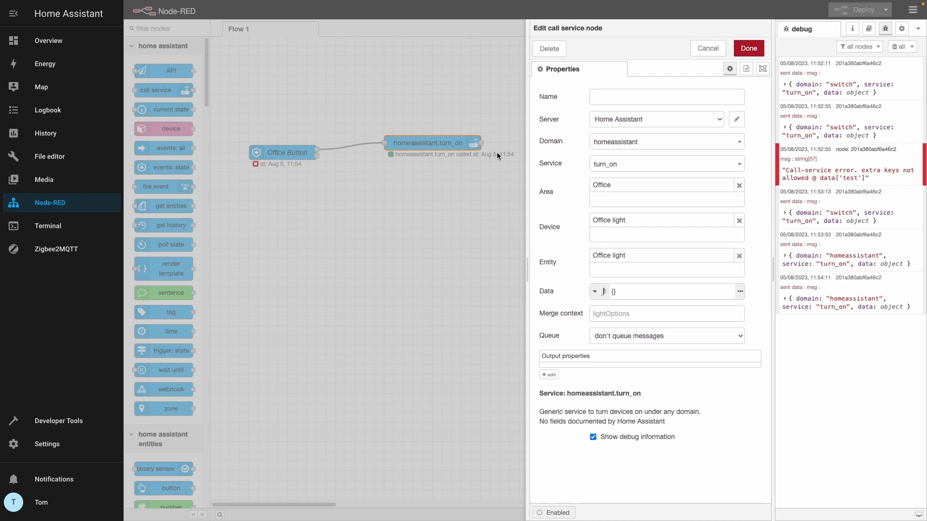
{"action": "left_click", "coordinate": [666, 163]}
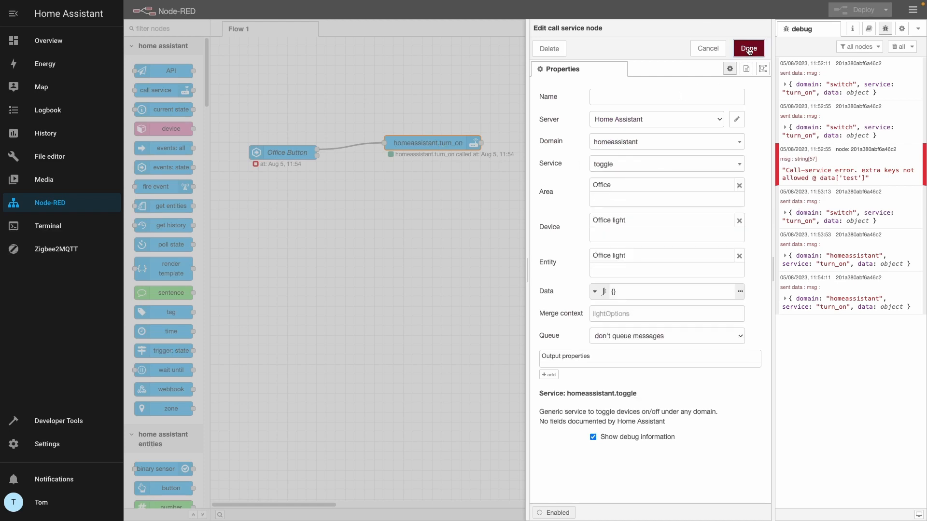
{"action": "left_click", "coordinate": [749, 48]}
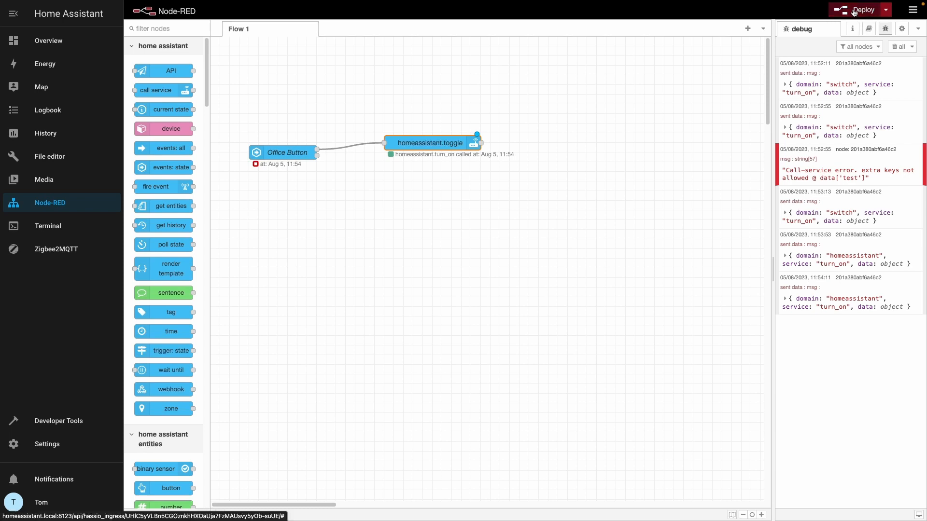
{"action": "left_click", "coordinate": [861, 10]}
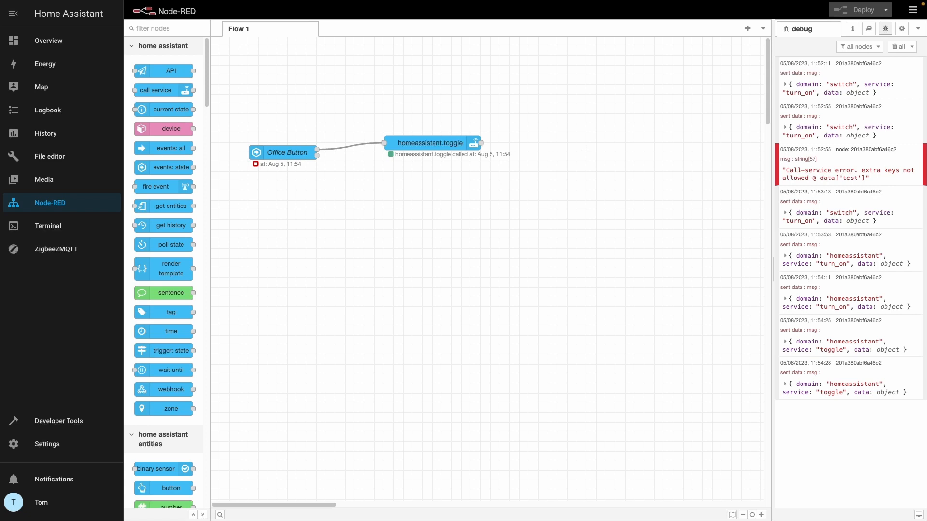
{"action": "mouse_move", "coordinate": [378, 217]}
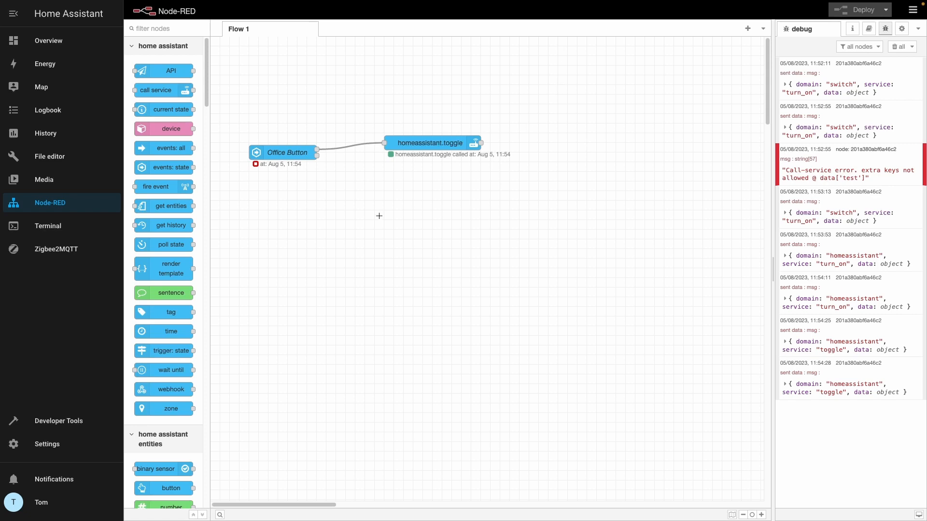
{"action": "mouse_move", "coordinate": [319, 54]}
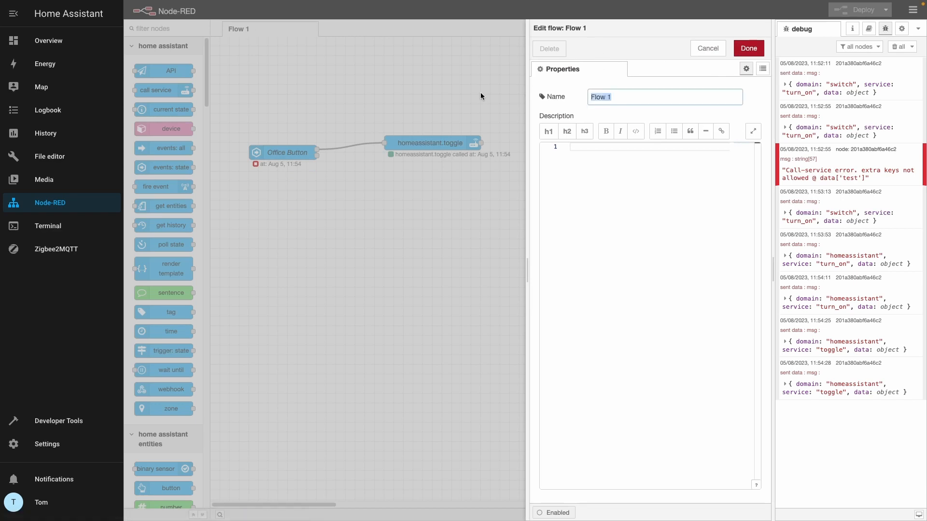
Rename the flow to 'Office Light switch' and confirm
{"action": "type", "text": "O"}
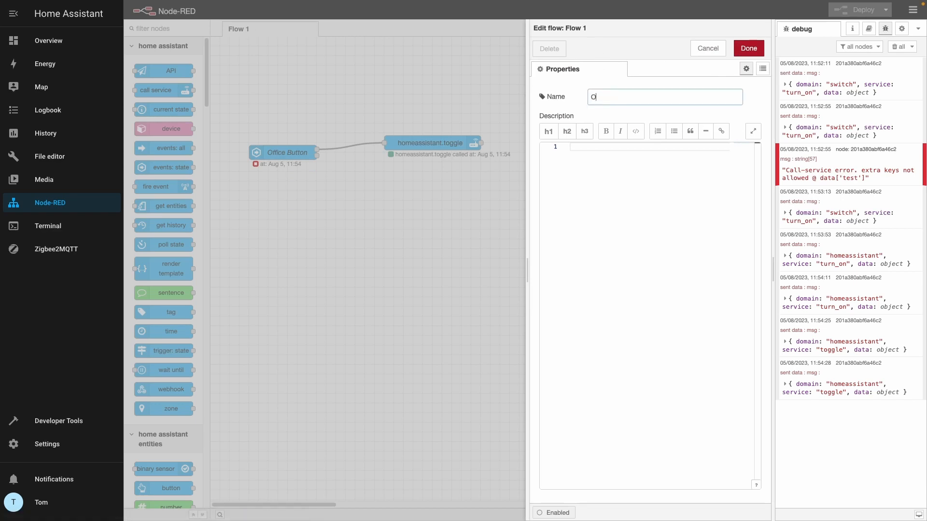
{"action": "type", "text": "ffice Light"}
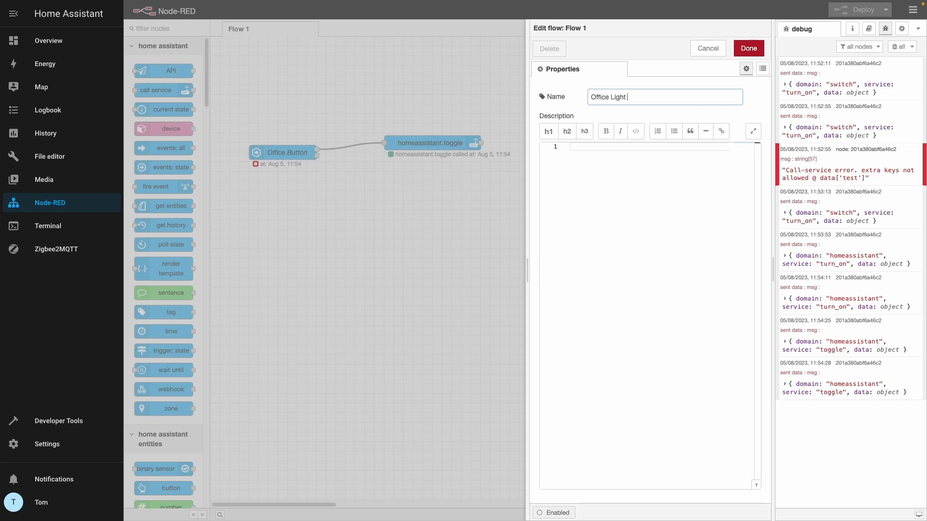
{"action": "type", "text": "switch"}
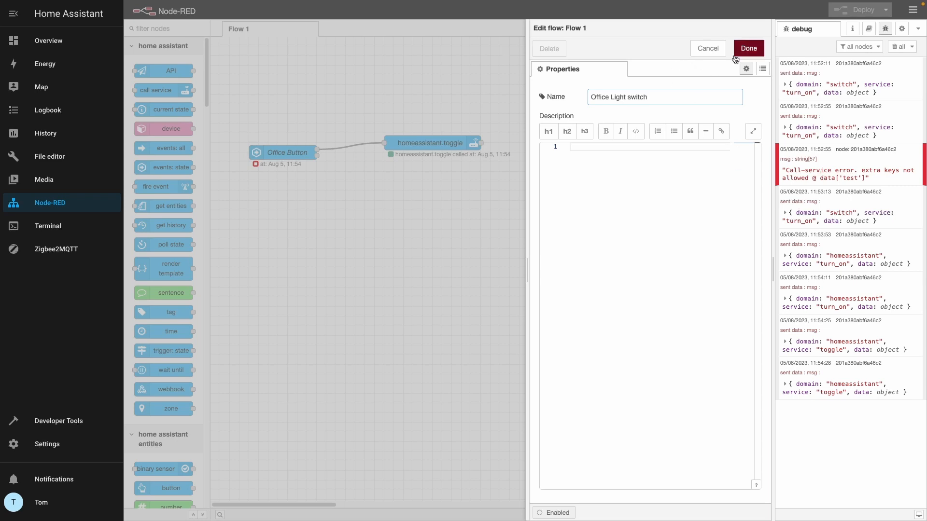
{"action": "left_click", "coordinate": [748, 48]}
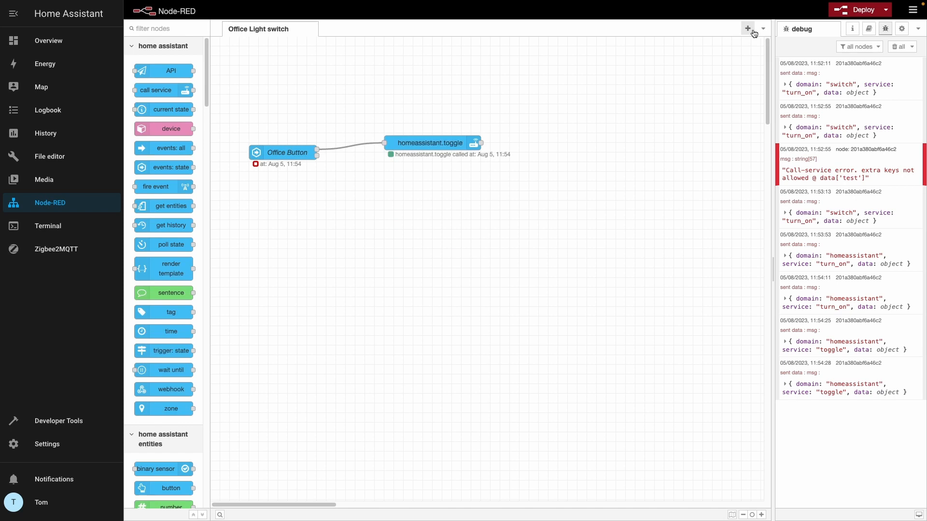
{"action": "mouse_move", "coordinate": [105, 169]}
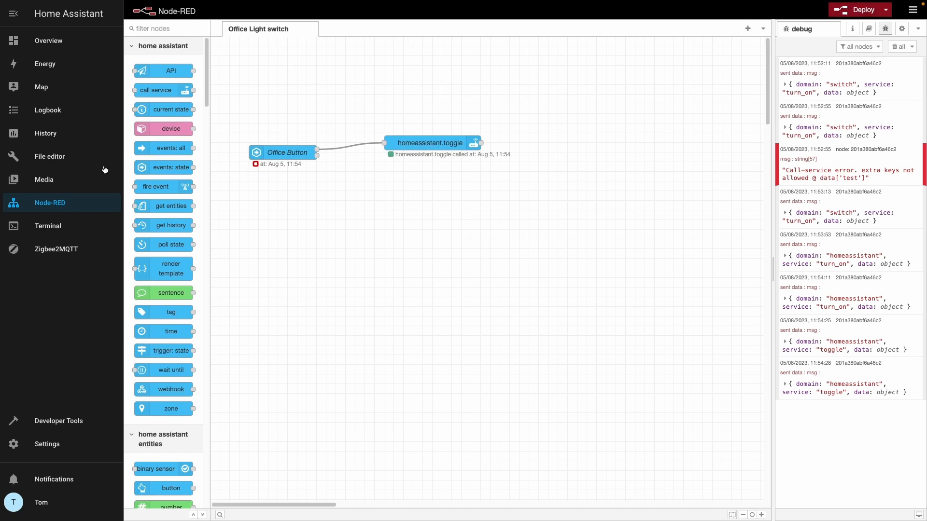
{"action": "mouse_move", "coordinate": [48, 181]}
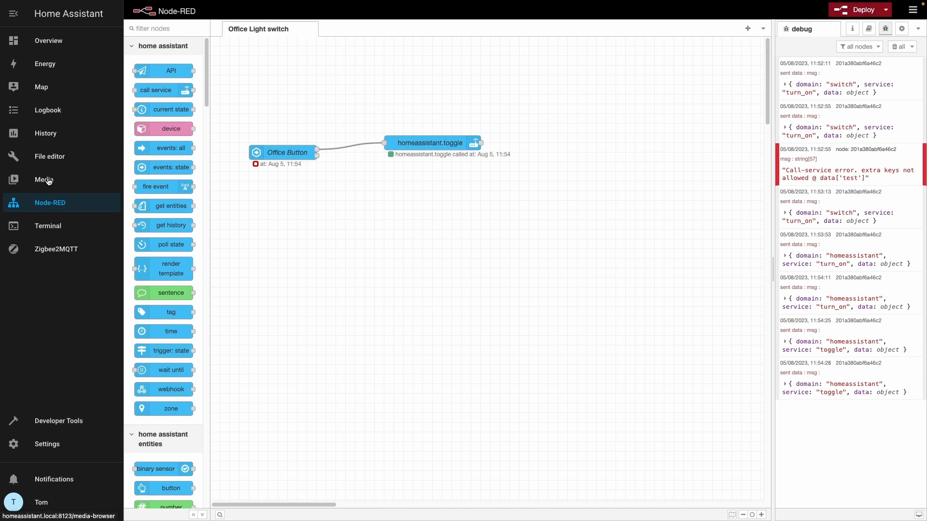